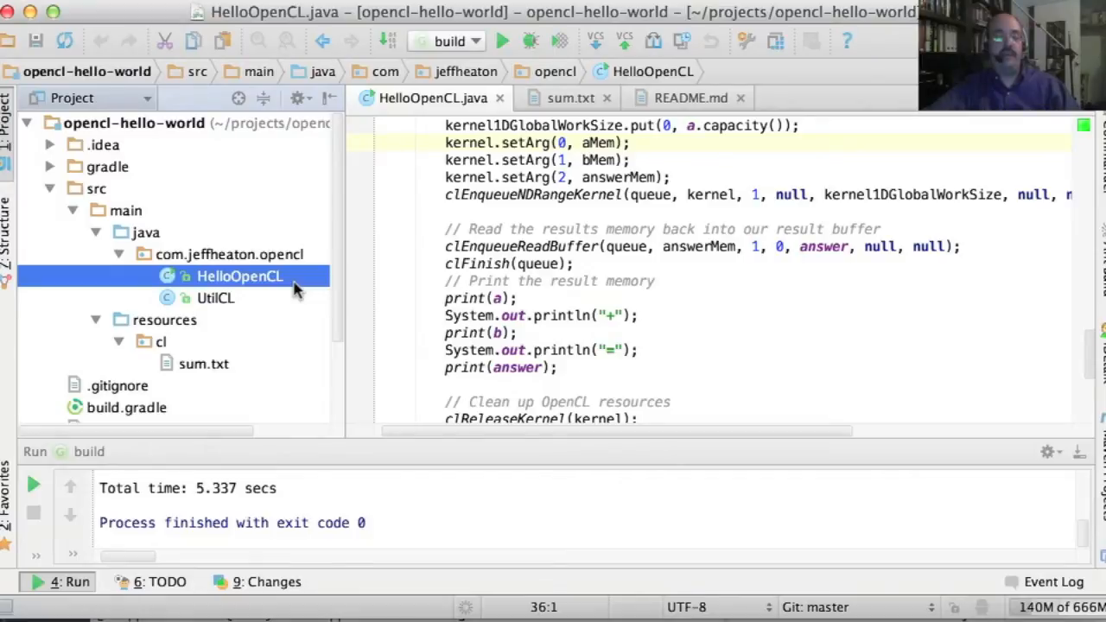
mouse_move(217, 298)
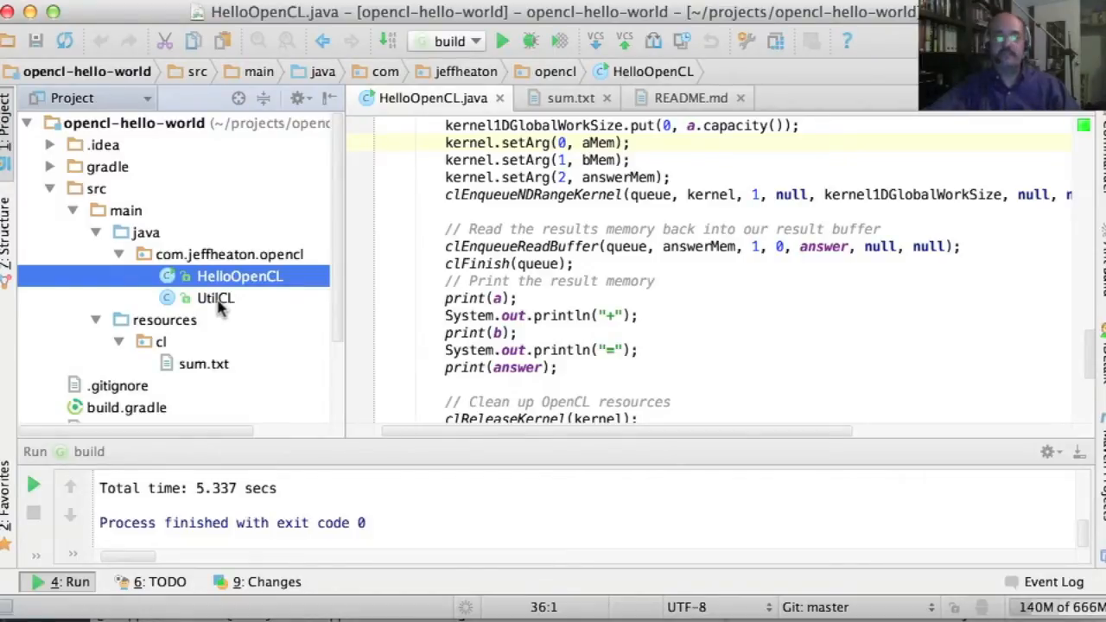
Select the UtilCL helper class in the Project tree.
left_click(216, 298)
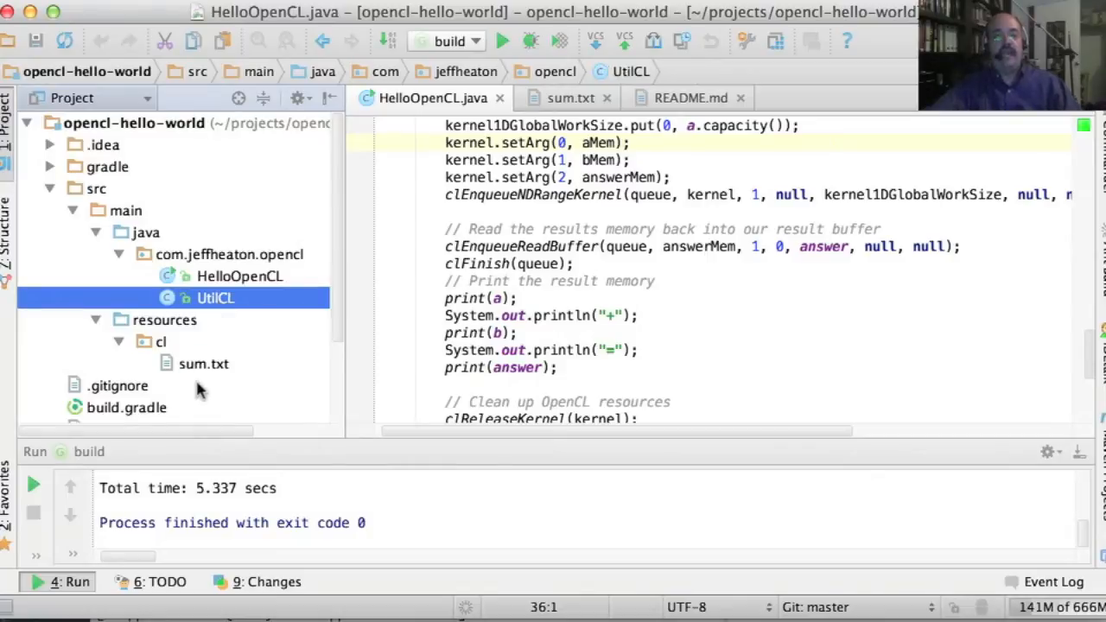
mouse_move(206, 369)
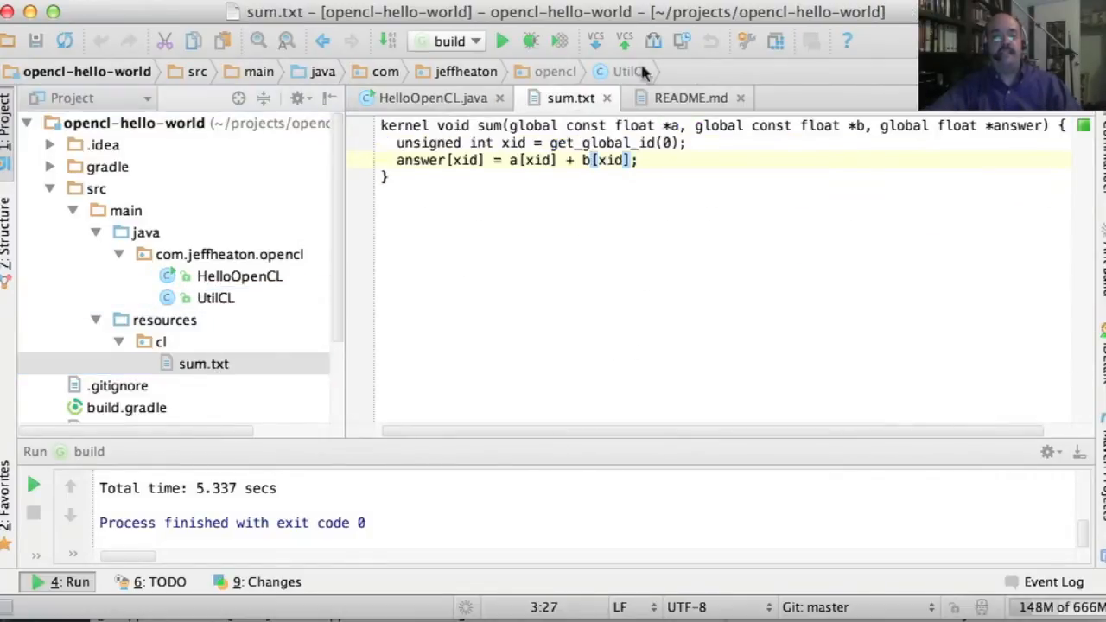
left_click(203, 363)
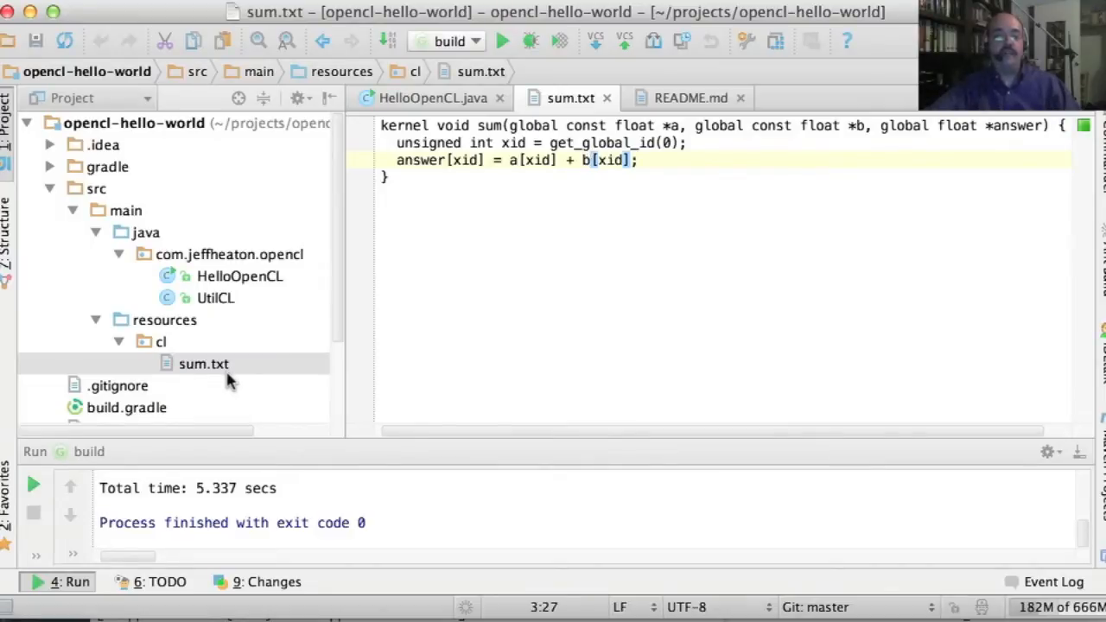
mouse_move(240, 373)
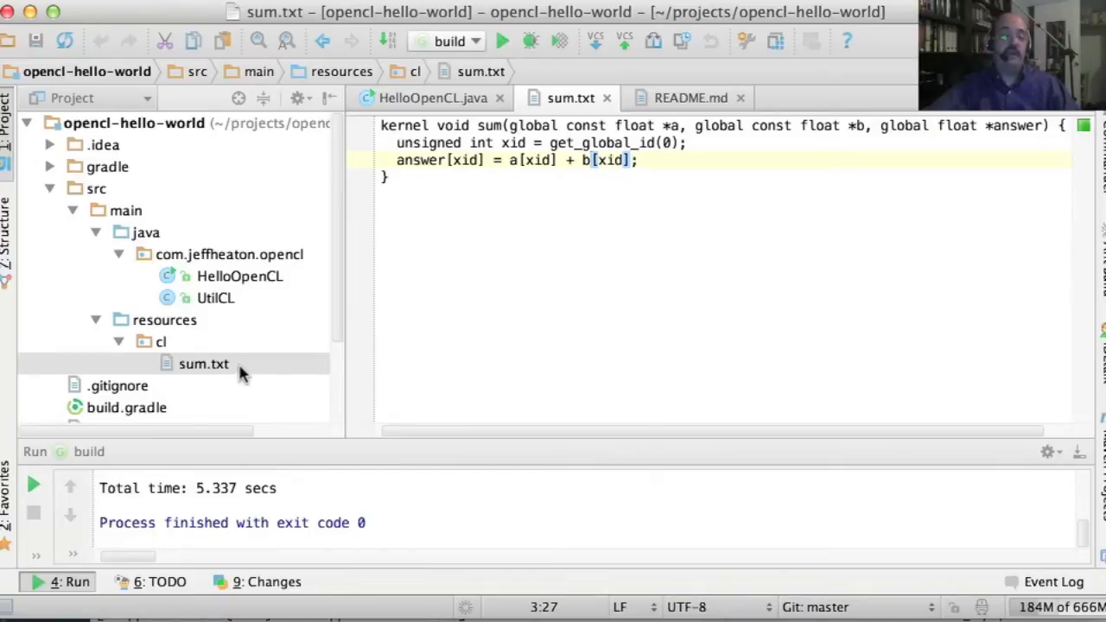
mouse_move(188, 383)
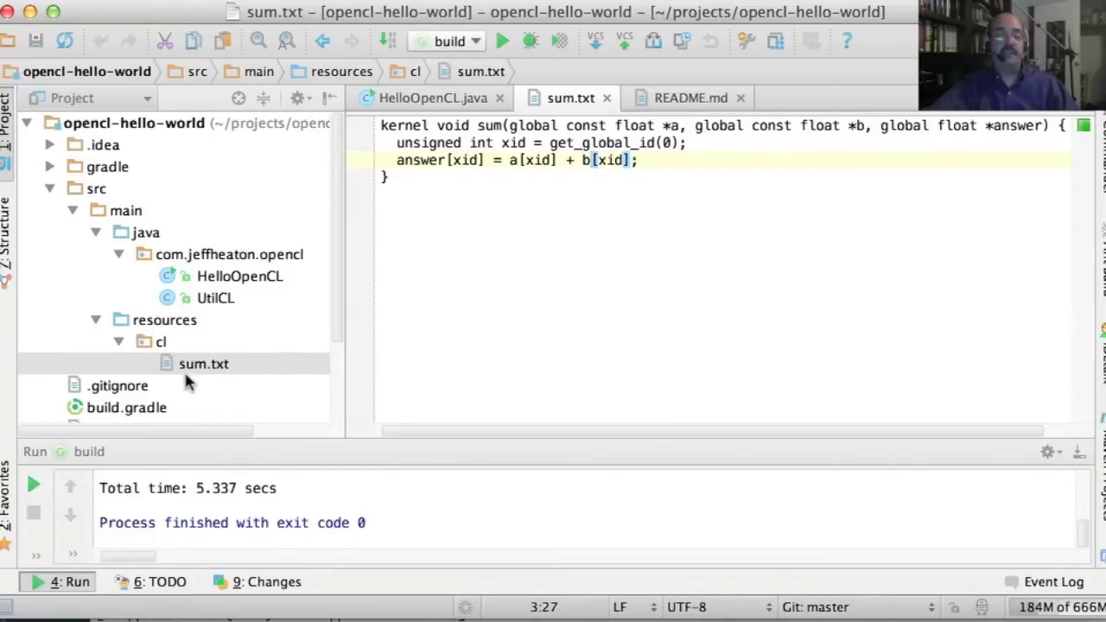
mouse_move(240, 367)
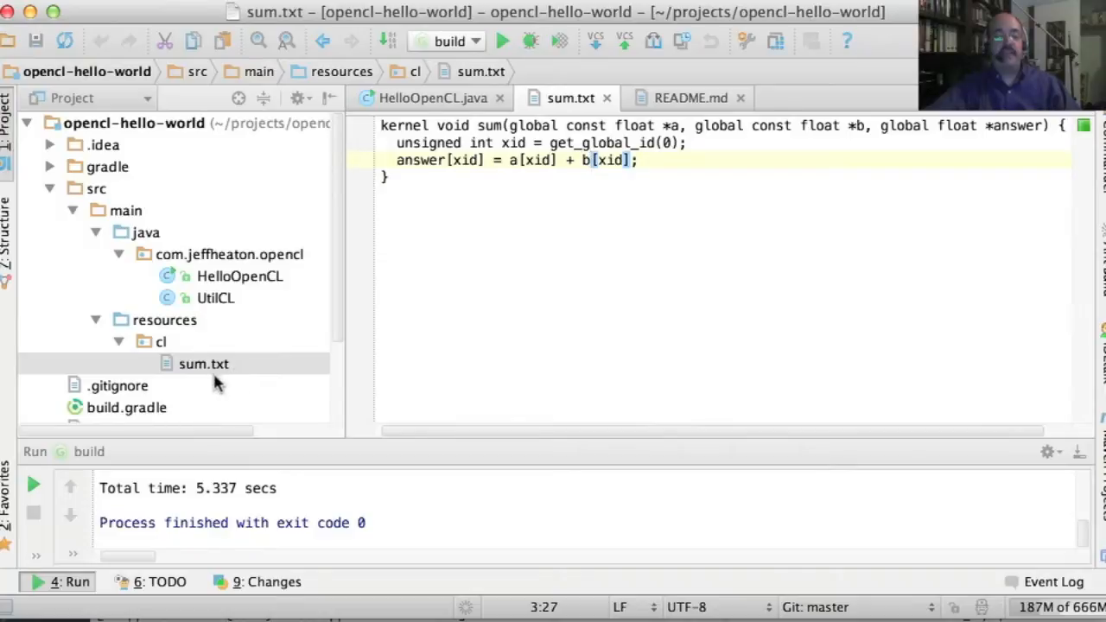
mouse_move(251, 380)
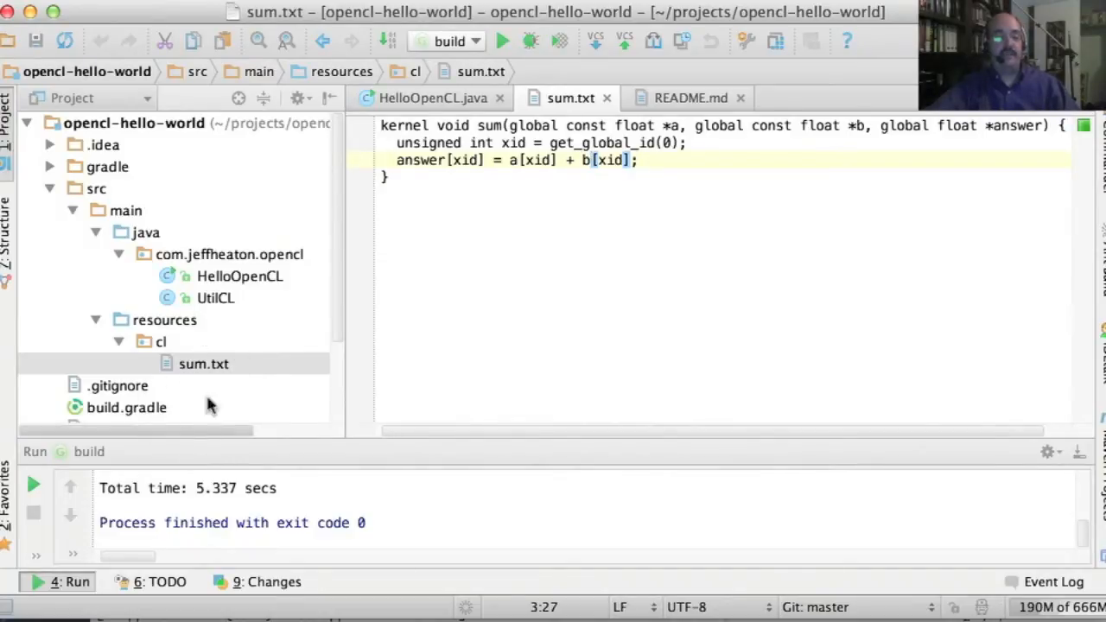
mouse_move(229, 358)
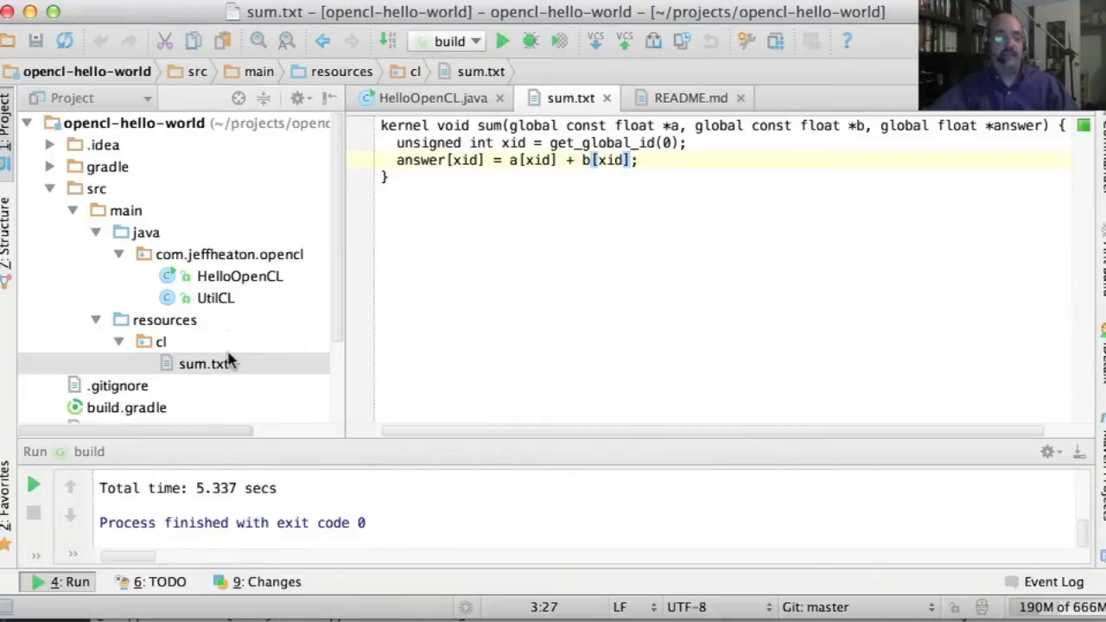
mouse_move(459, 264)
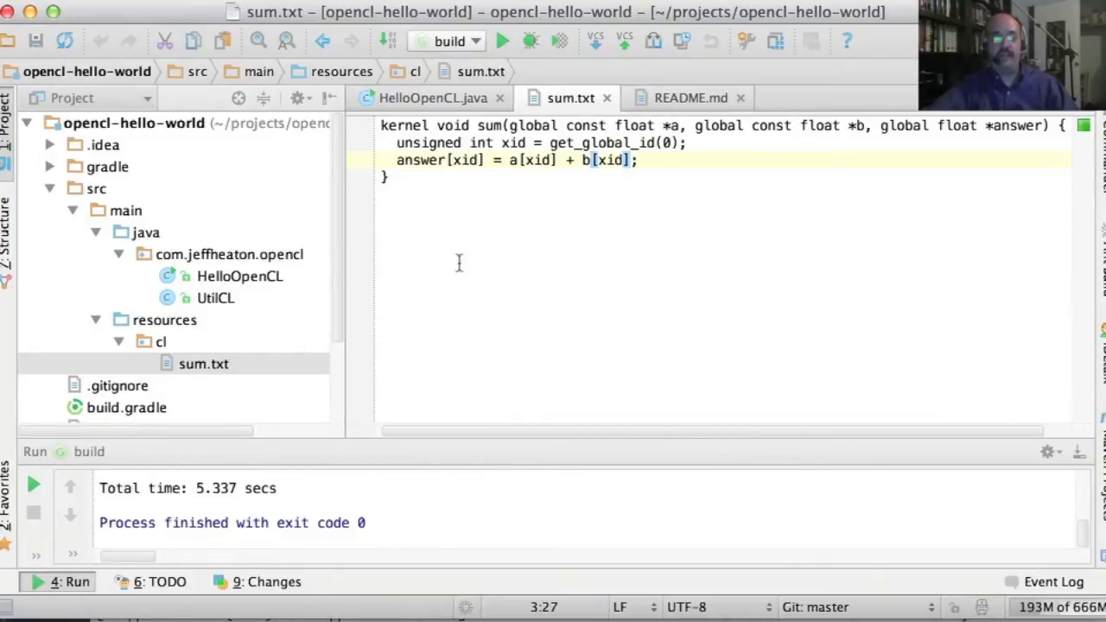
mouse_move(268, 285)
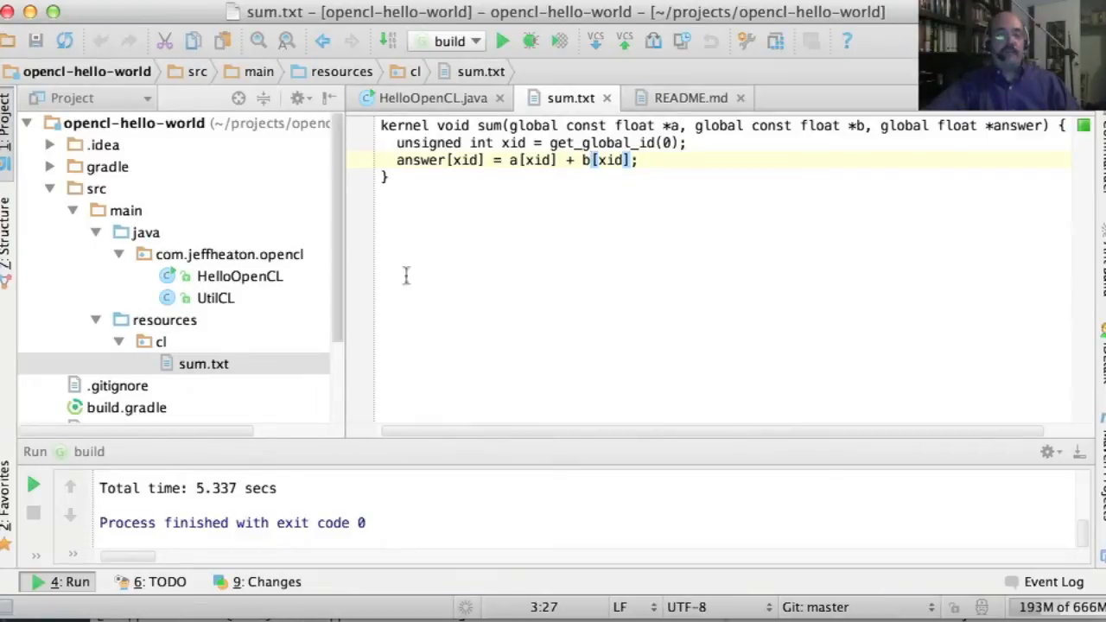
mouse_move(517, 134)
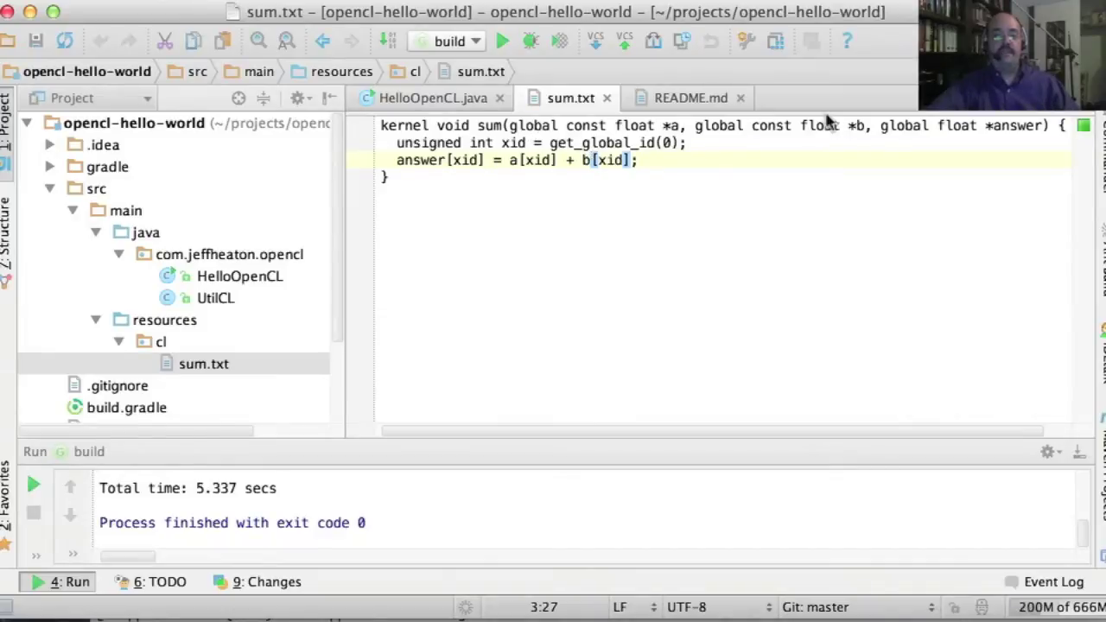
mouse_move(813, 121)
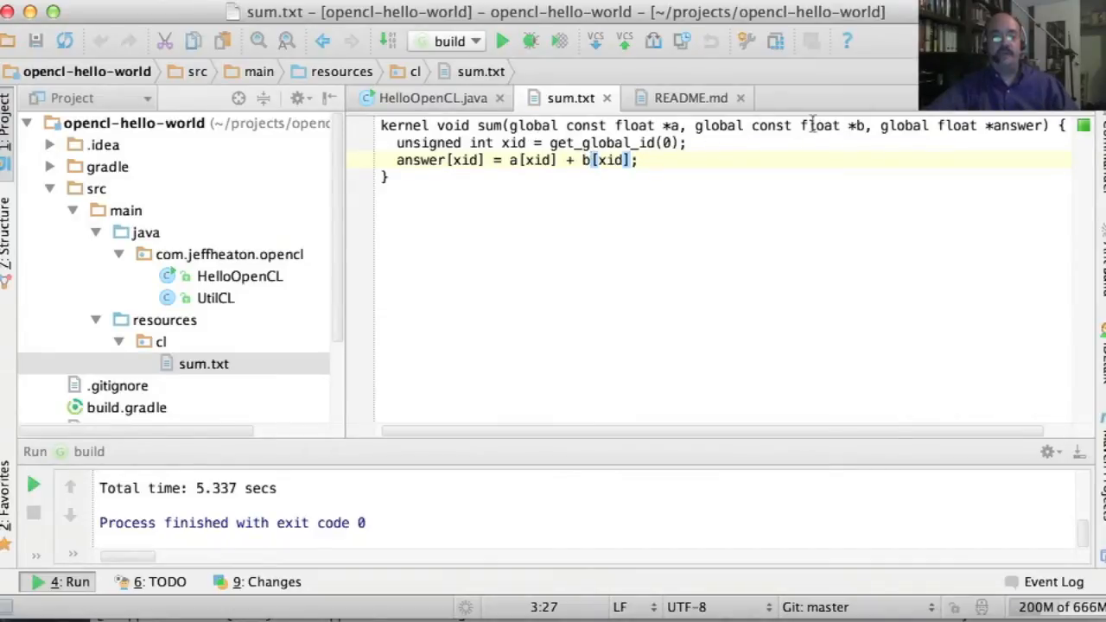
mouse_move(998, 134)
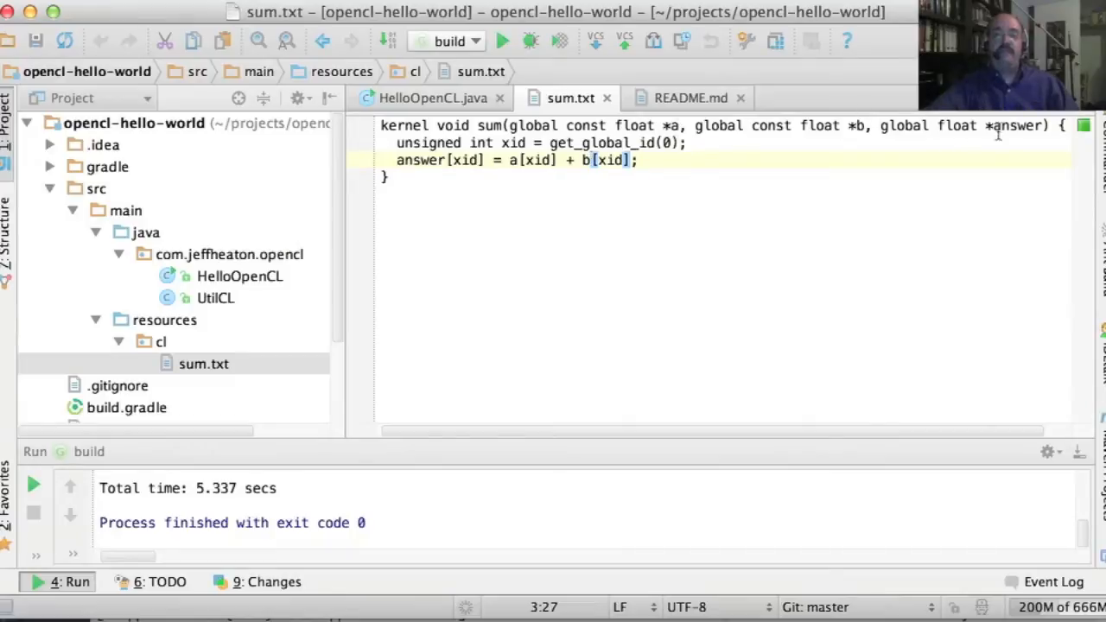
mouse_move(761, 134)
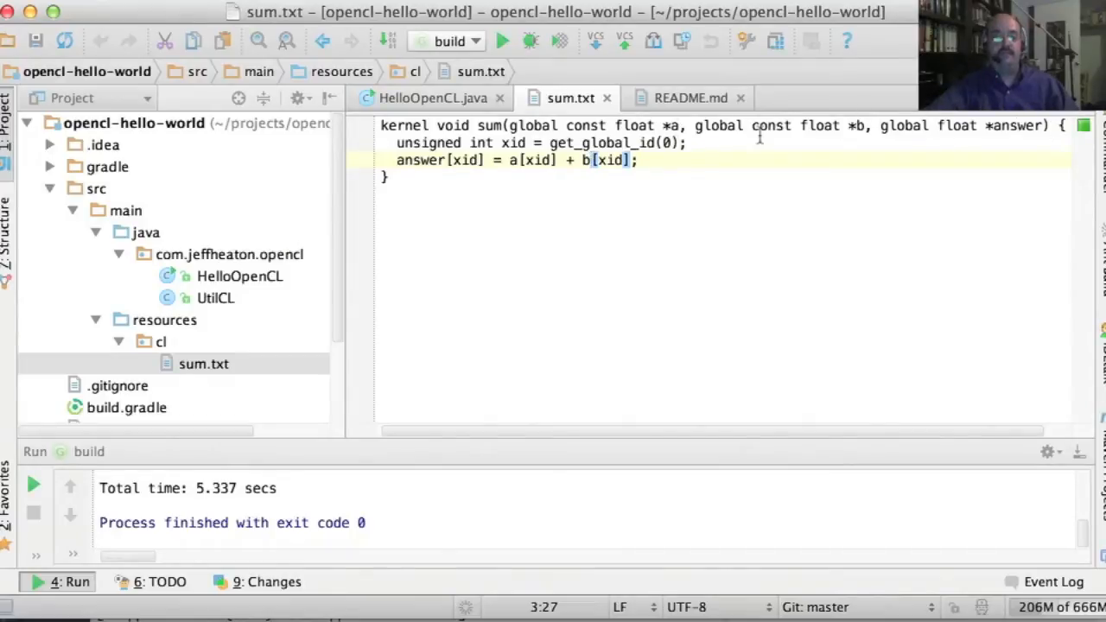
mouse_move(471, 151)
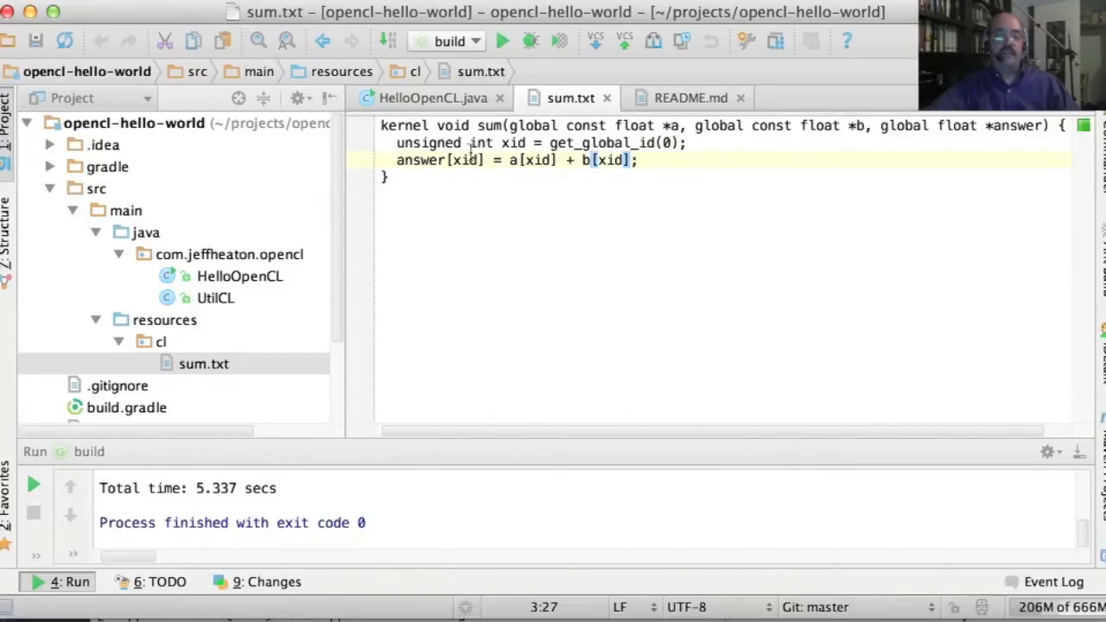
Highlight the get_global_id argument, the unsigned keyword and the answer array in sum.txt.
double_click(512, 143)
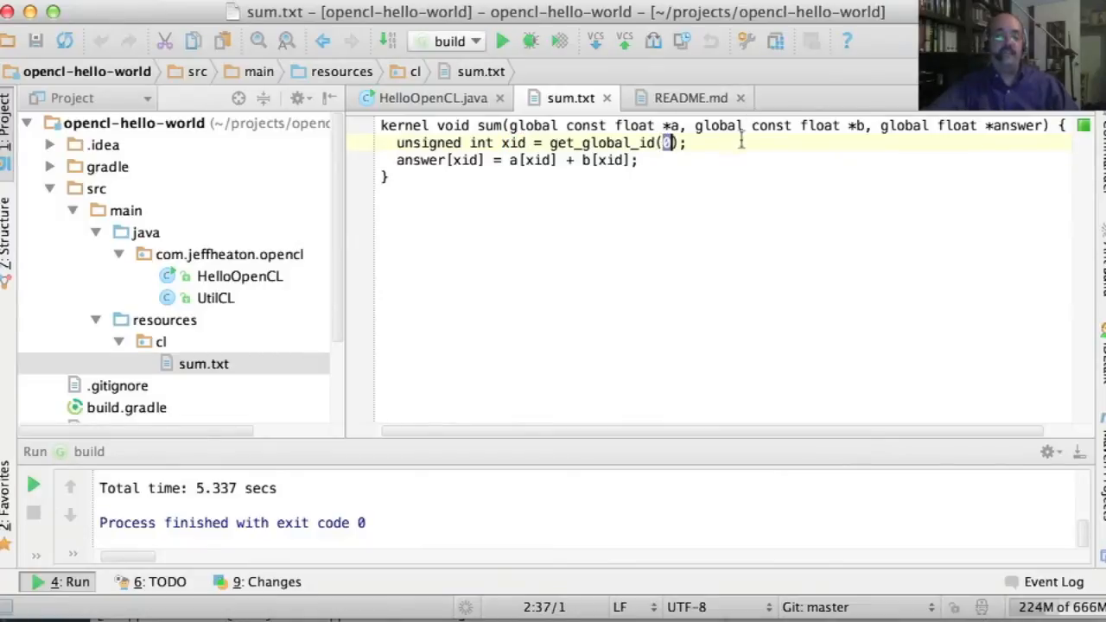
mouse_move(665, 147)
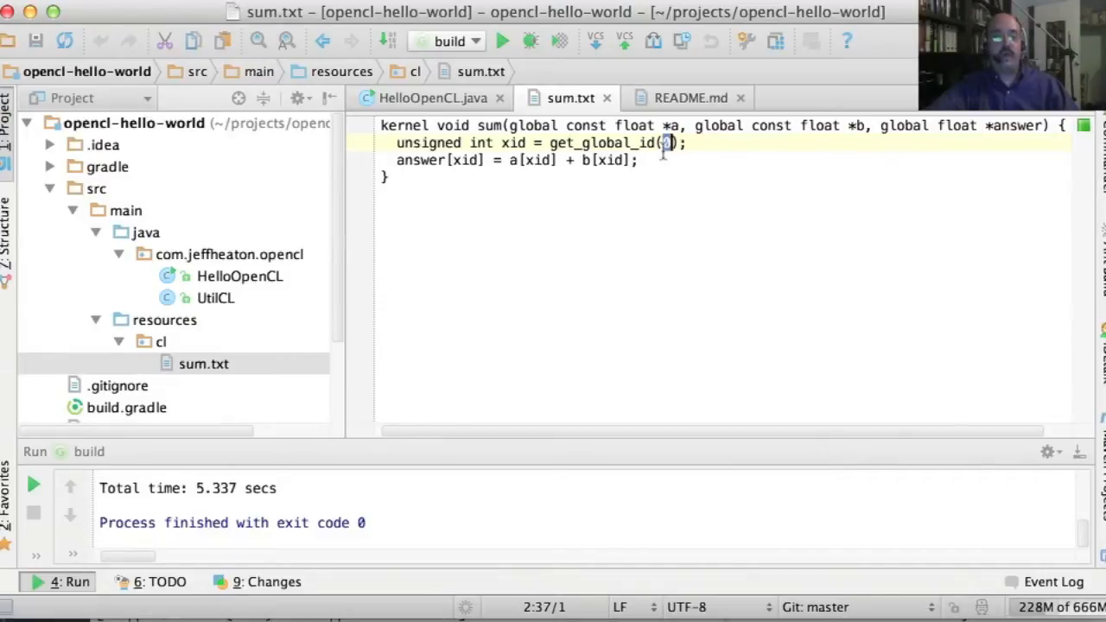
mouse_move(667, 145)
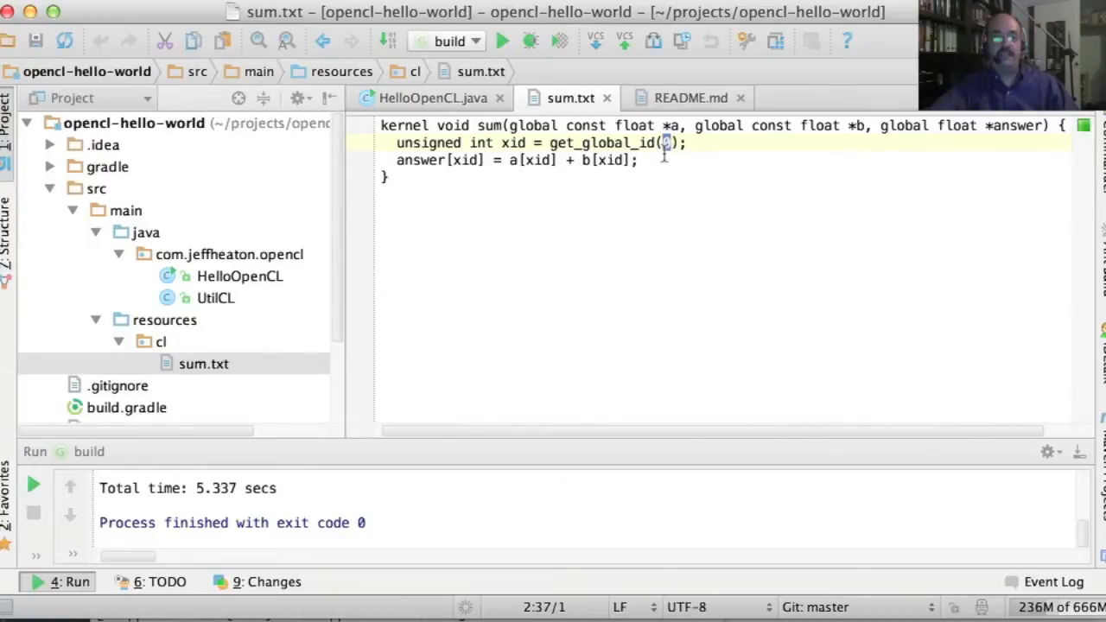
left_click(423, 143)
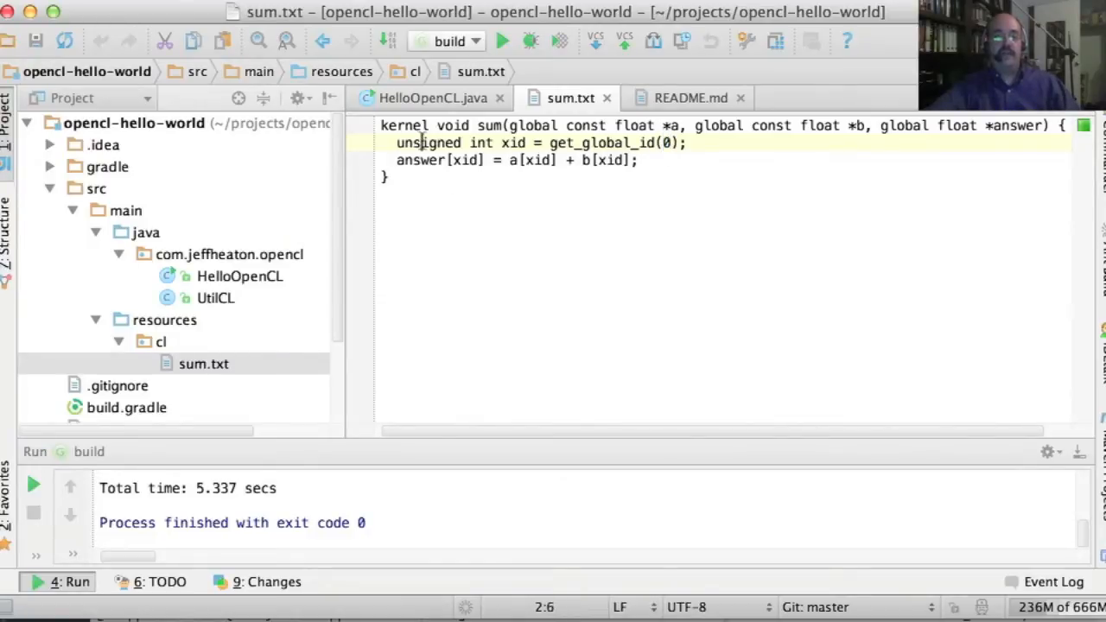
double_click(430, 143)
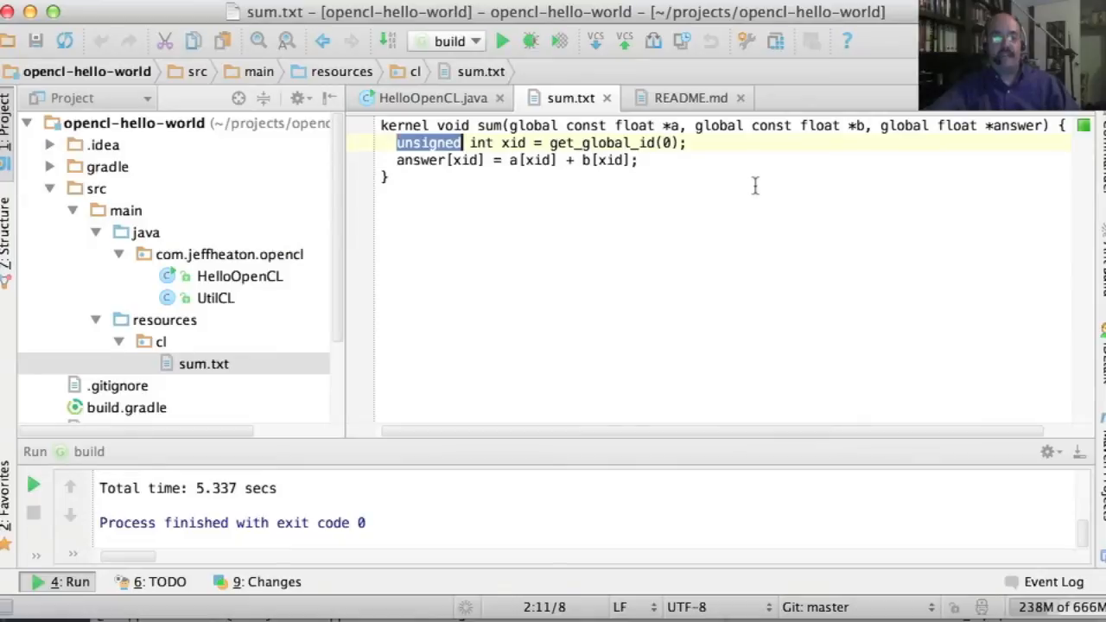
mouse_move(708, 200)
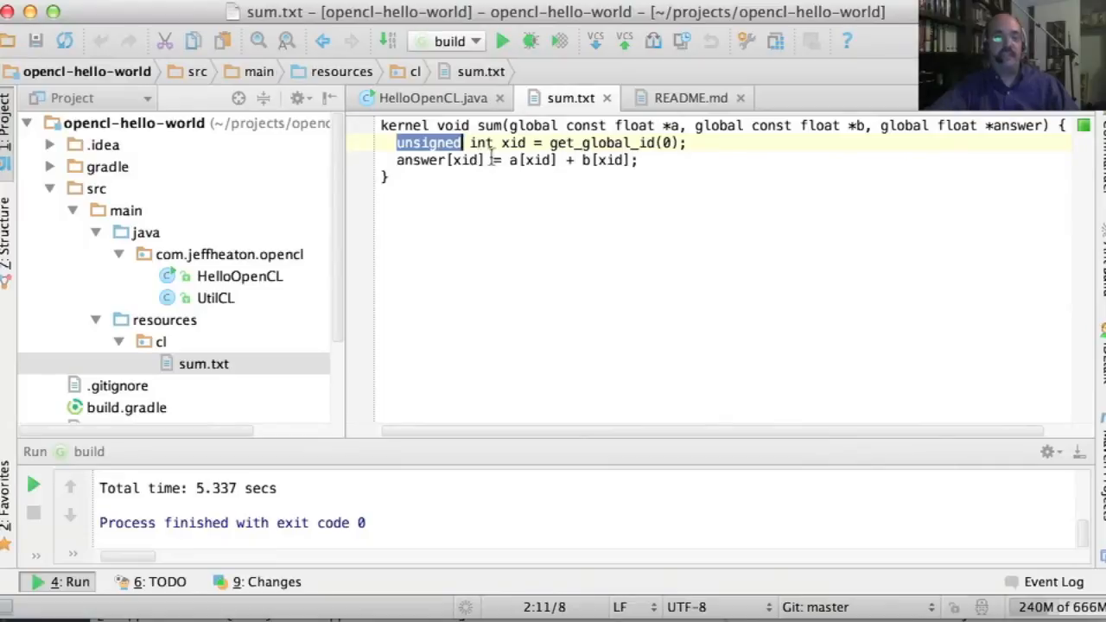
double_click(420, 160)
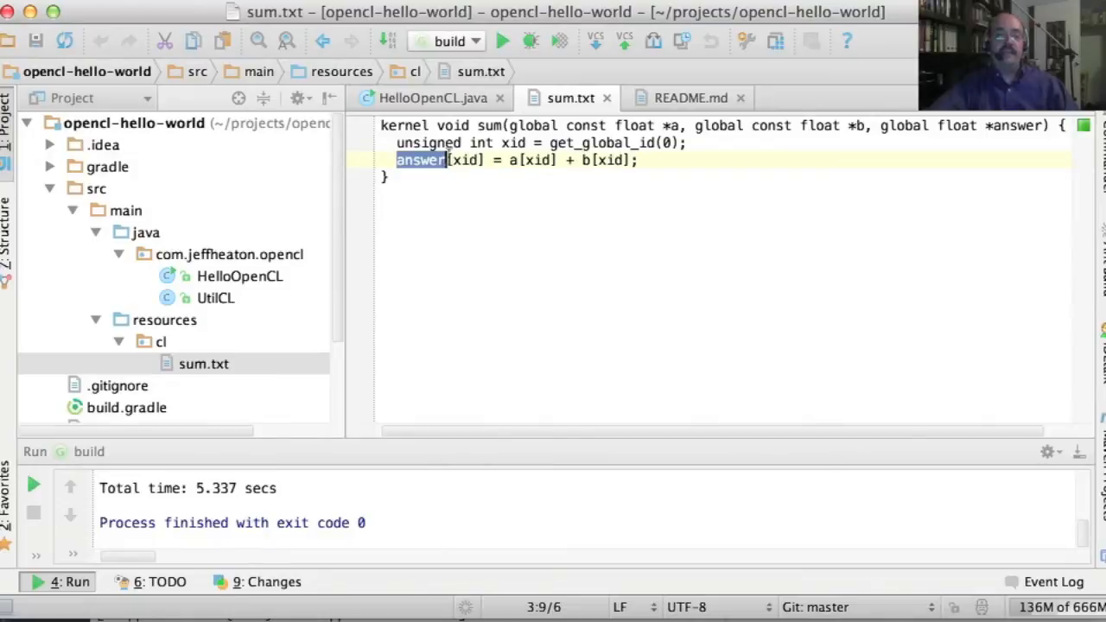
mouse_move(620, 145)
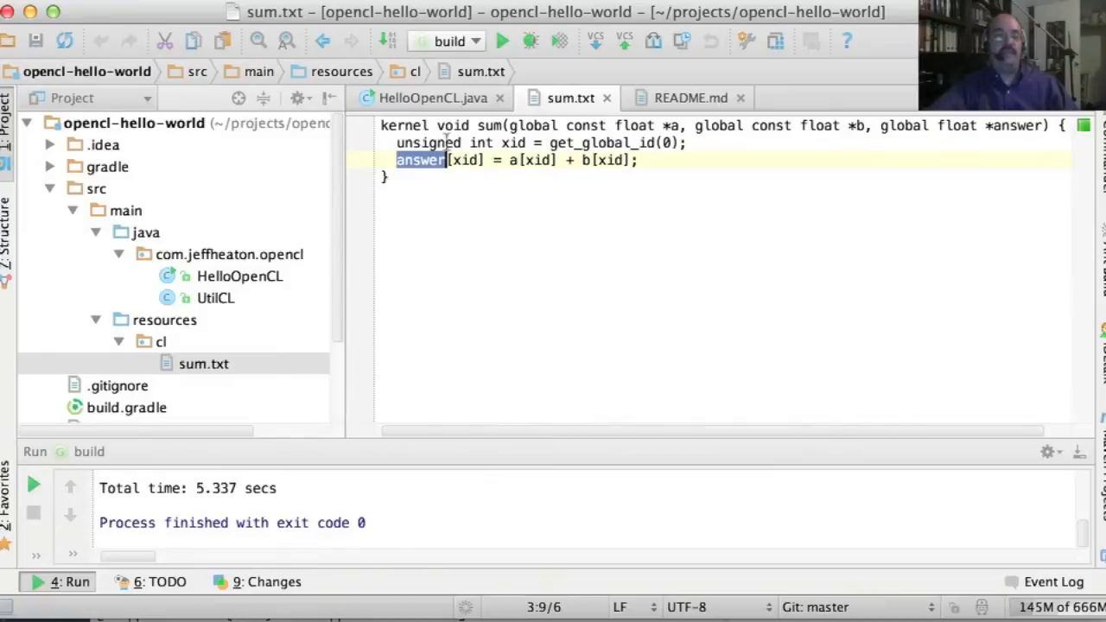
mouse_move(478, 181)
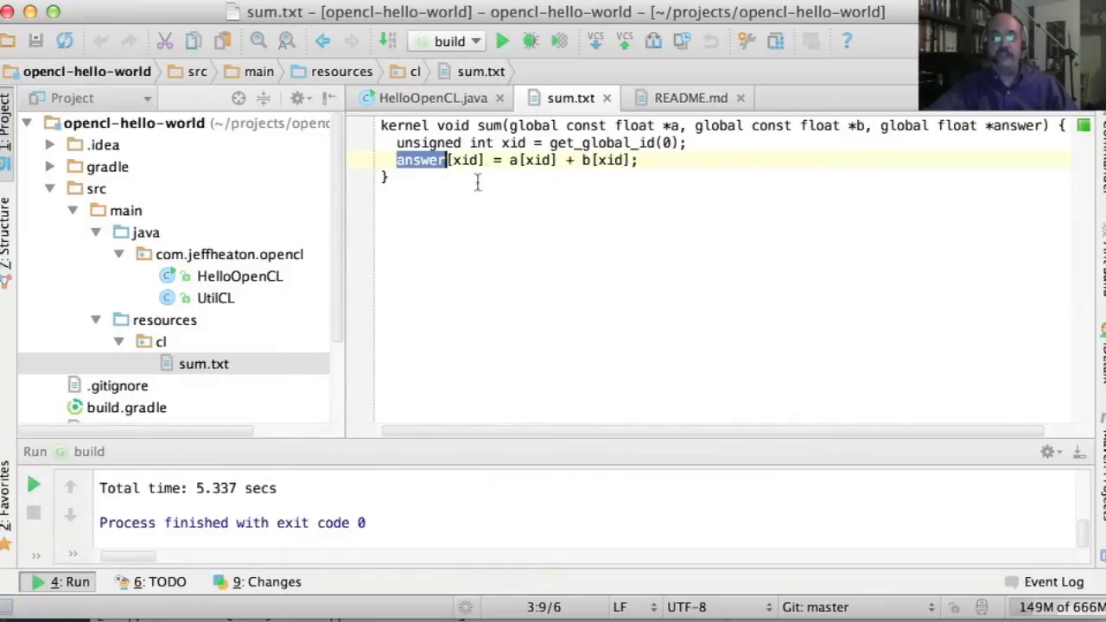
mouse_move(635, 125)
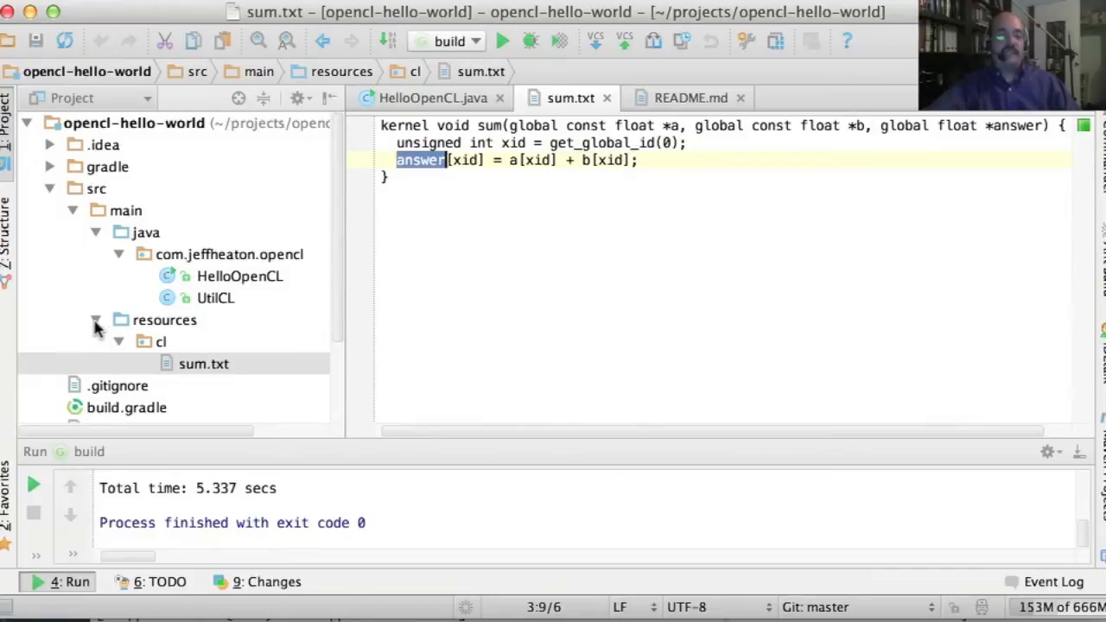
Collapse resources, reopen HelloOpenCL, narrow the project tree, and select build.gradle.
left_click(96, 320)
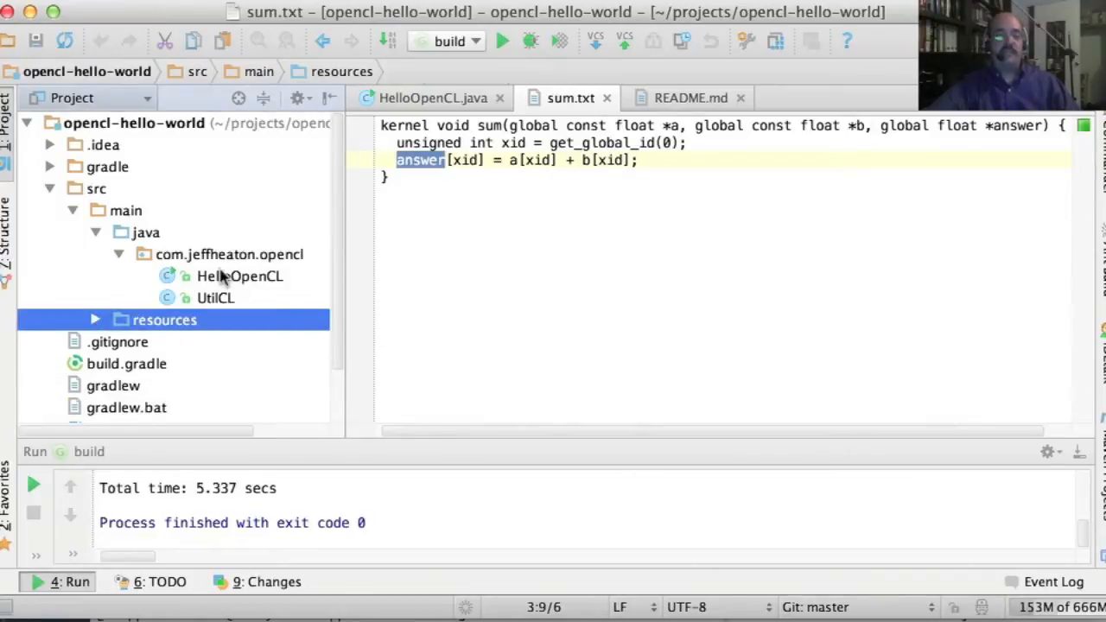
left_click(240, 275)
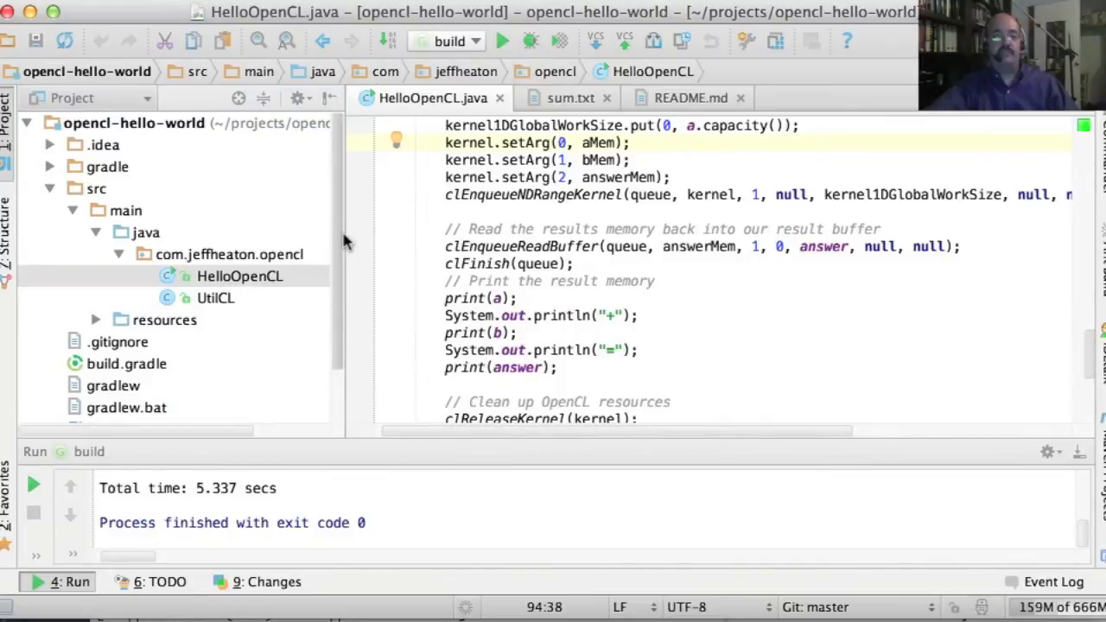
left_click_drag(344, 242, 285, 242)
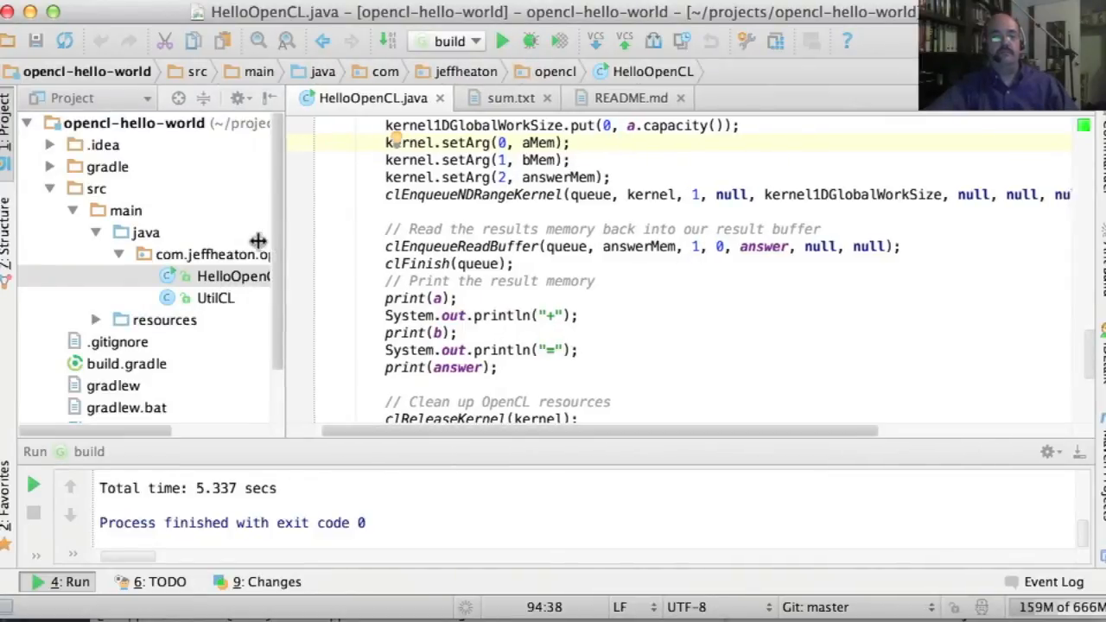
left_click(126, 364)
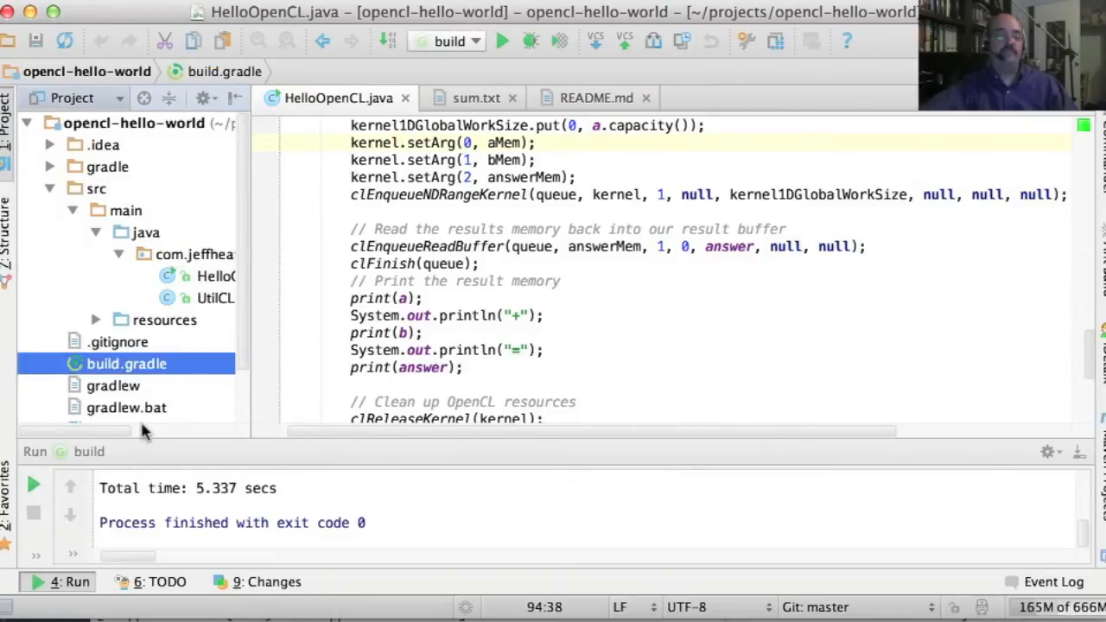
mouse_move(145, 377)
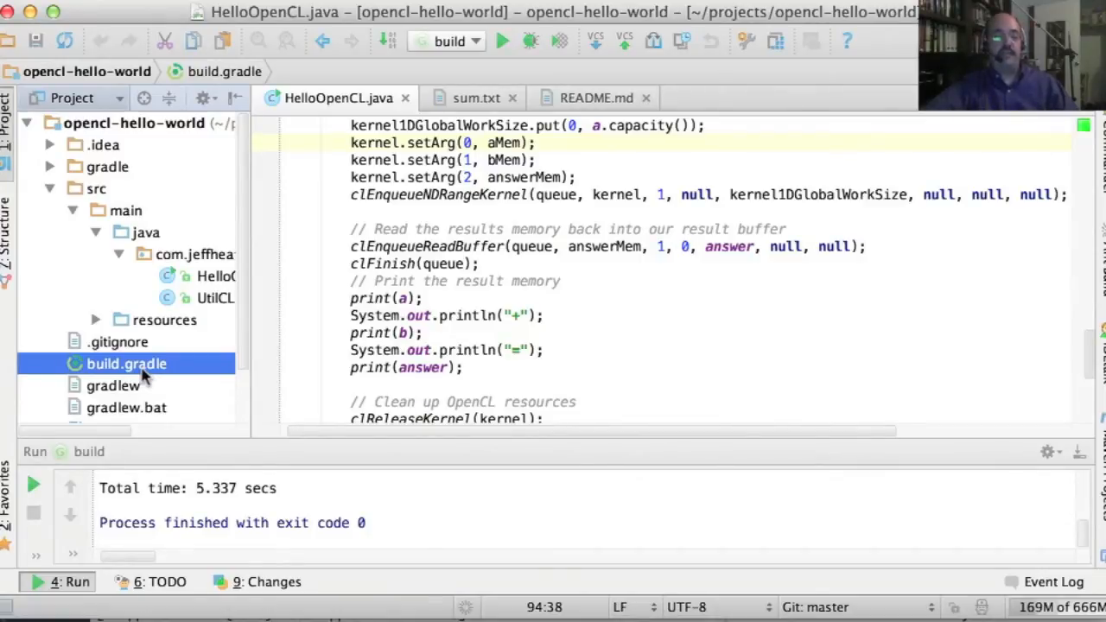
right_click(126, 363)
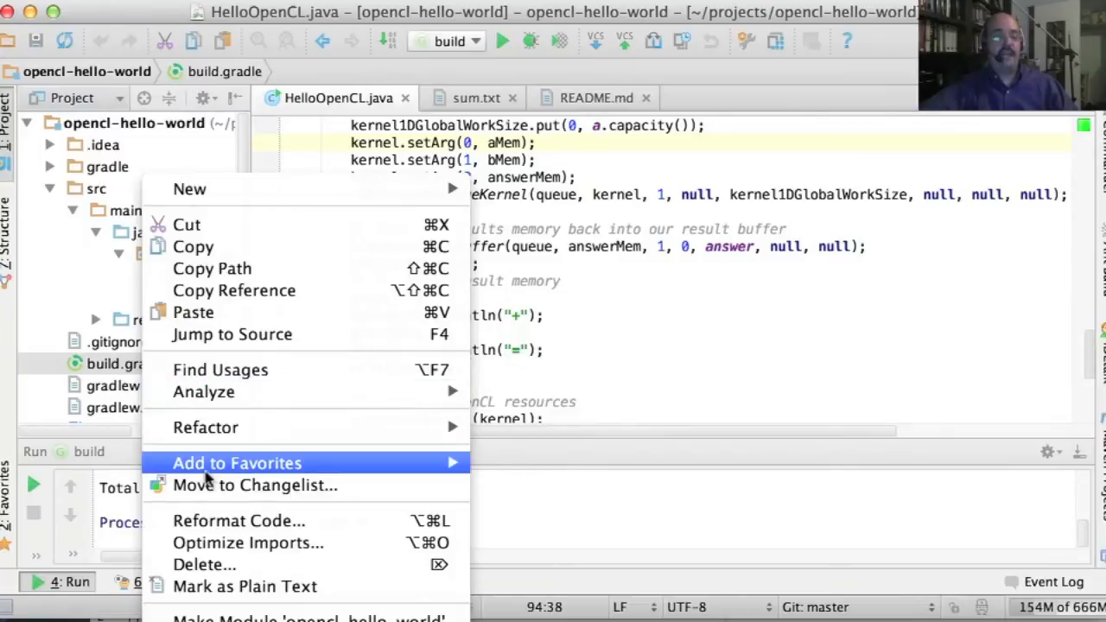
mouse_move(335, 494)
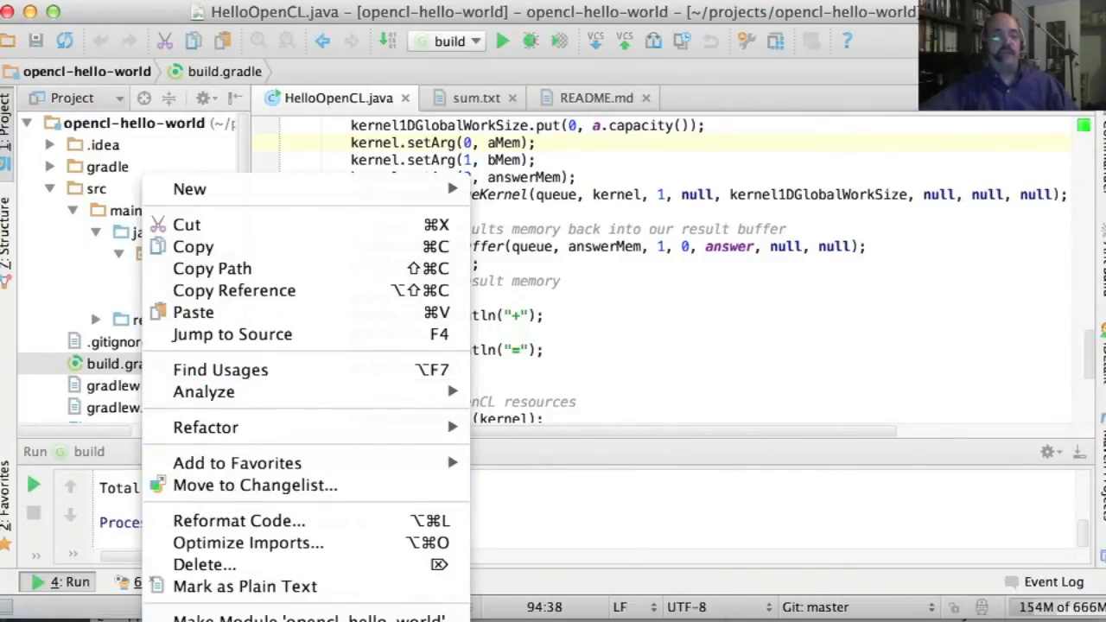
mouse_move(240, 520)
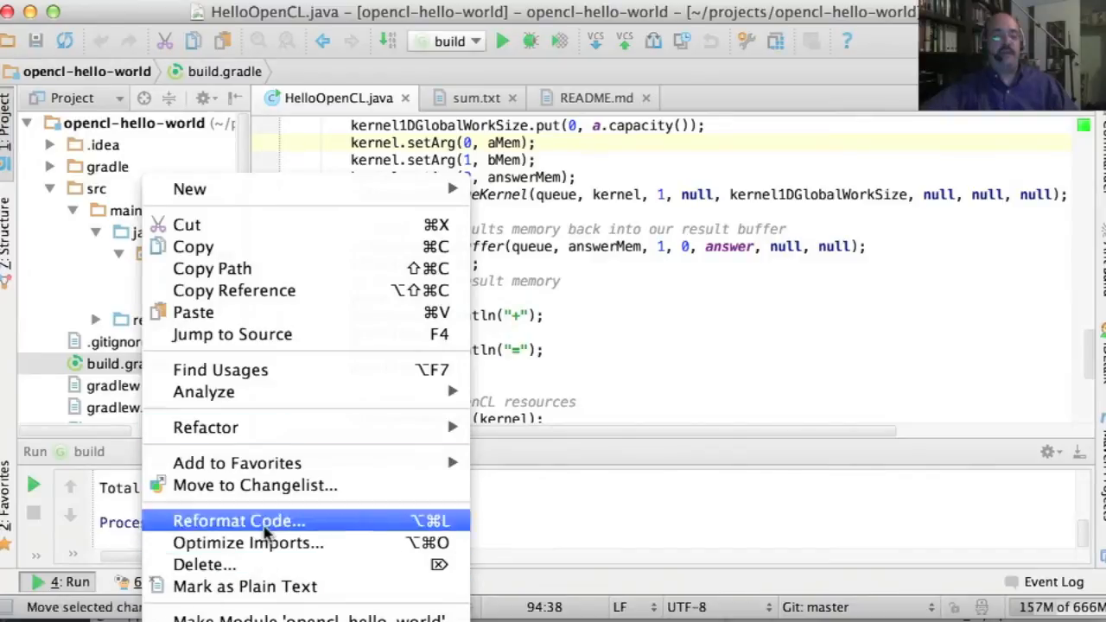
mouse_move(303, 617)
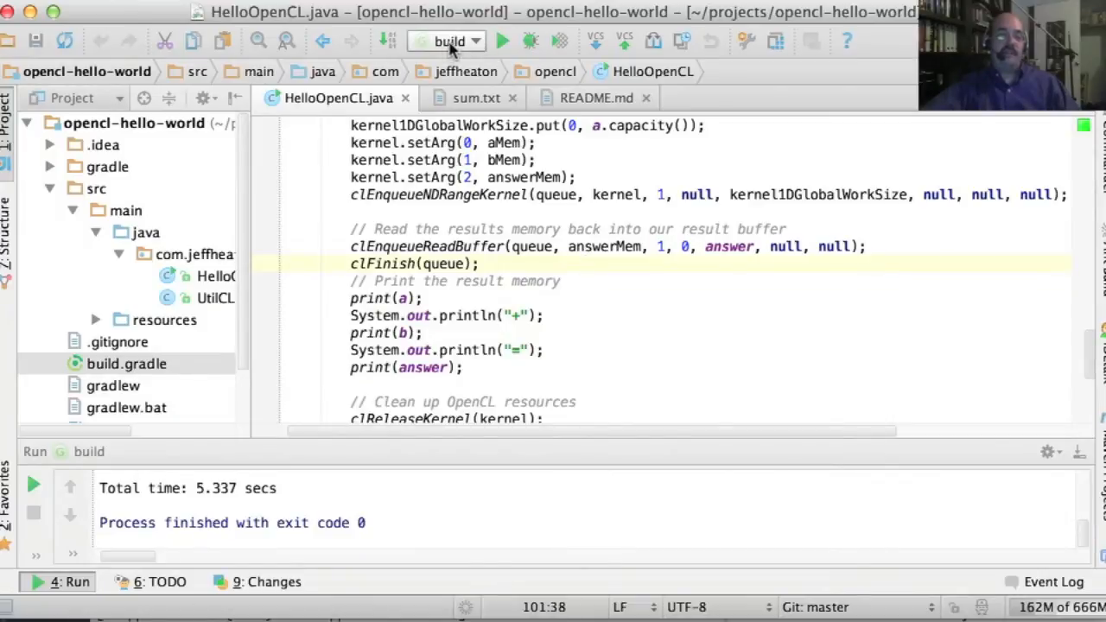
Open Edit Configurations for the 'build' run configuration.
left_click(447, 41)
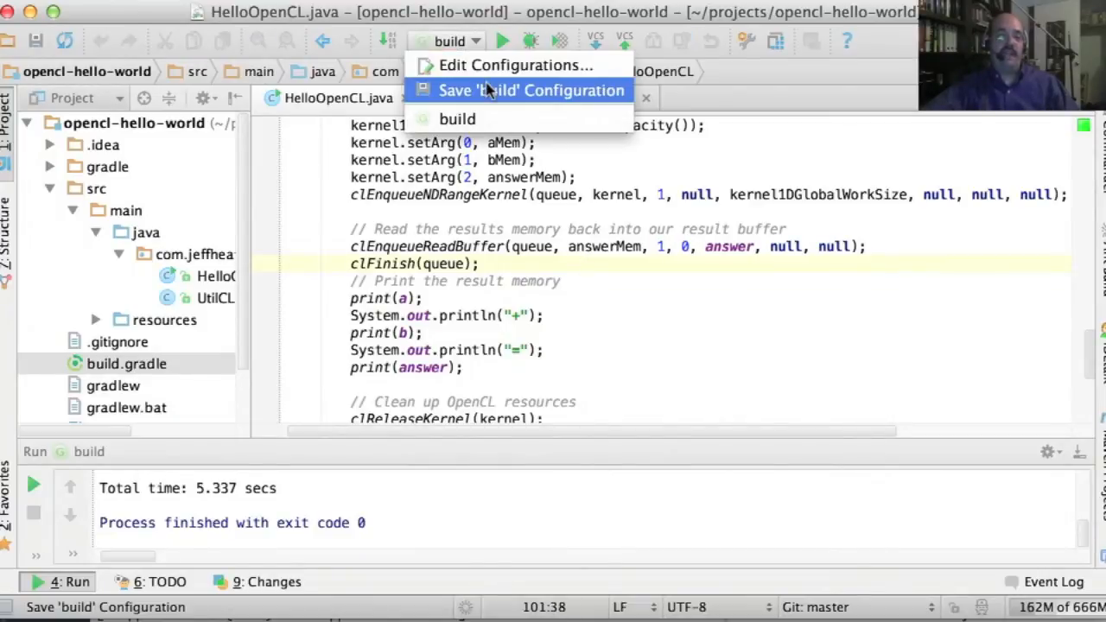
mouse_move(515, 64)
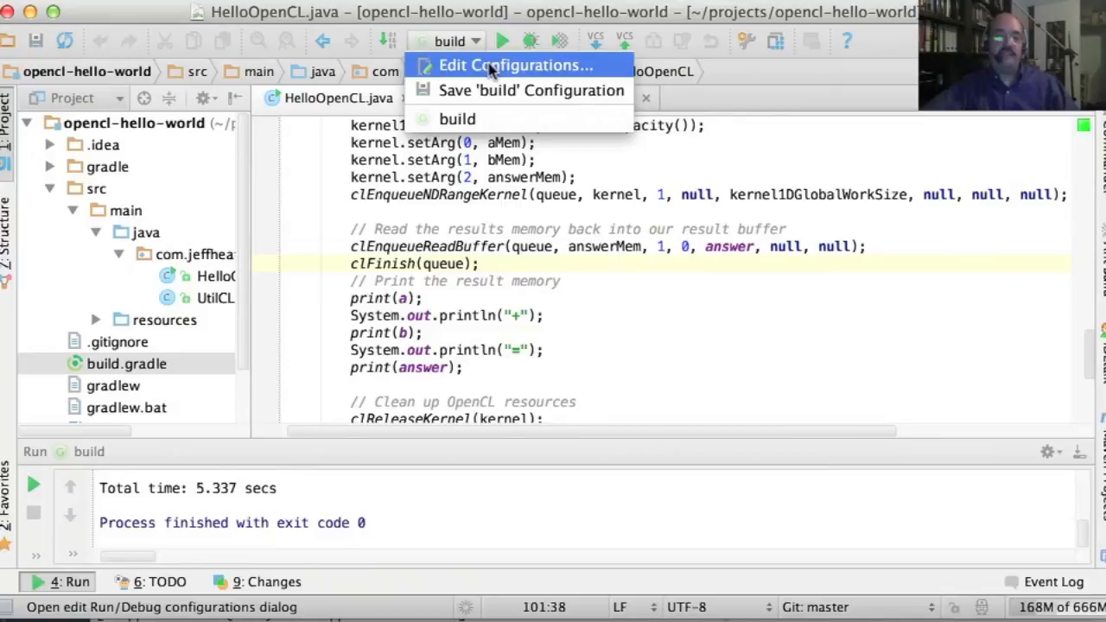
left_click(516, 65)
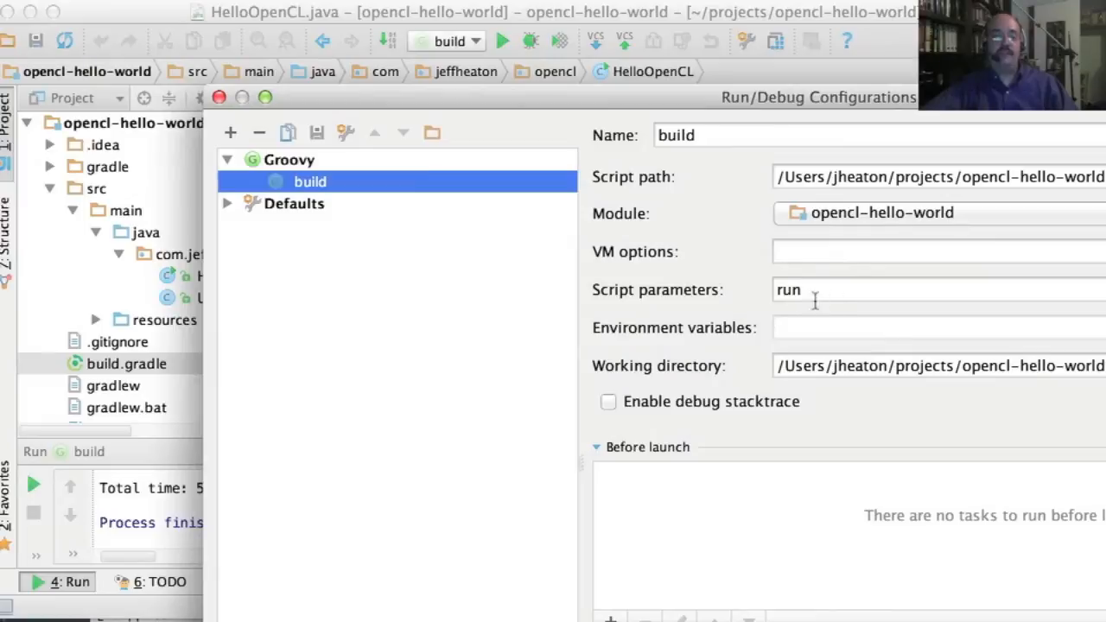
mouse_move(749, 311)
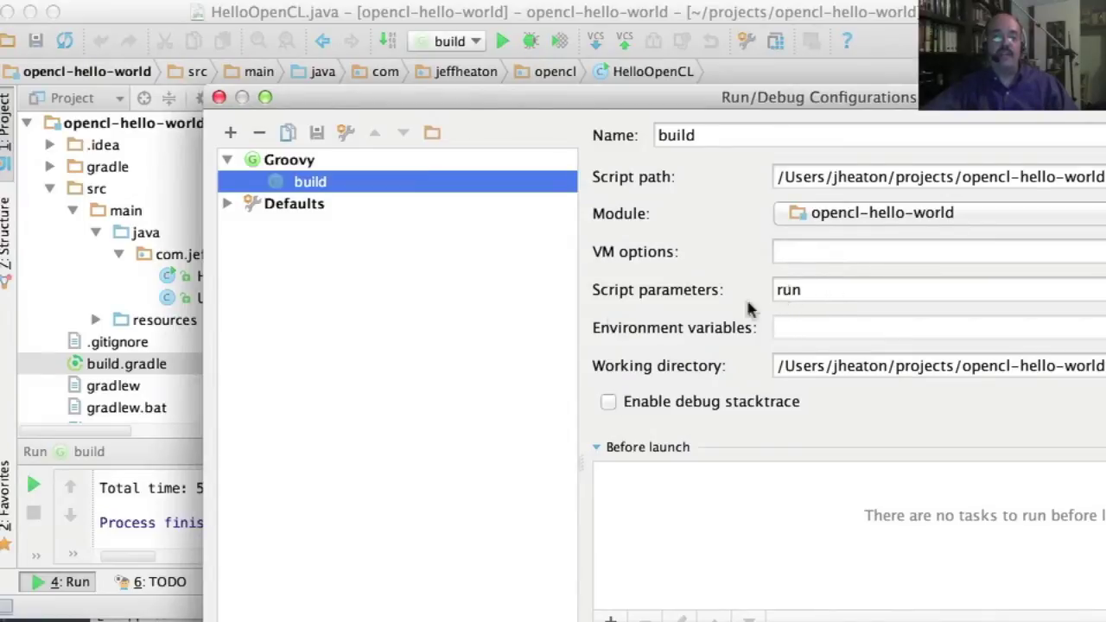
mouse_move(486, 201)
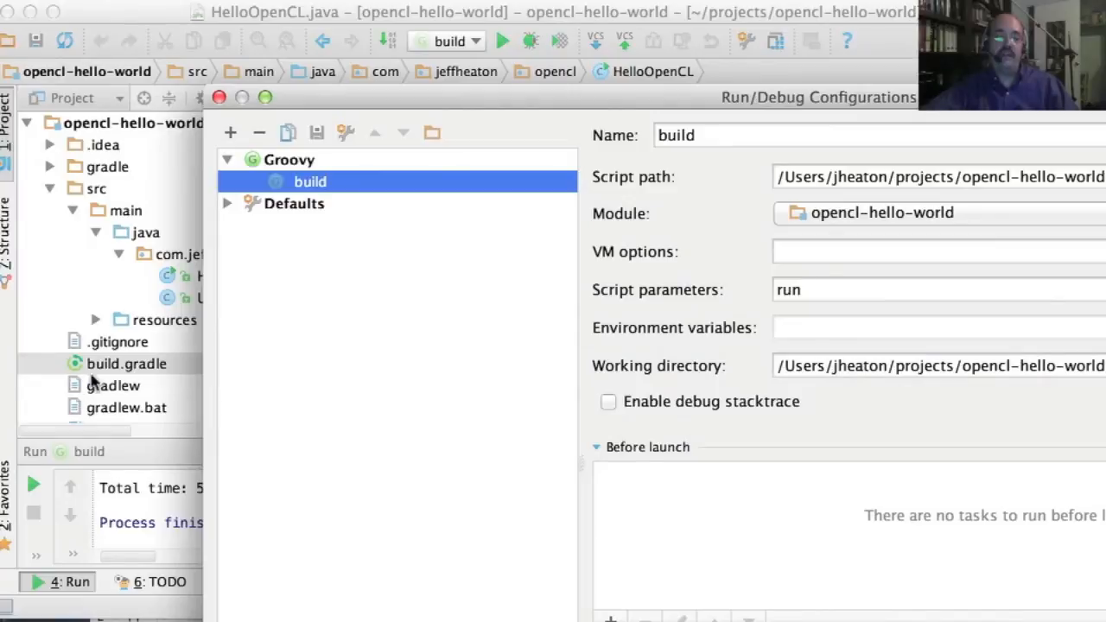
mouse_move(327, 223)
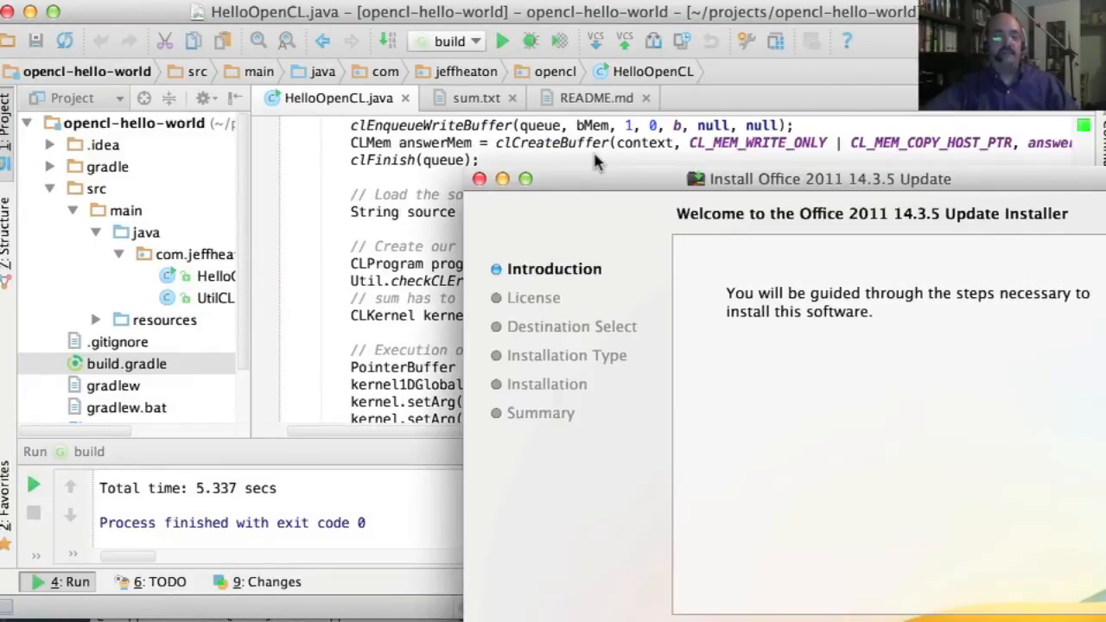
mouse_move(681, 203)
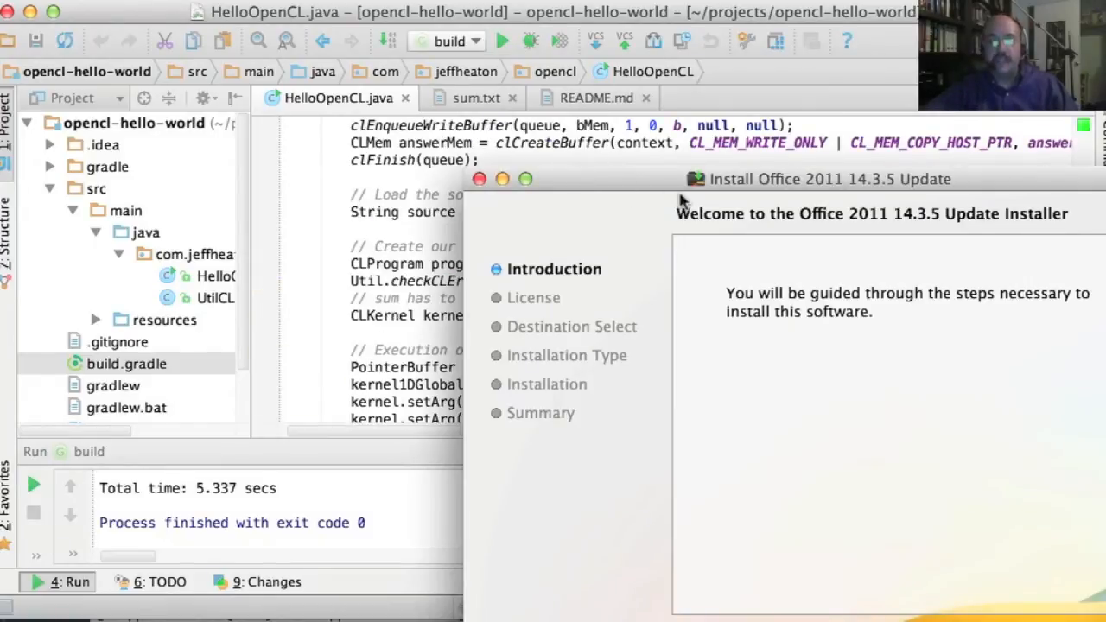
mouse_move(482, 179)
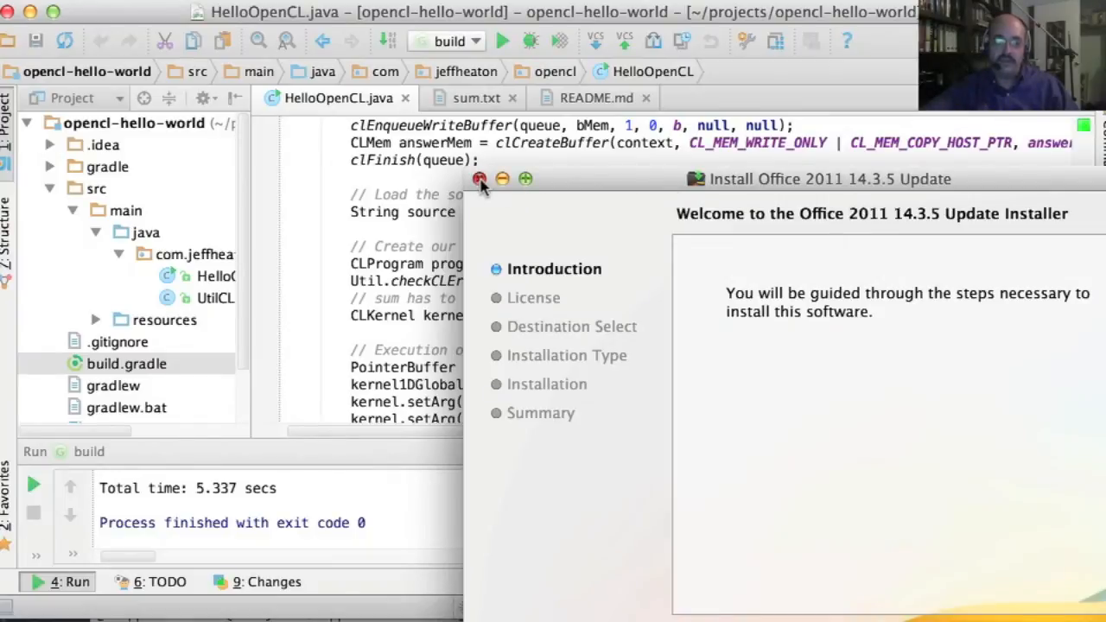
Close the Install Office 2011 14.3.5 Update window.
left_click(480, 179)
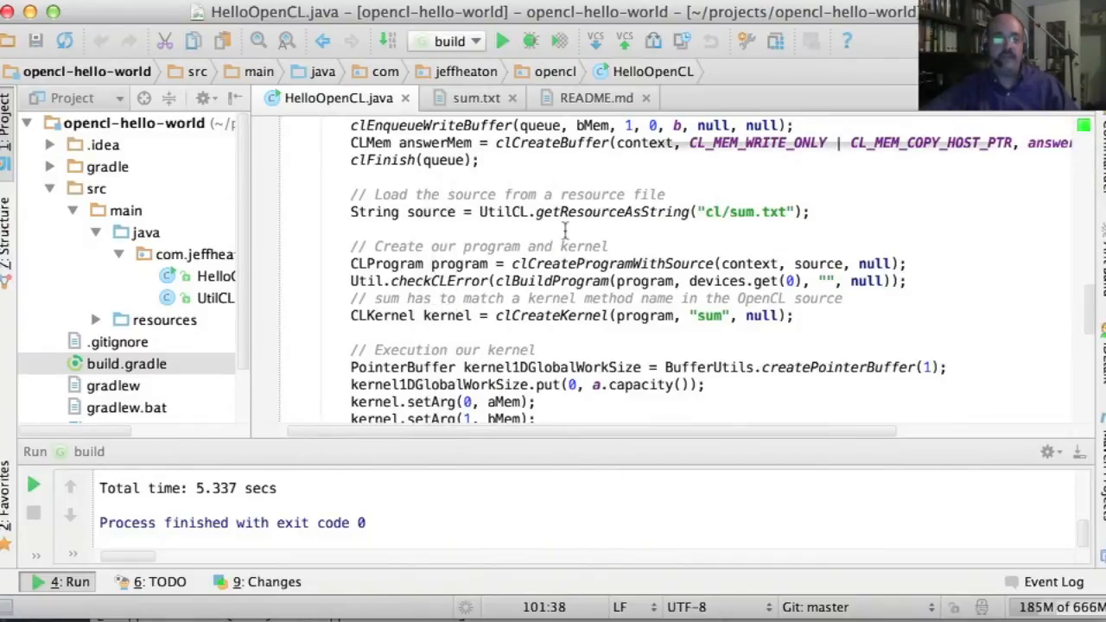
scroll("up", 3)
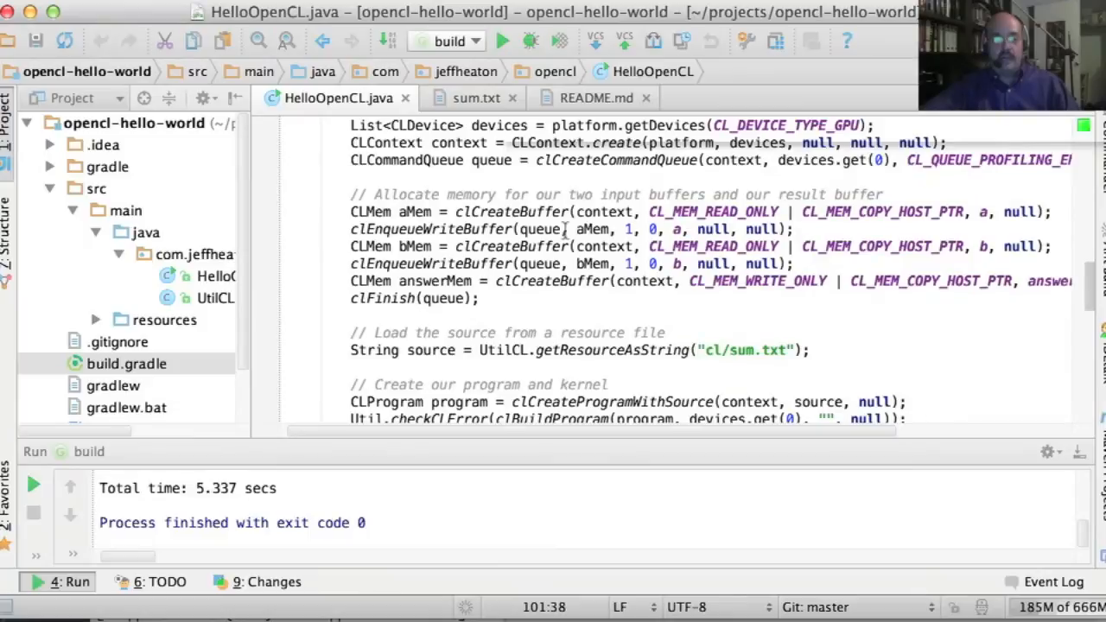
scroll("up", 3)
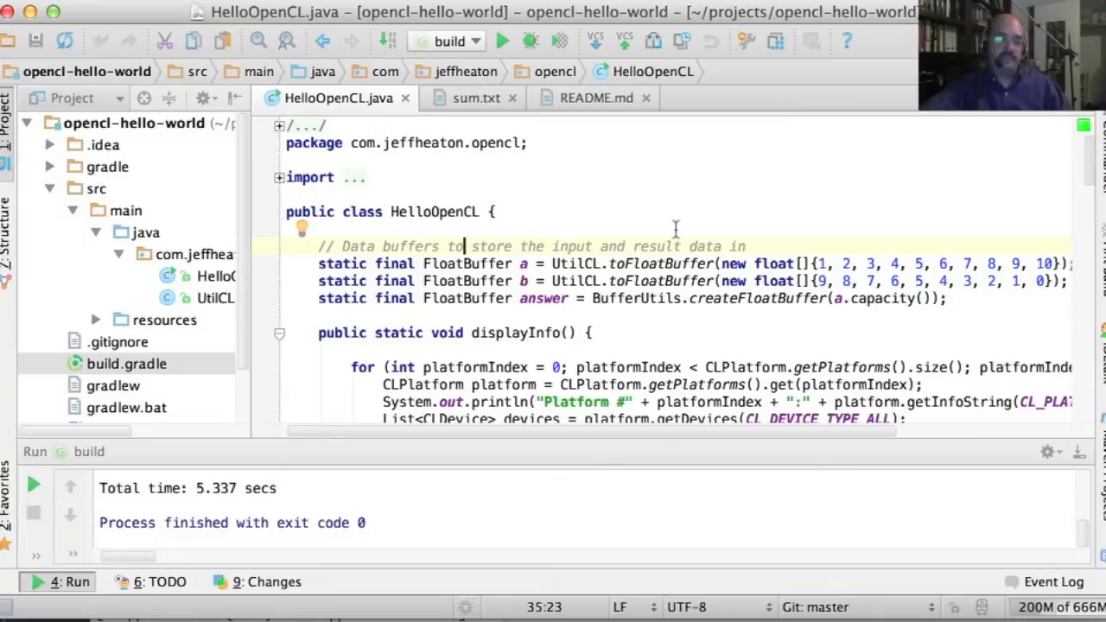
scroll("up", 3)
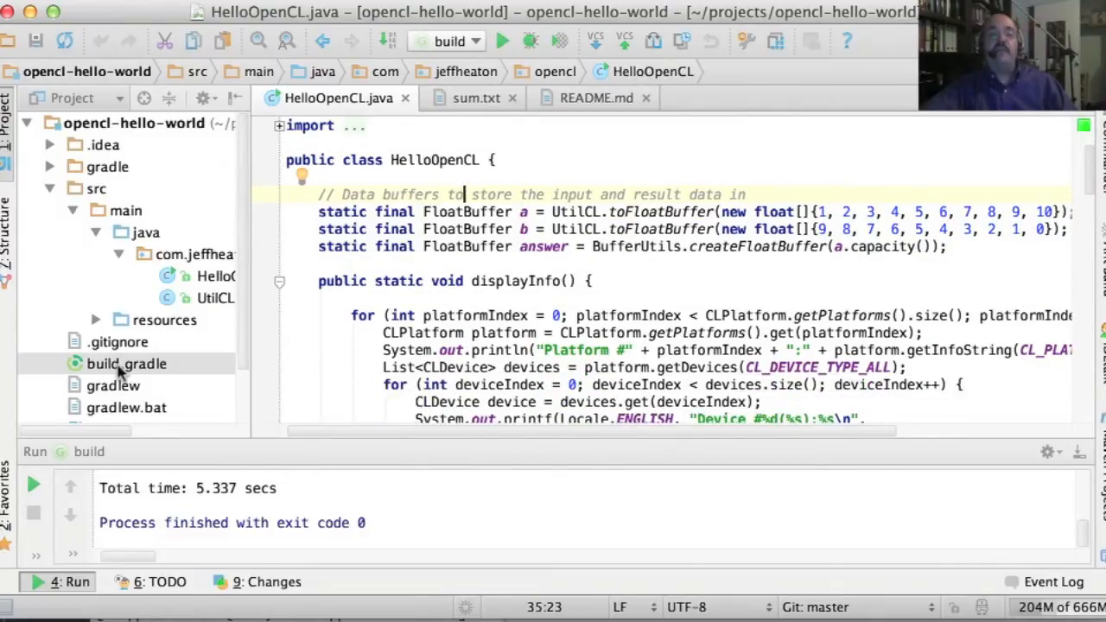
mouse_move(177, 363)
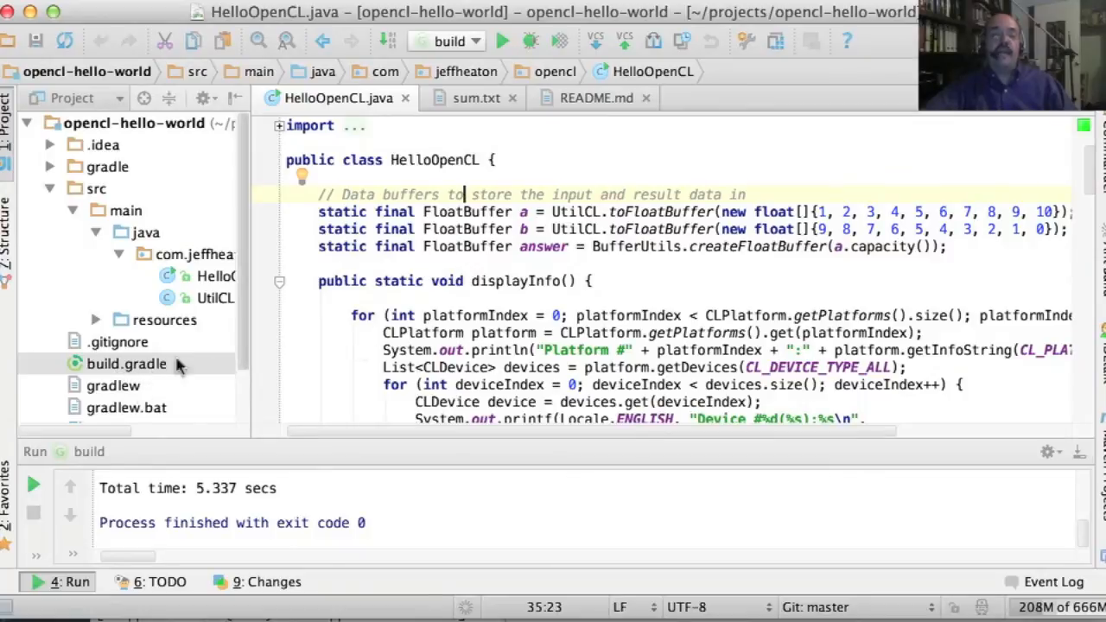
mouse_move(206, 357)
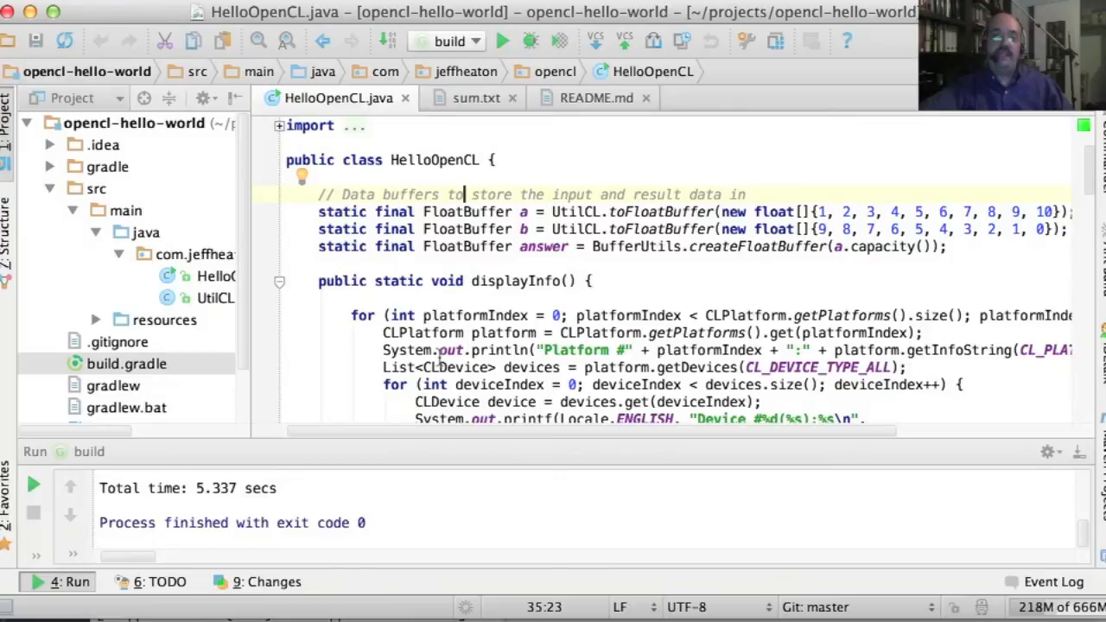
mouse_move(531, 300)
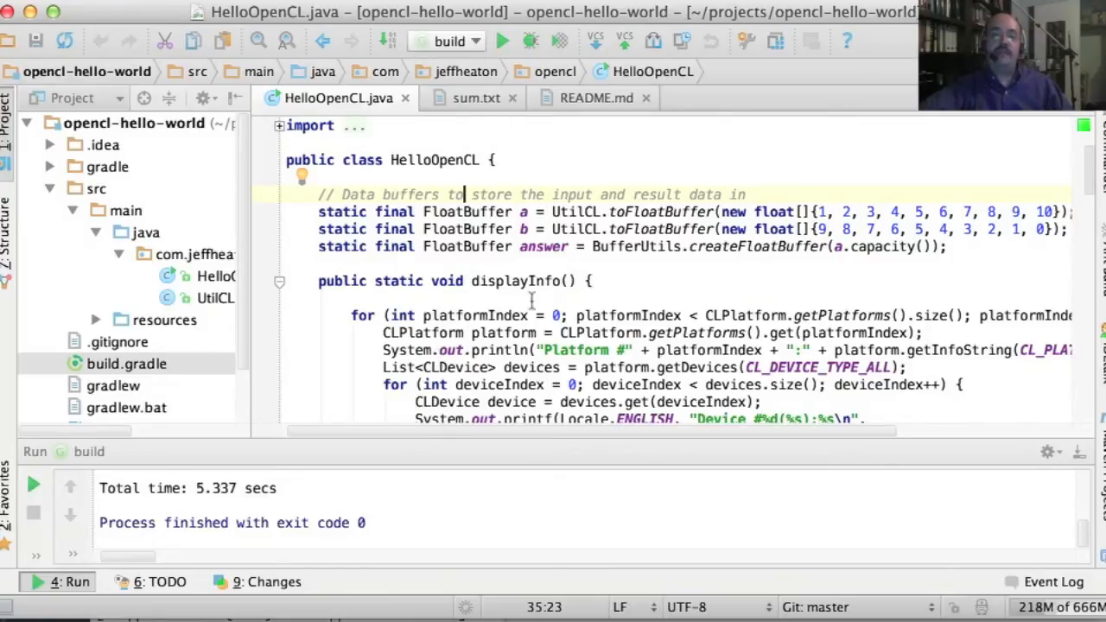
mouse_move(637, 261)
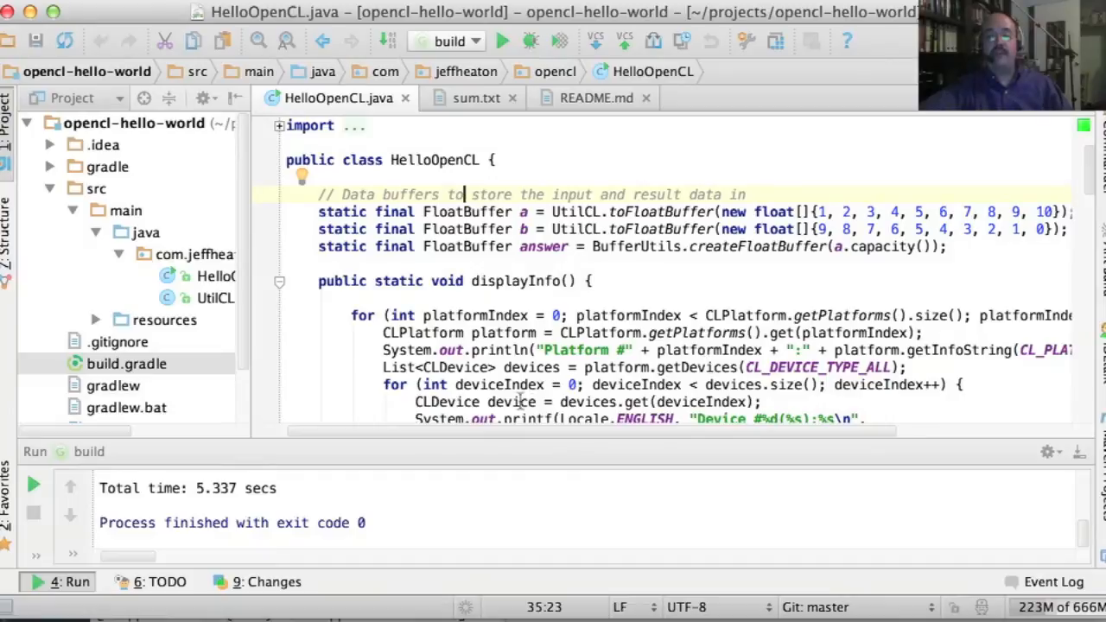
mouse_move(594, 333)
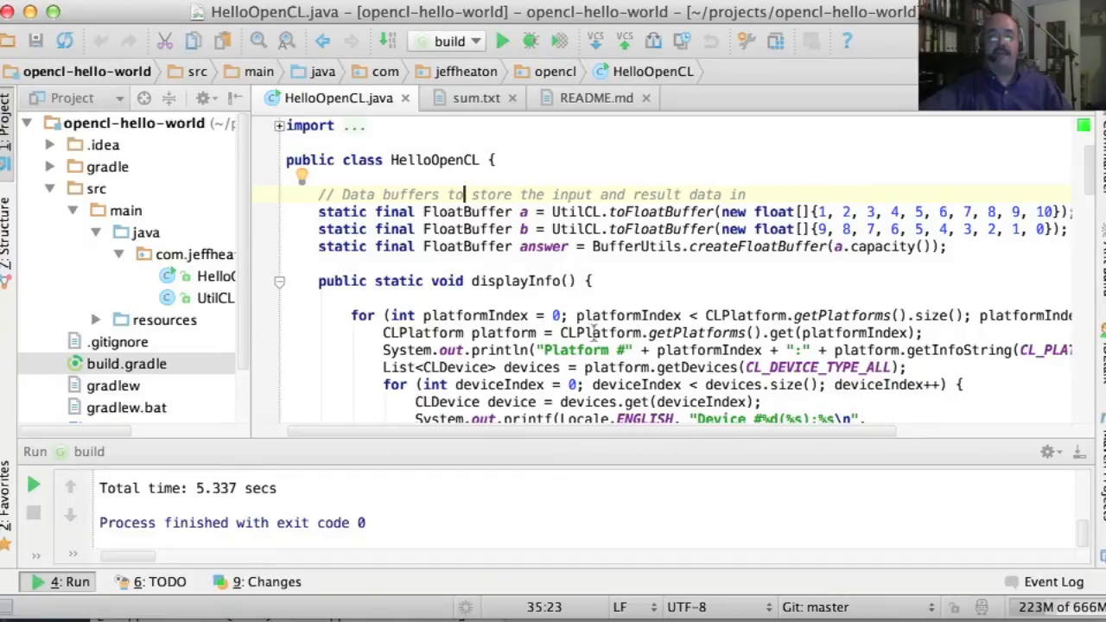
mouse_move(543, 298)
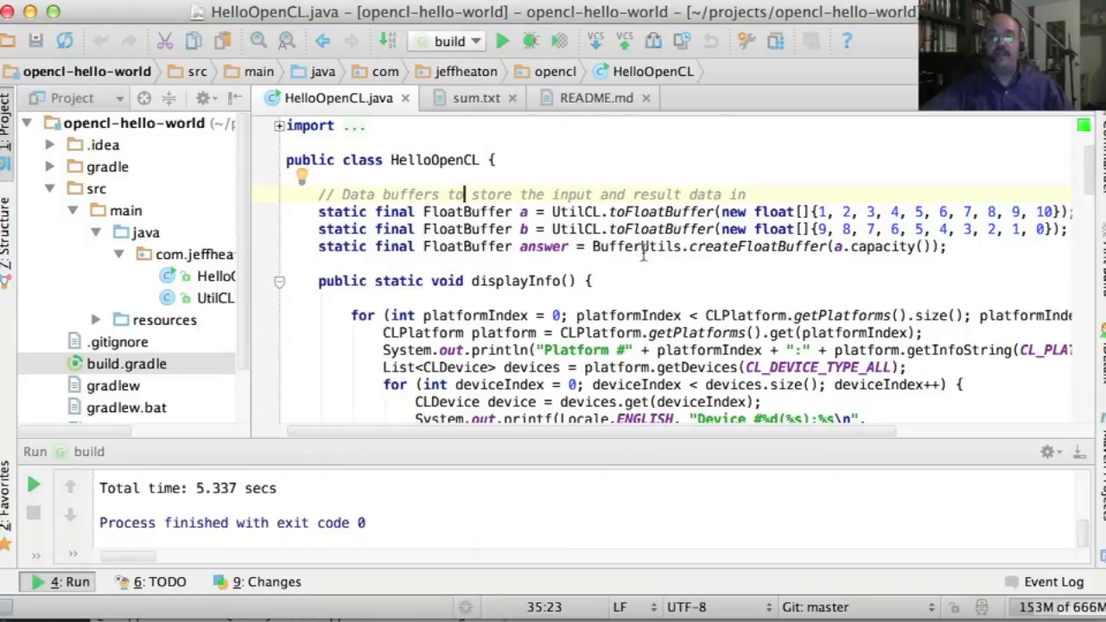
mouse_move(794, 194)
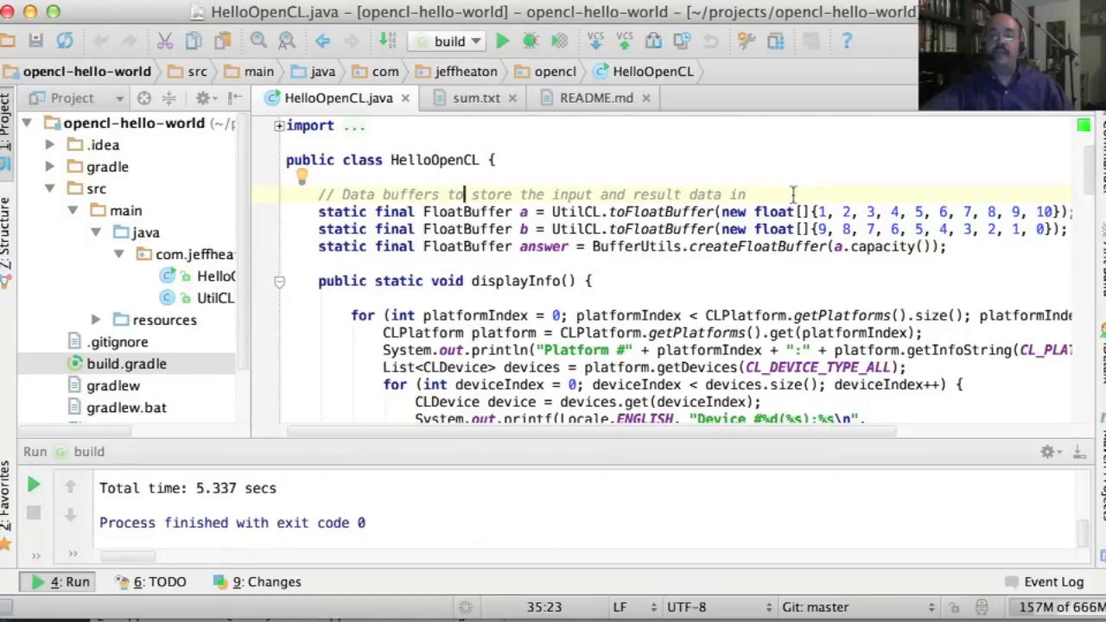
mouse_move(659, 264)
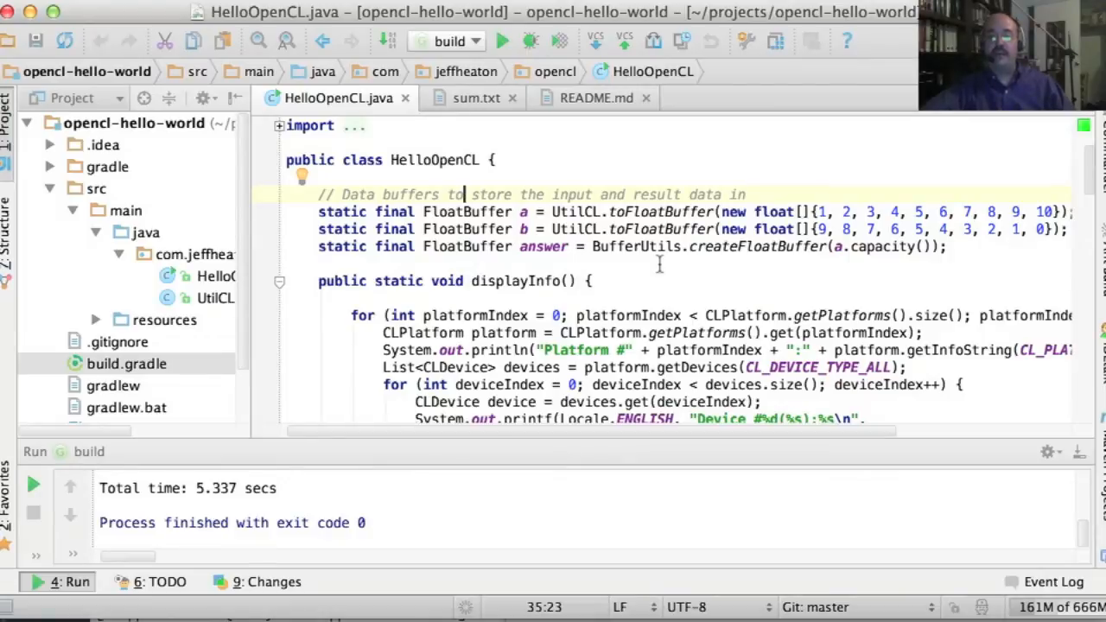
mouse_move(785, 188)
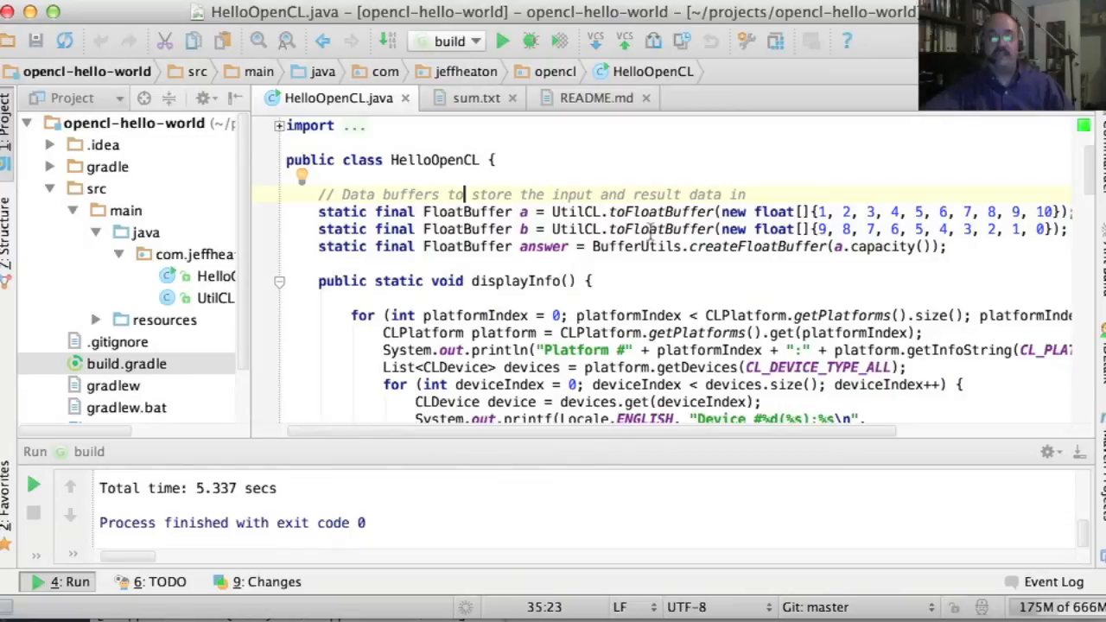
mouse_move(780, 175)
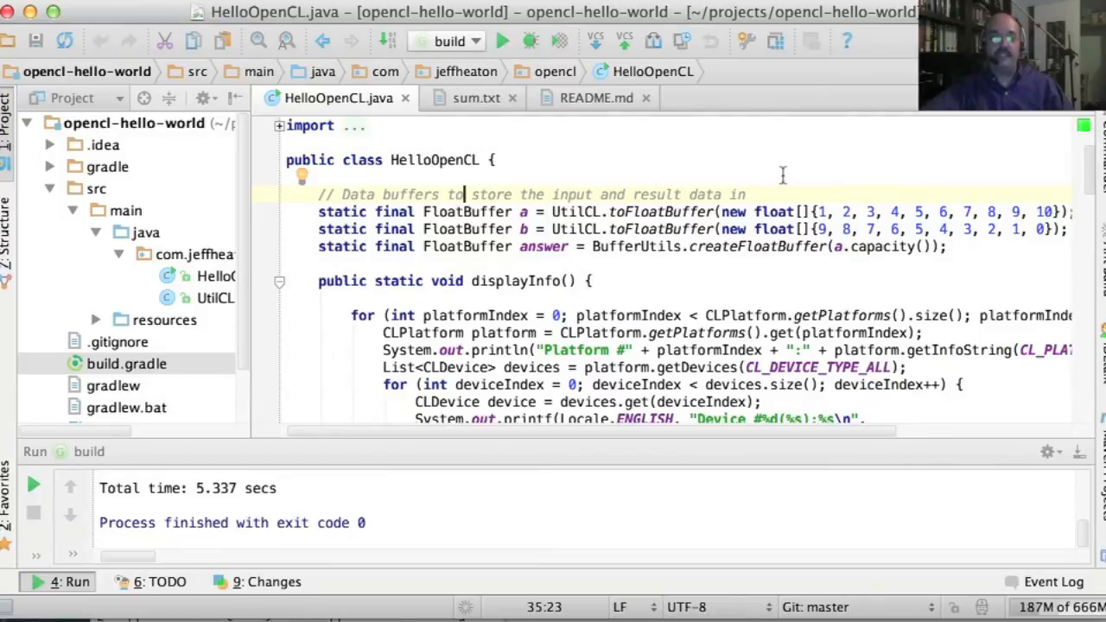
mouse_move(633, 218)
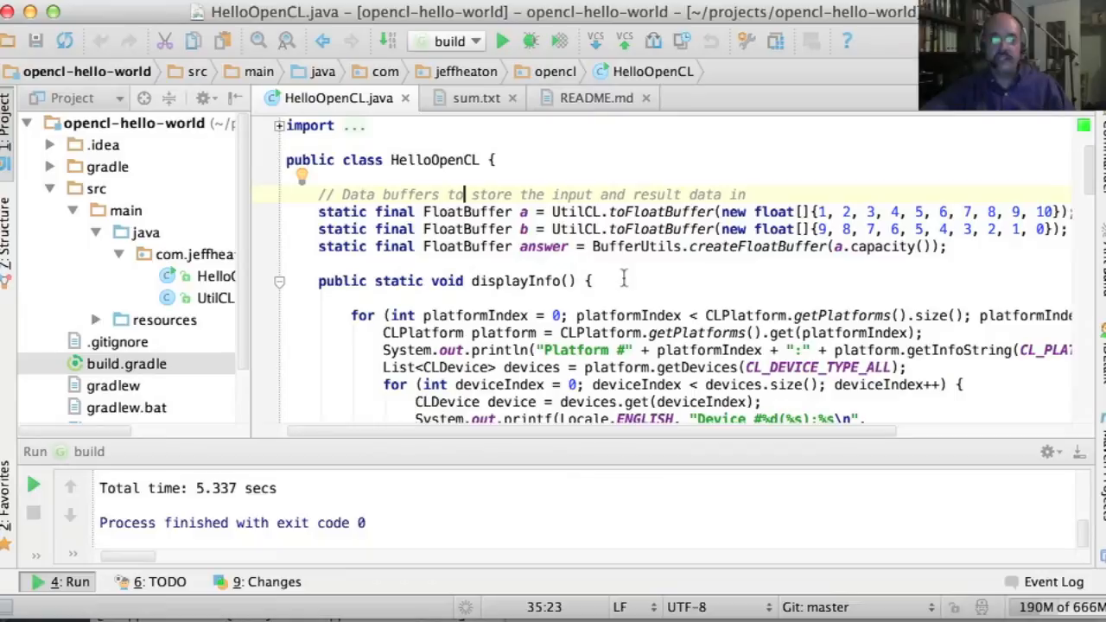
scroll("up", 3)
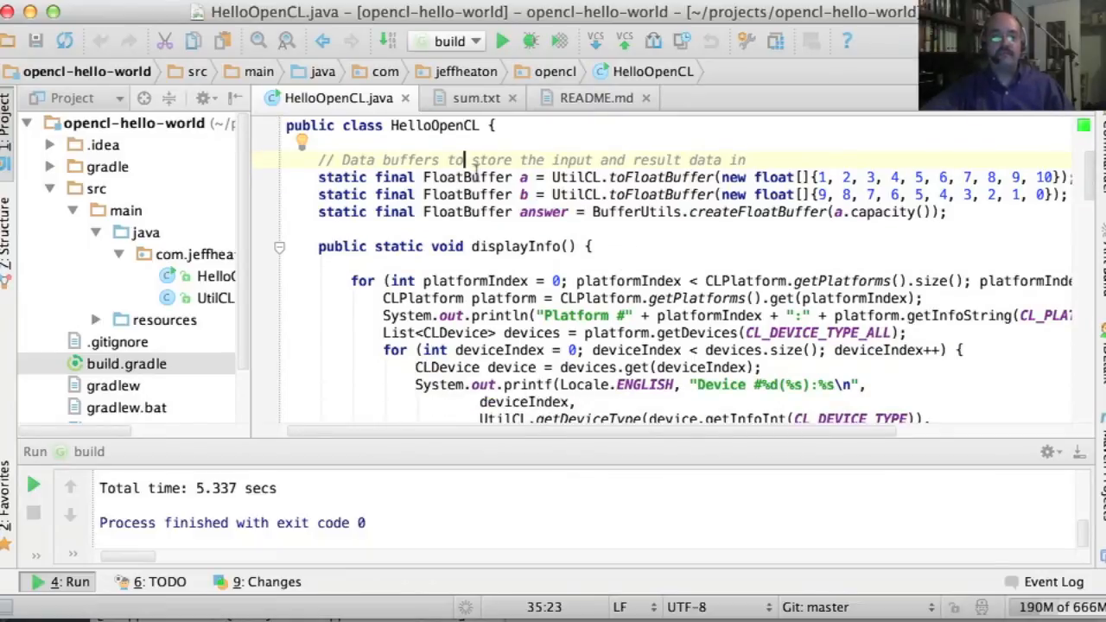
double_click(492, 177)
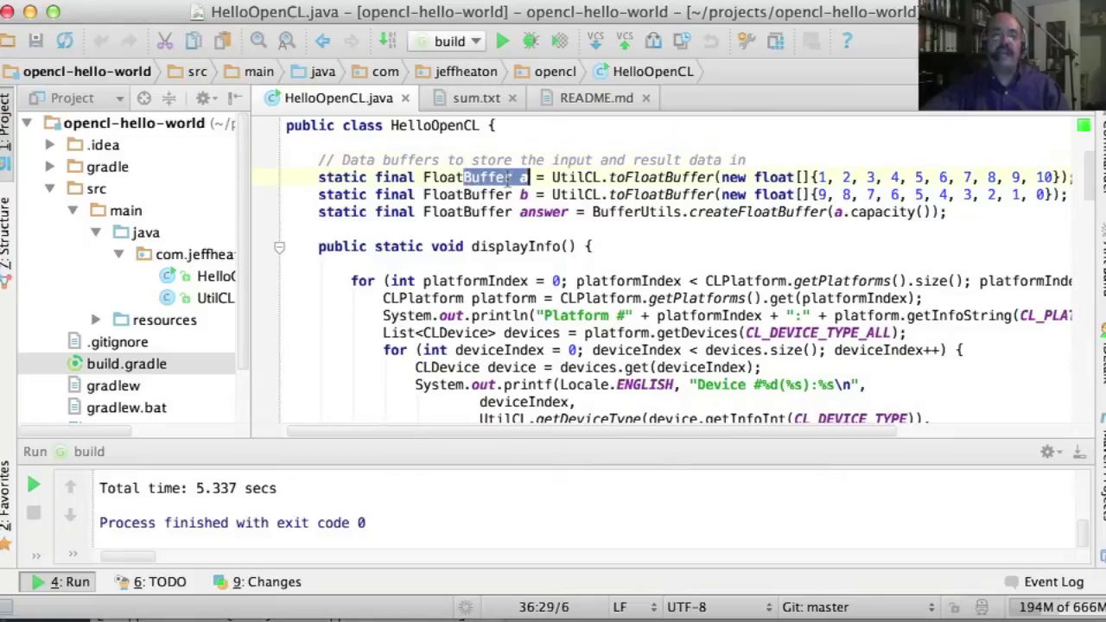
left_click_drag(463, 177, 1045, 194)
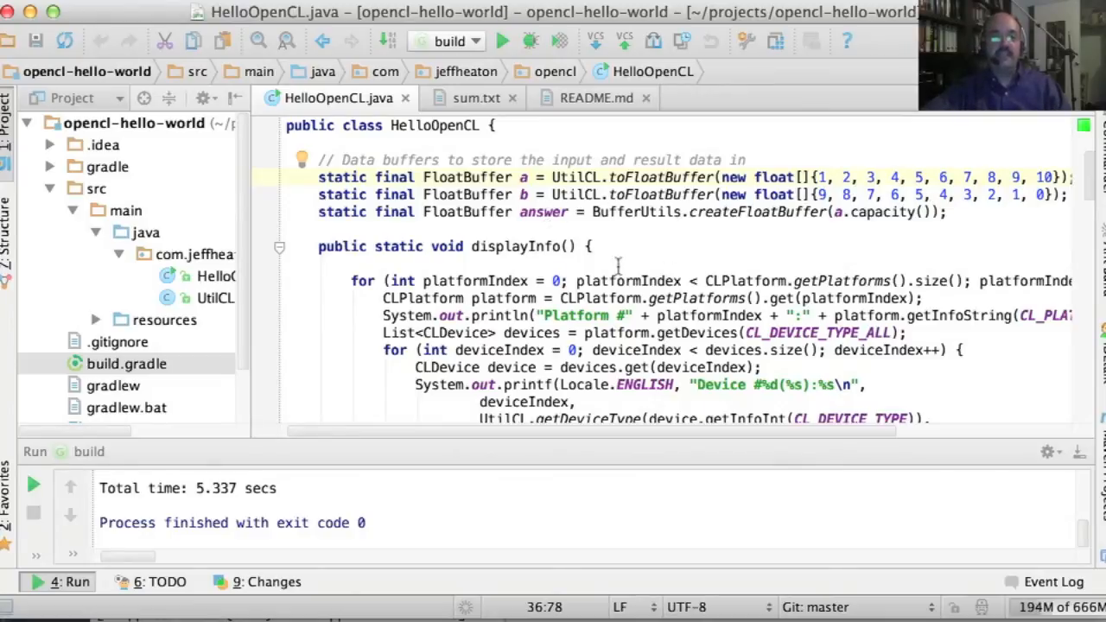
mouse_move(579, 225)
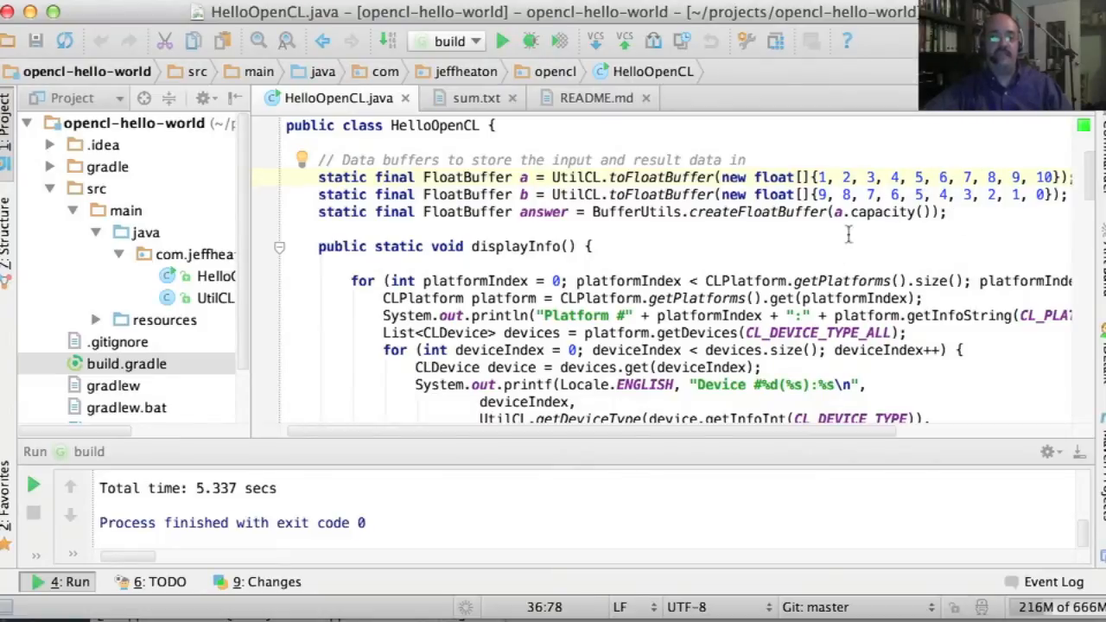
mouse_move(728, 311)
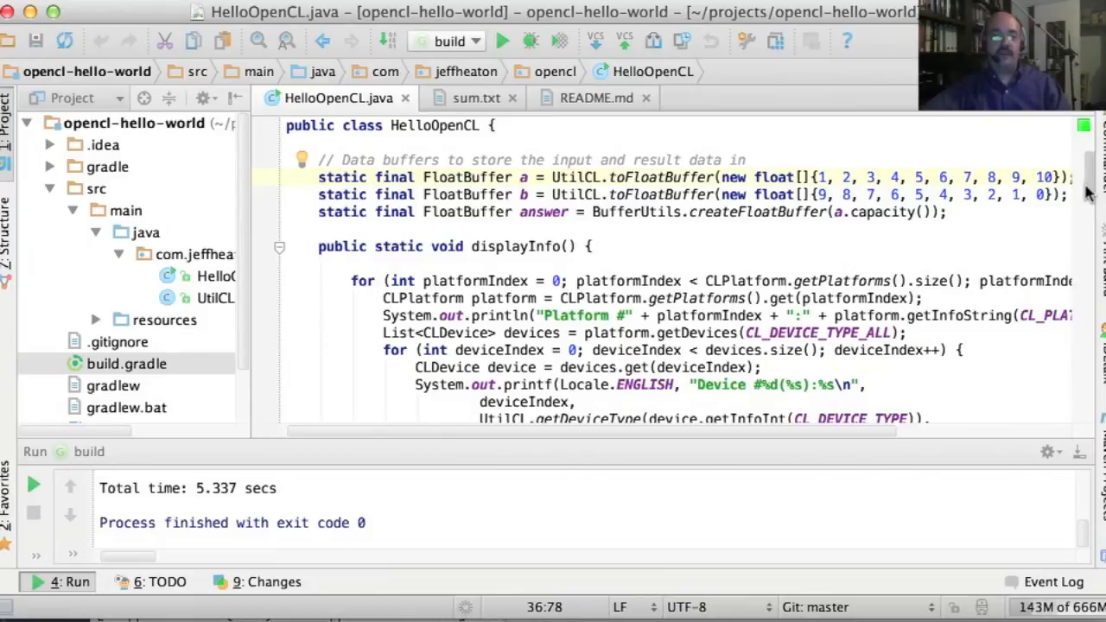
scroll("down", 3)
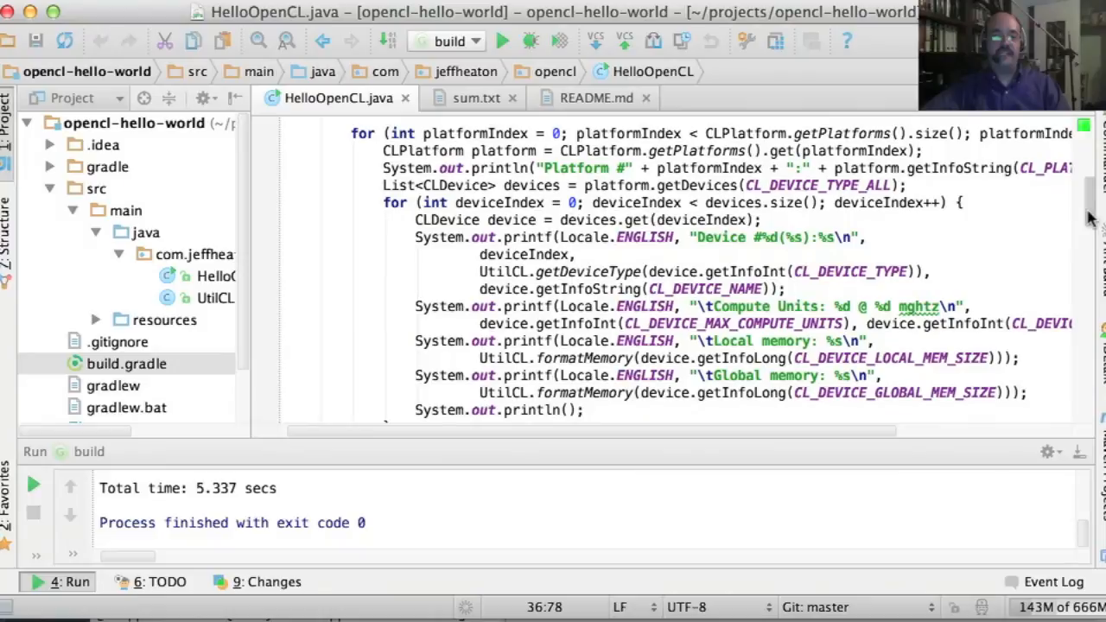
scroll("up", 3)
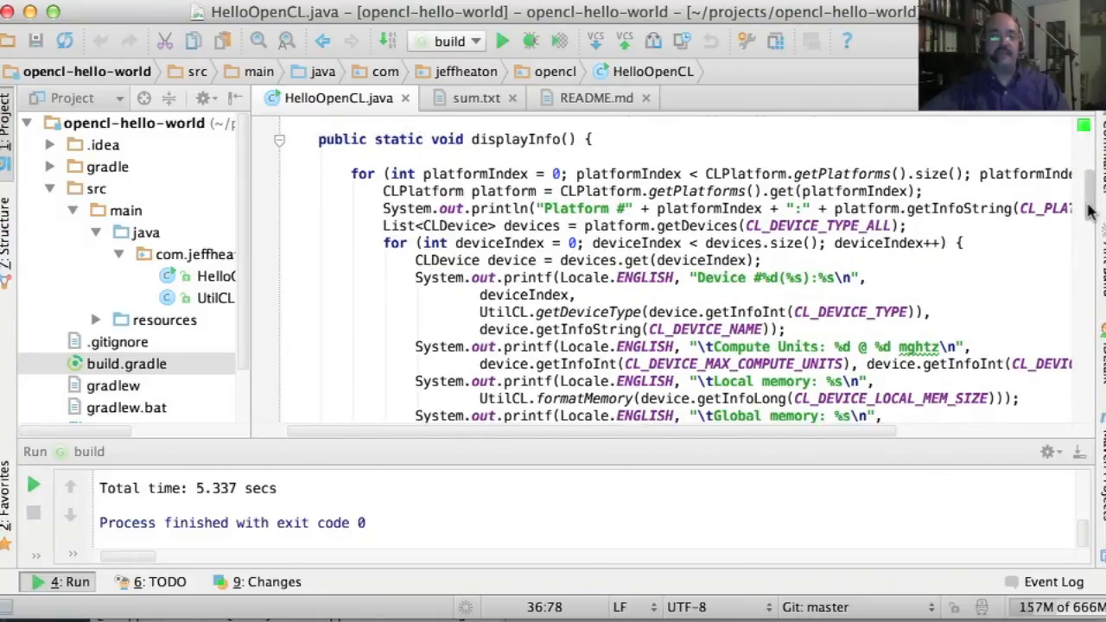
scroll("up", 3)
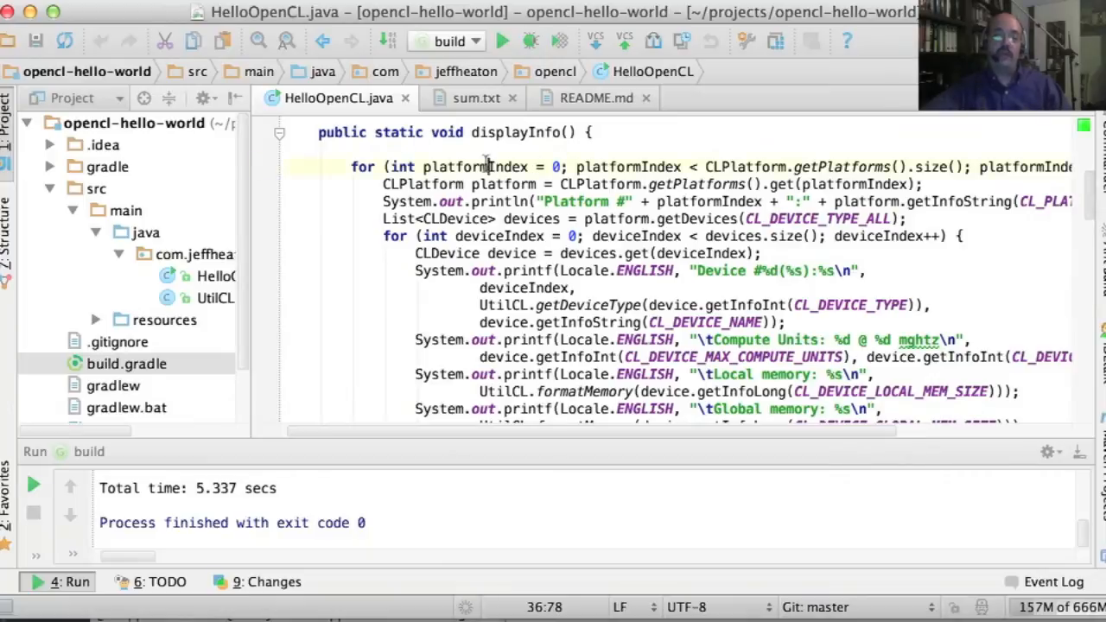
double_click(473, 167)
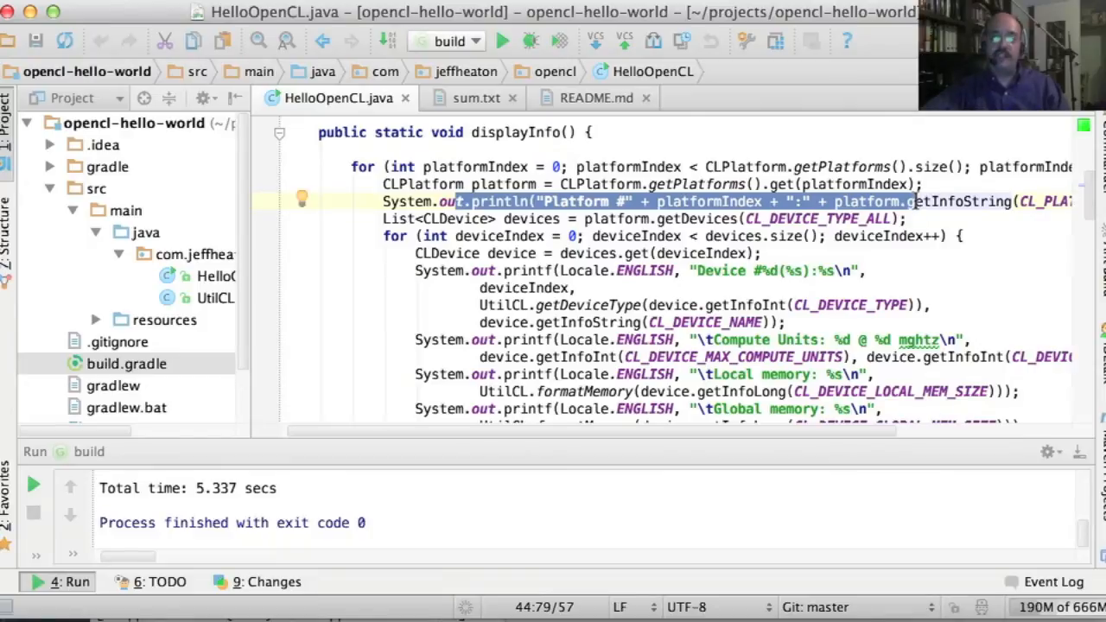
mouse_move(602, 287)
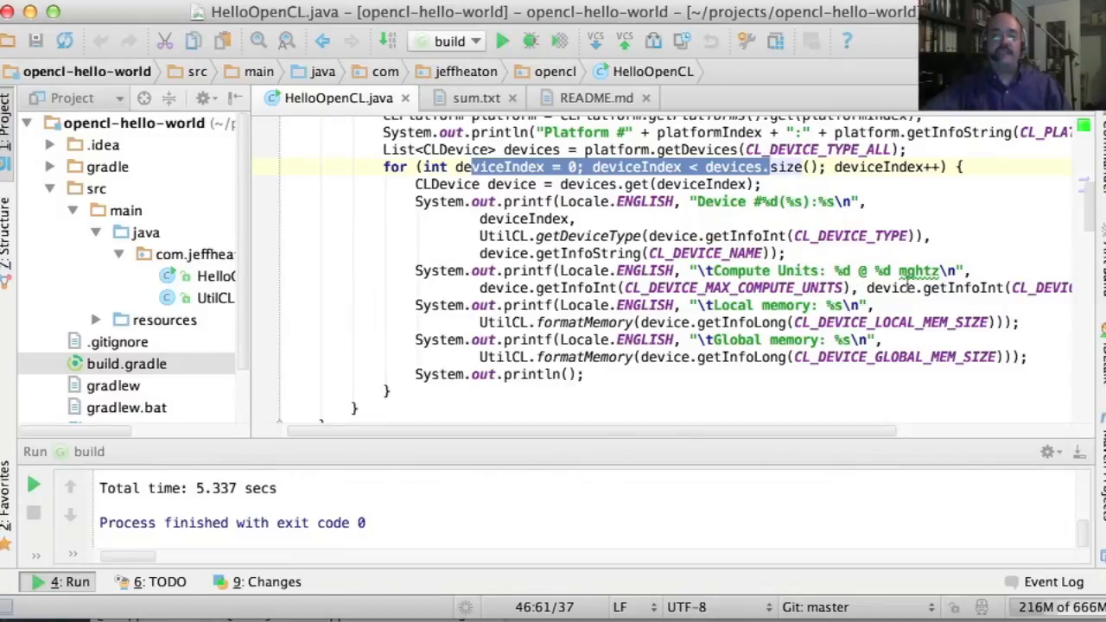
left_click(937, 288)
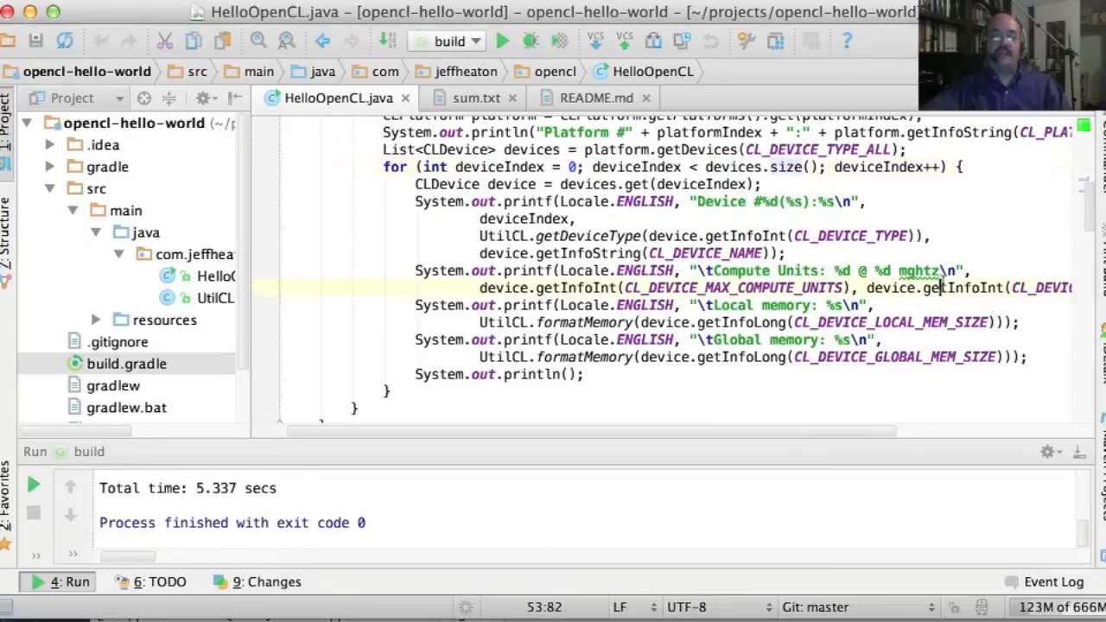
double_click(964, 287)
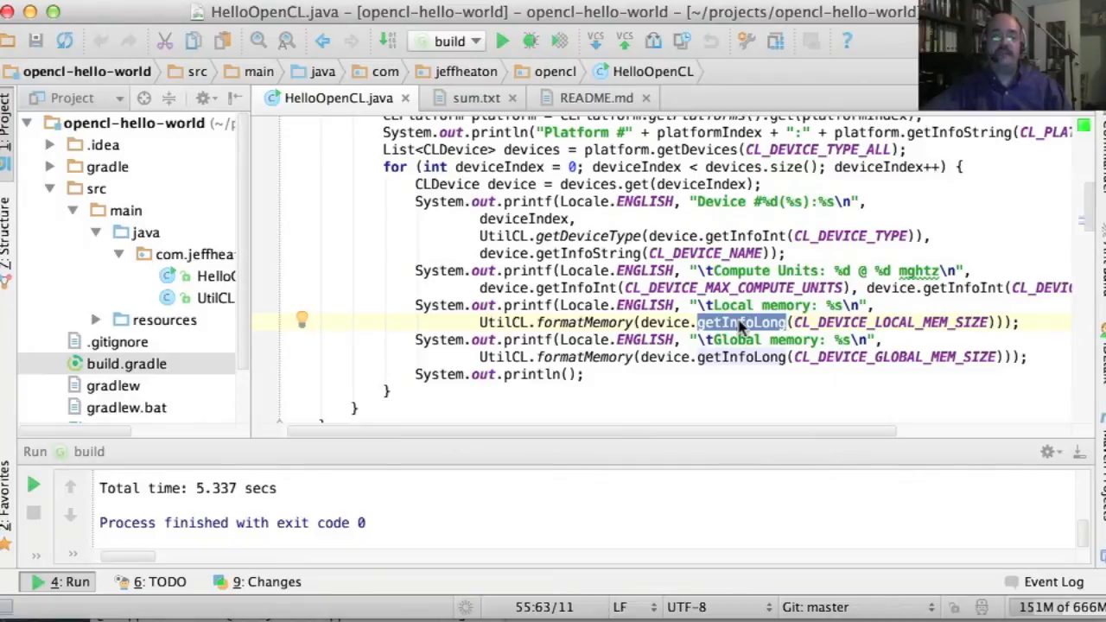
double_click(890, 322)
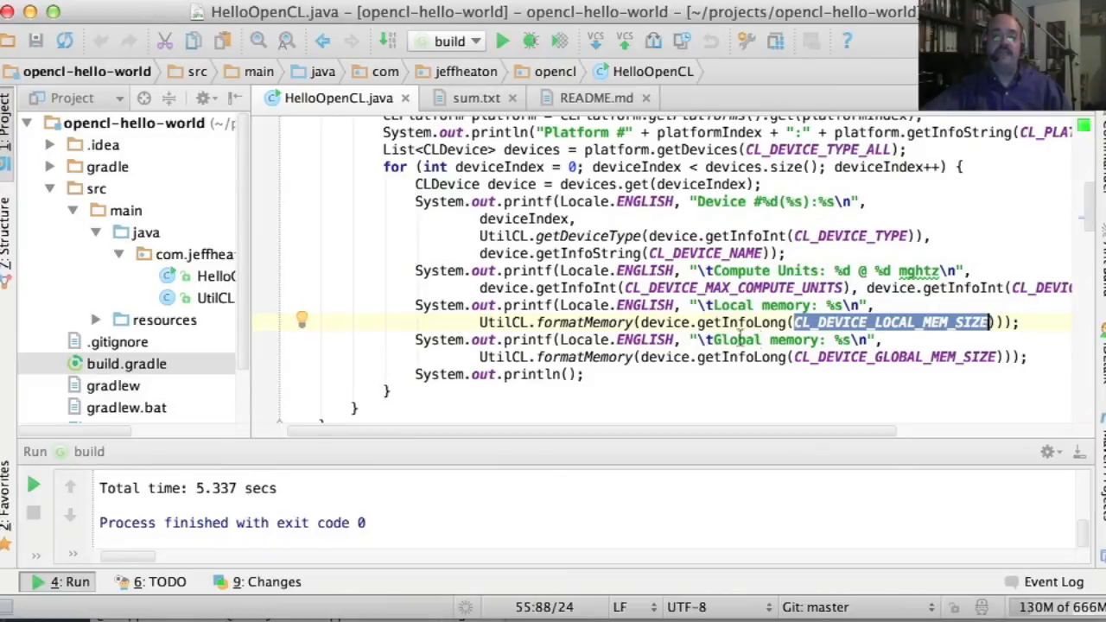
mouse_move(951, 337)
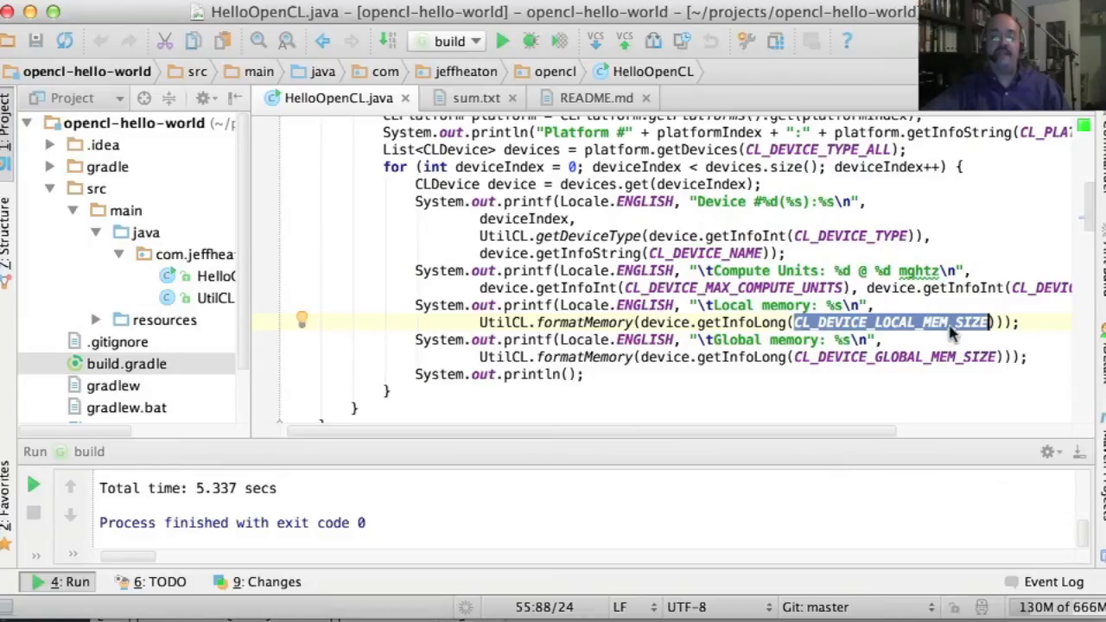
mouse_move(839, 324)
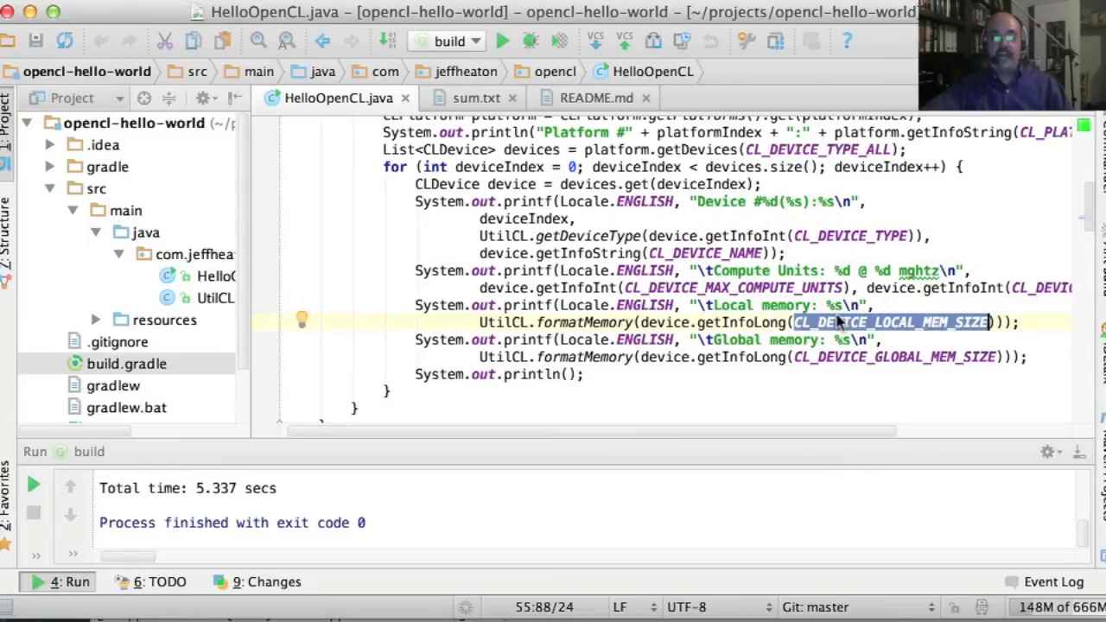
left_click(837, 322)
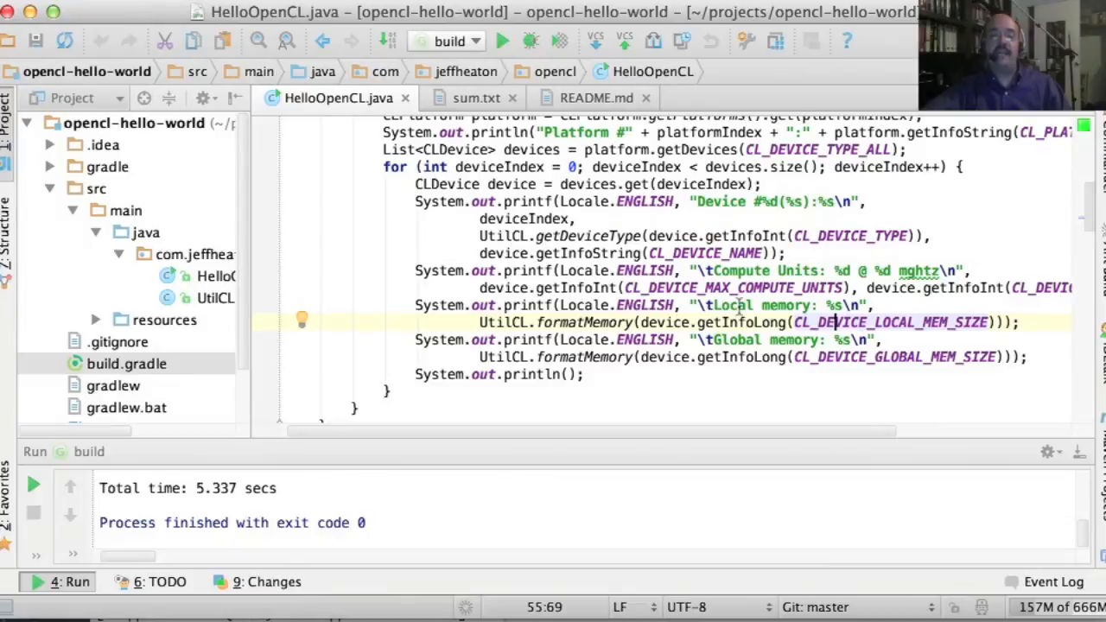
scroll("down", 3)
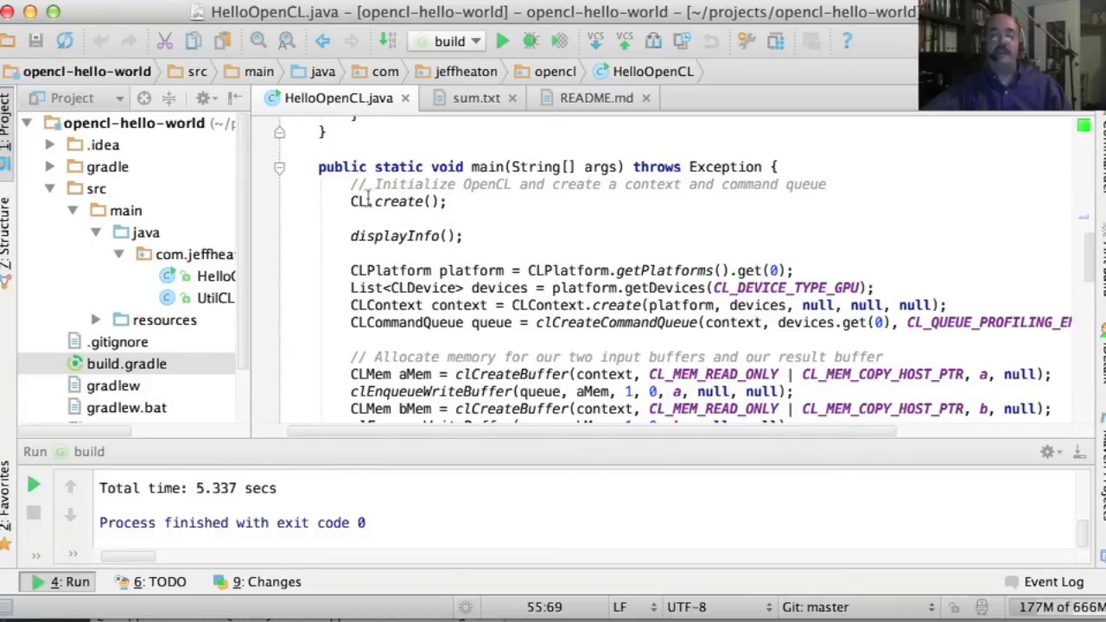
left_click(391, 236)
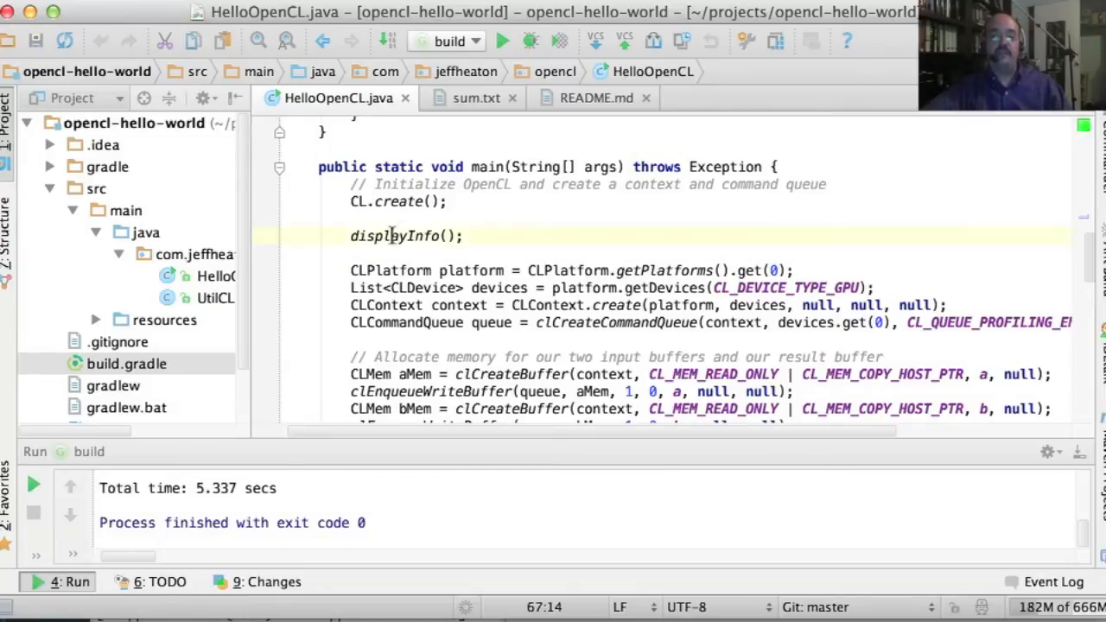
double_click(394, 235)
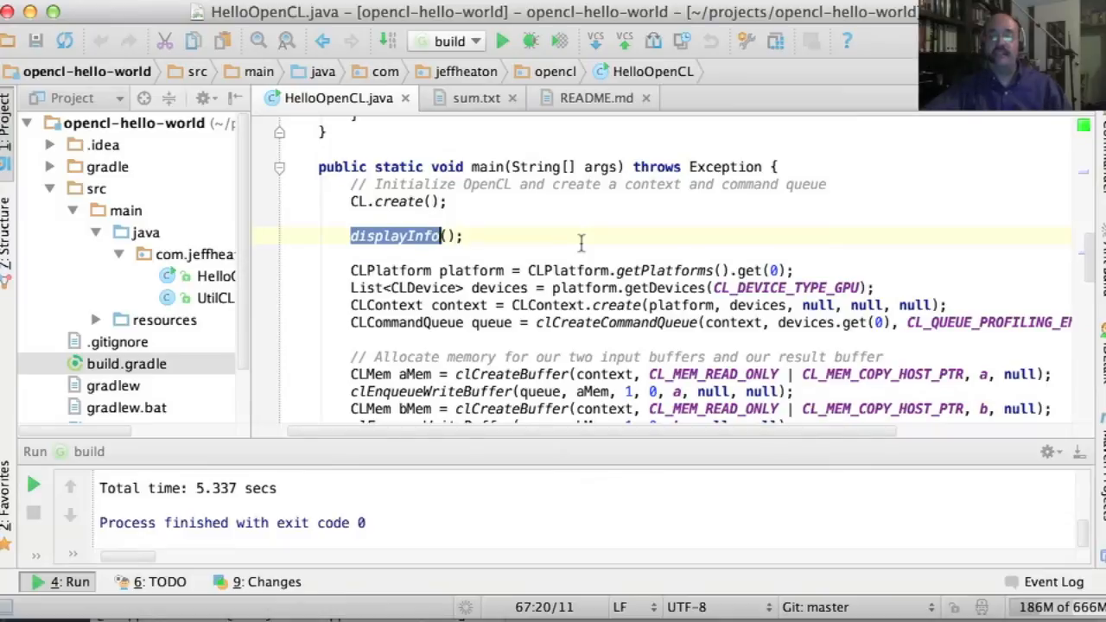
scroll("up", 3)
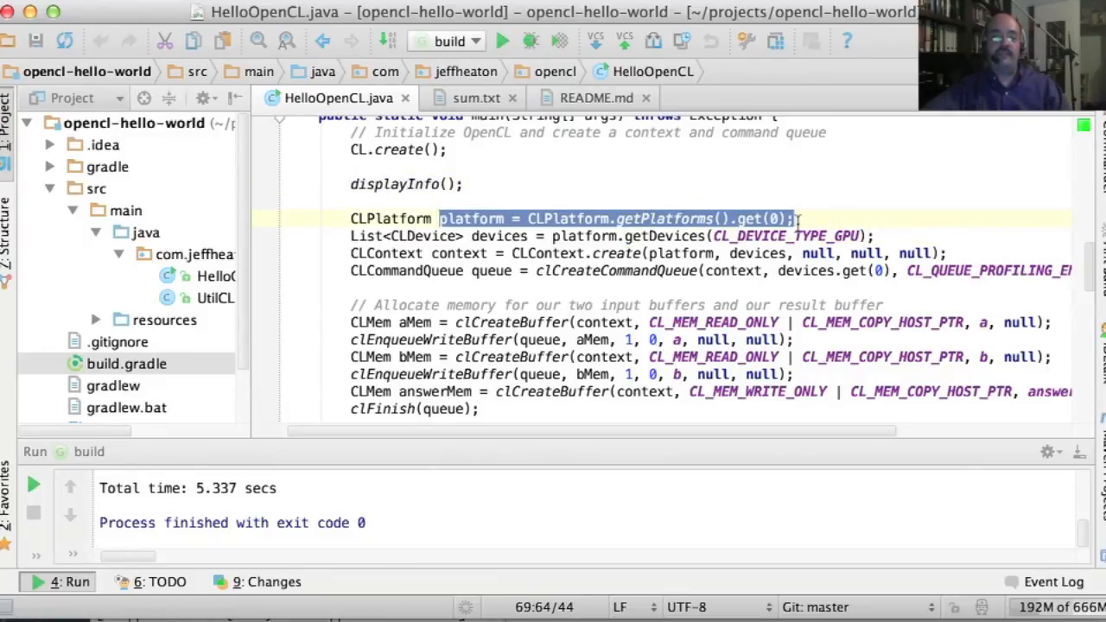
mouse_move(435, 244)
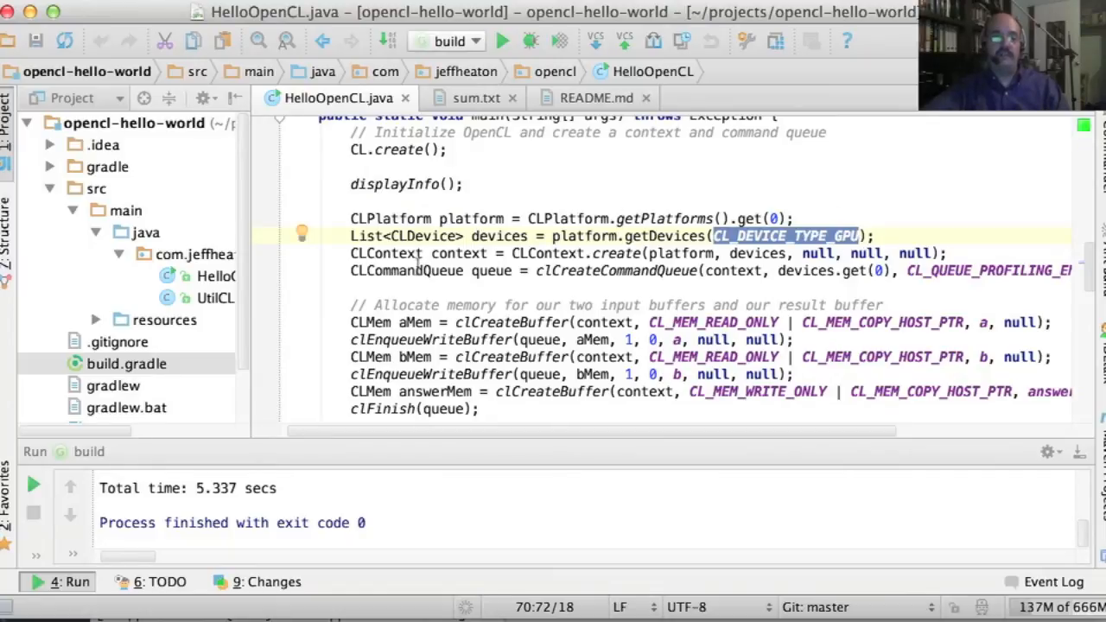
mouse_move(877, 251)
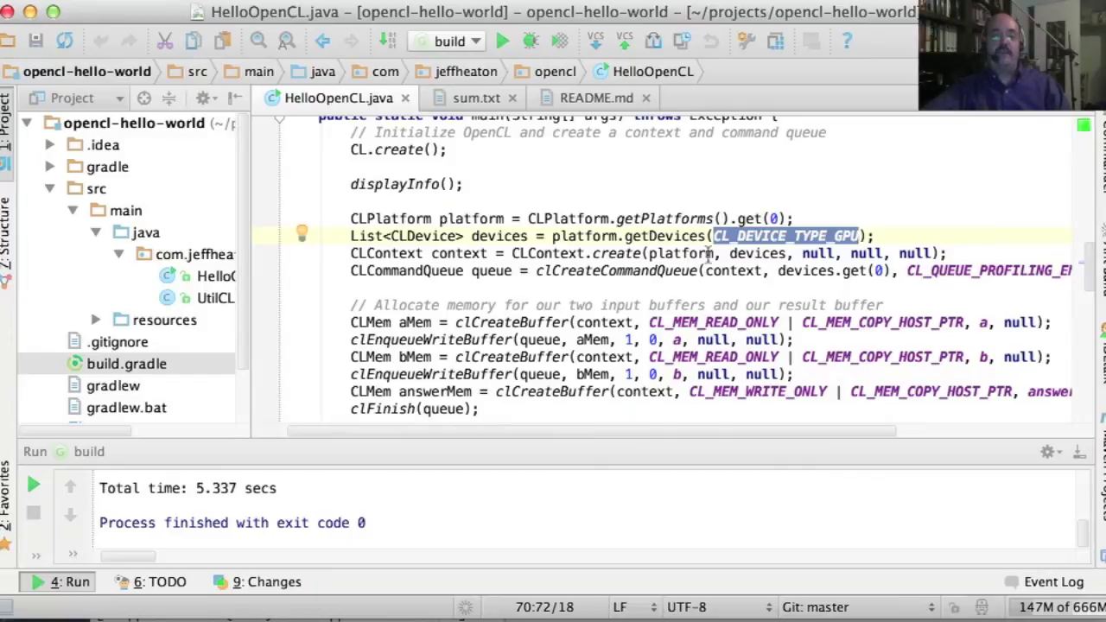
mouse_move(715, 253)
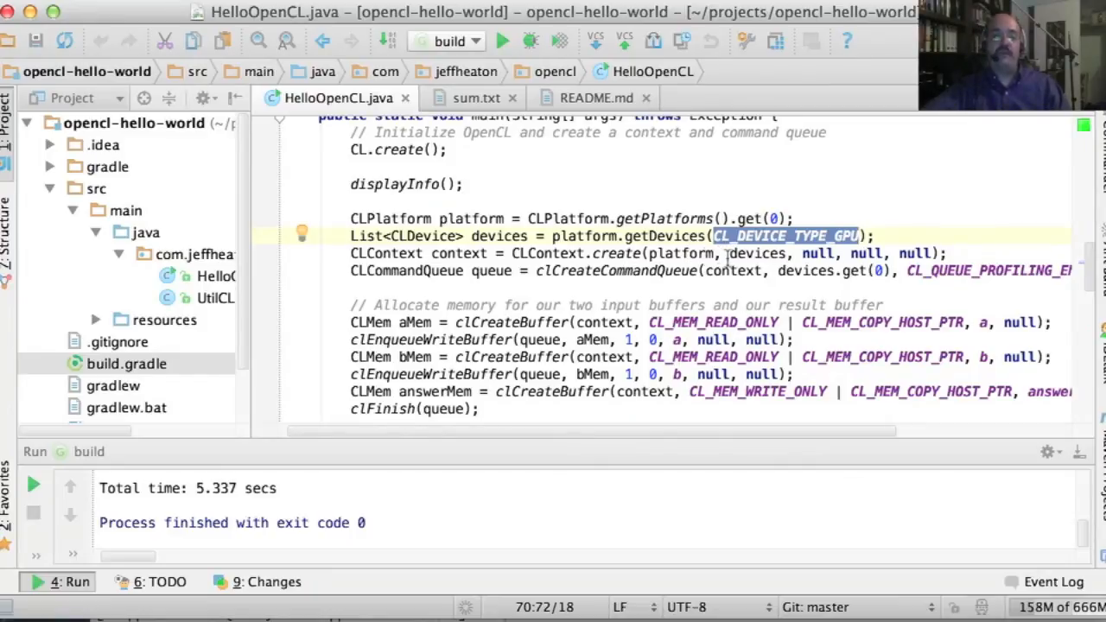
mouse_move(721, 275)
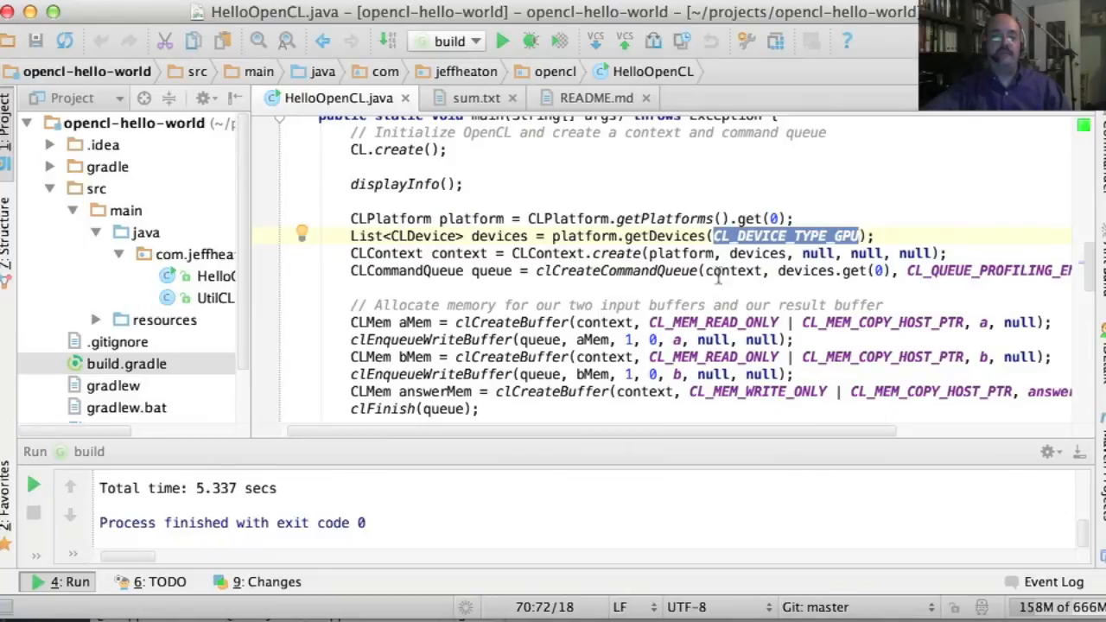
mouse_move(599, 323)
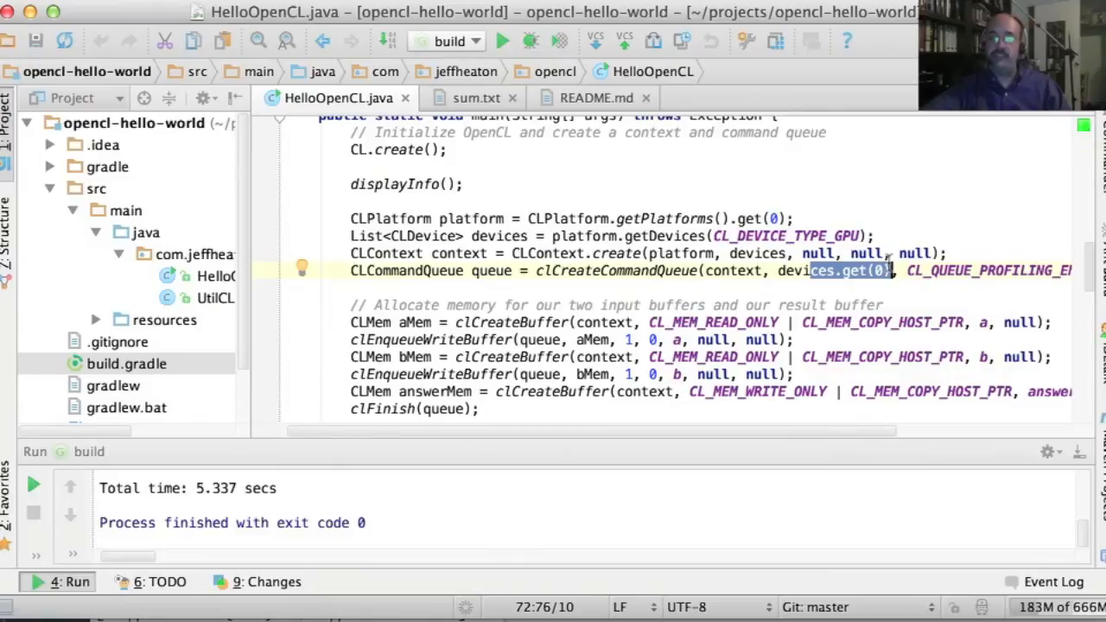
mouse_move(744, 294)
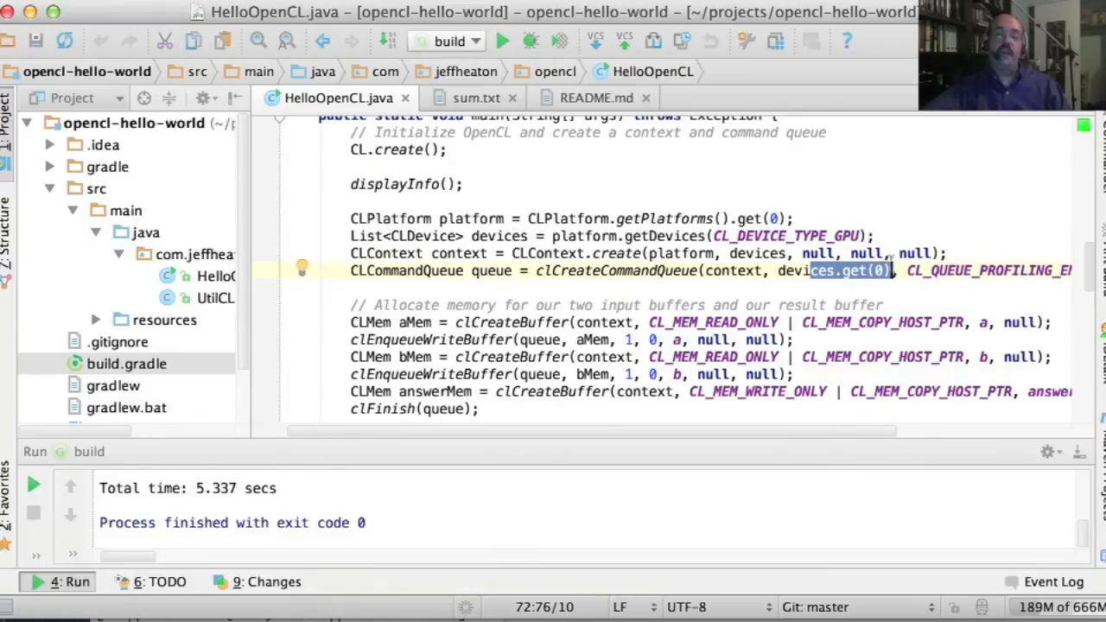
left_click(626, 339)
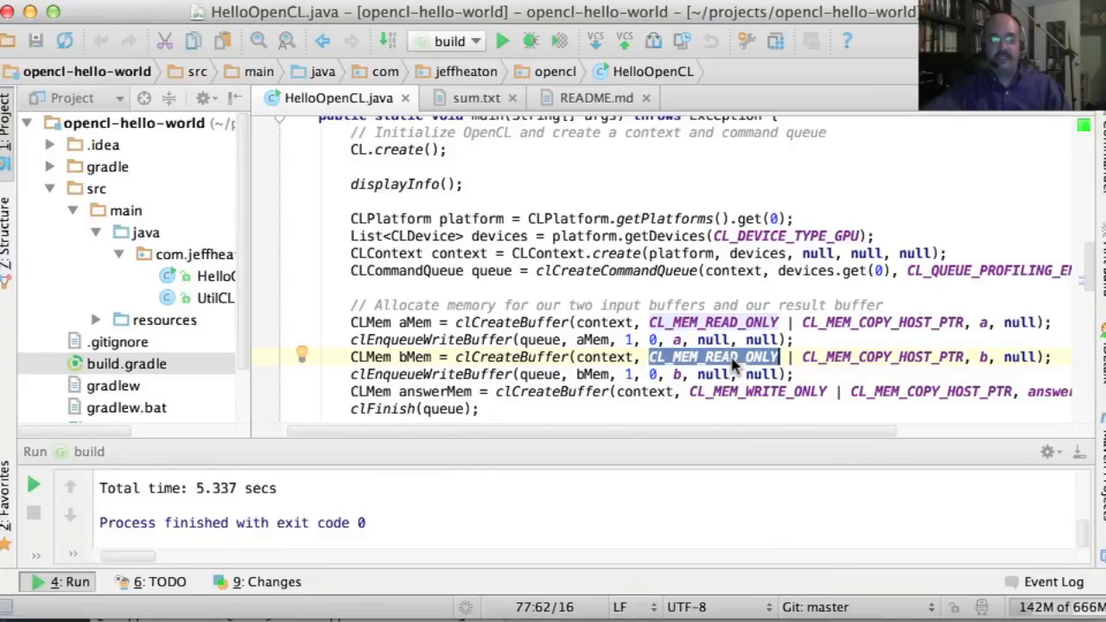
mouse_move(1018, 324)
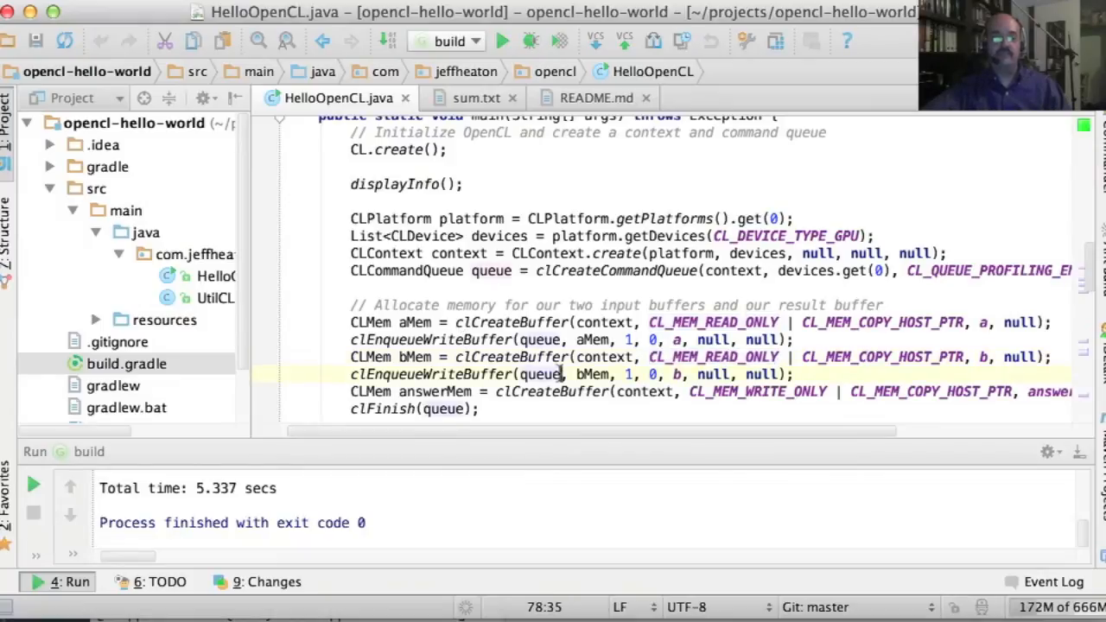
scroll("down", 3)
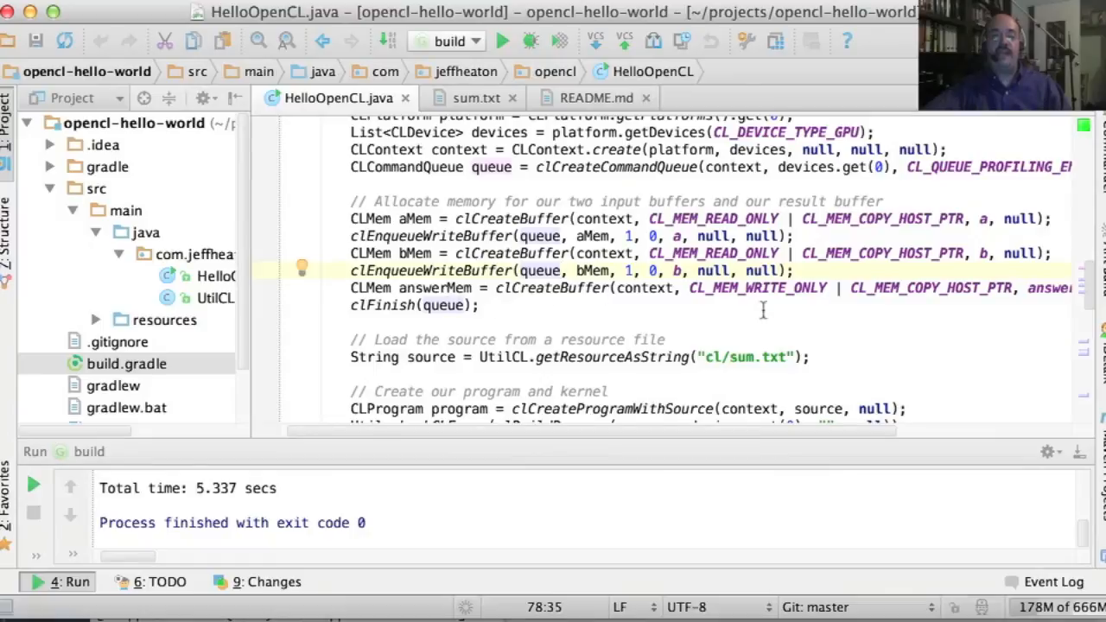
mouse_move(791, 283)
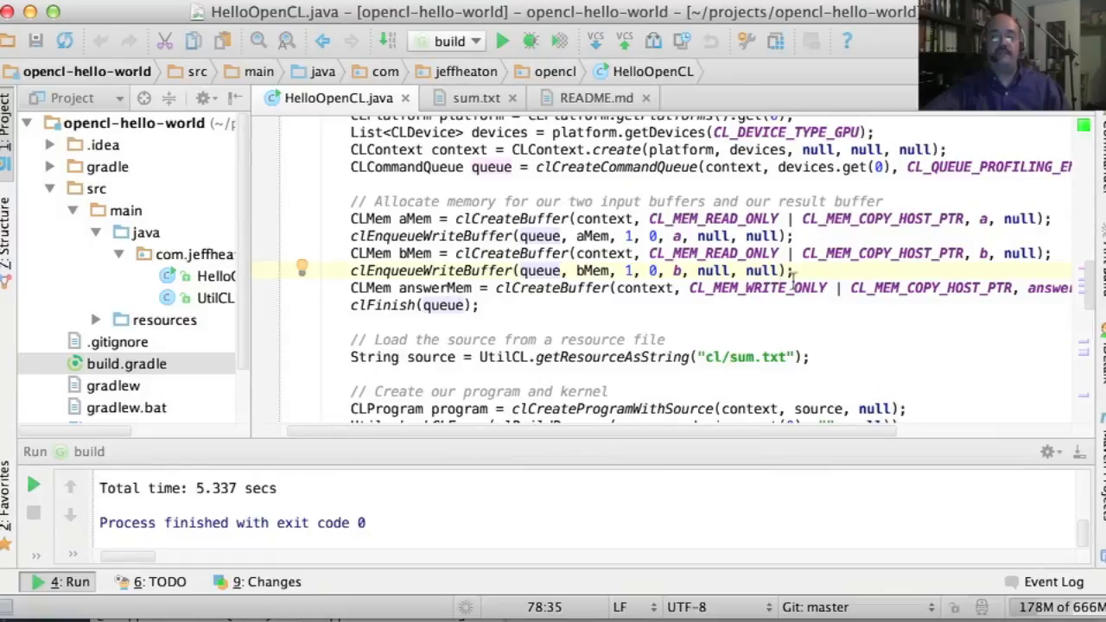
mouse_move(377, 323)
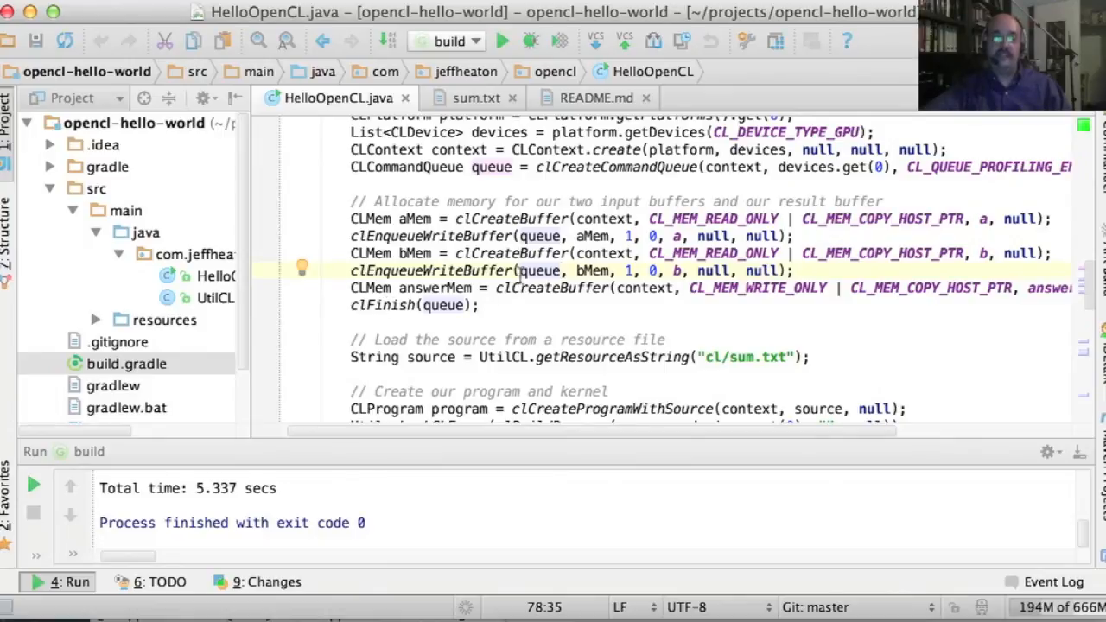
scroll("down", 3)
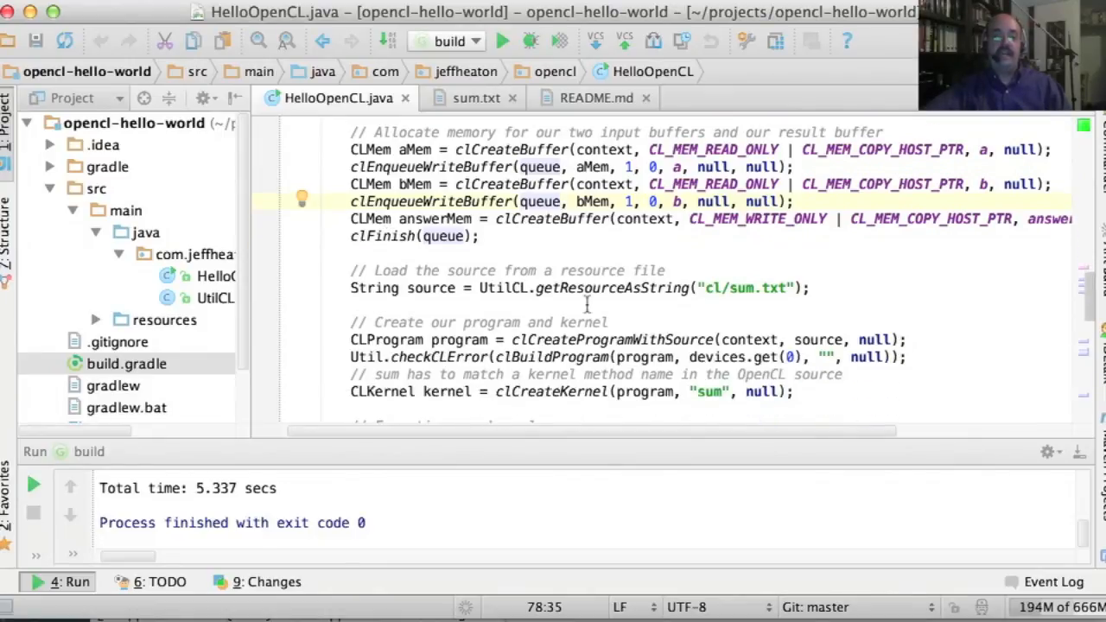
double_click(611, 288)
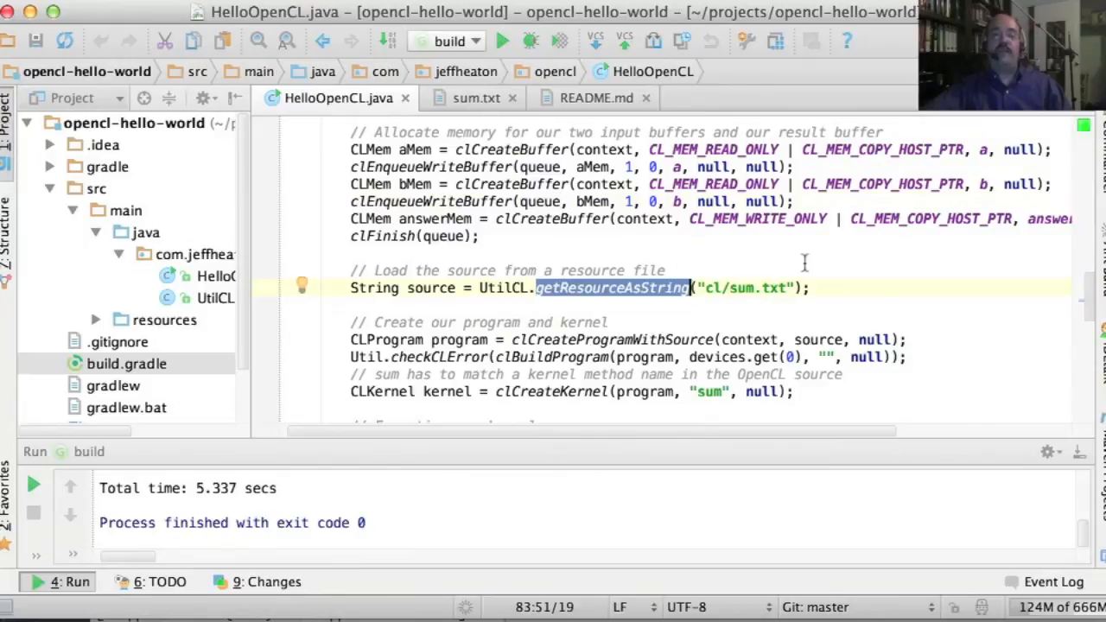
mouse_move(749, 299)
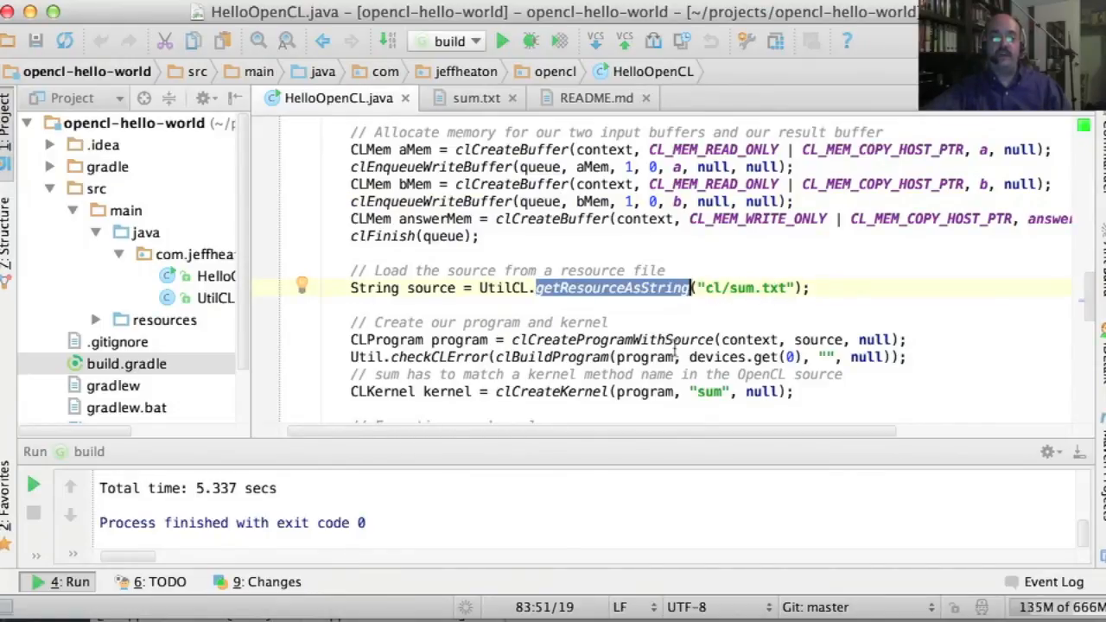
scroll("down", 3)
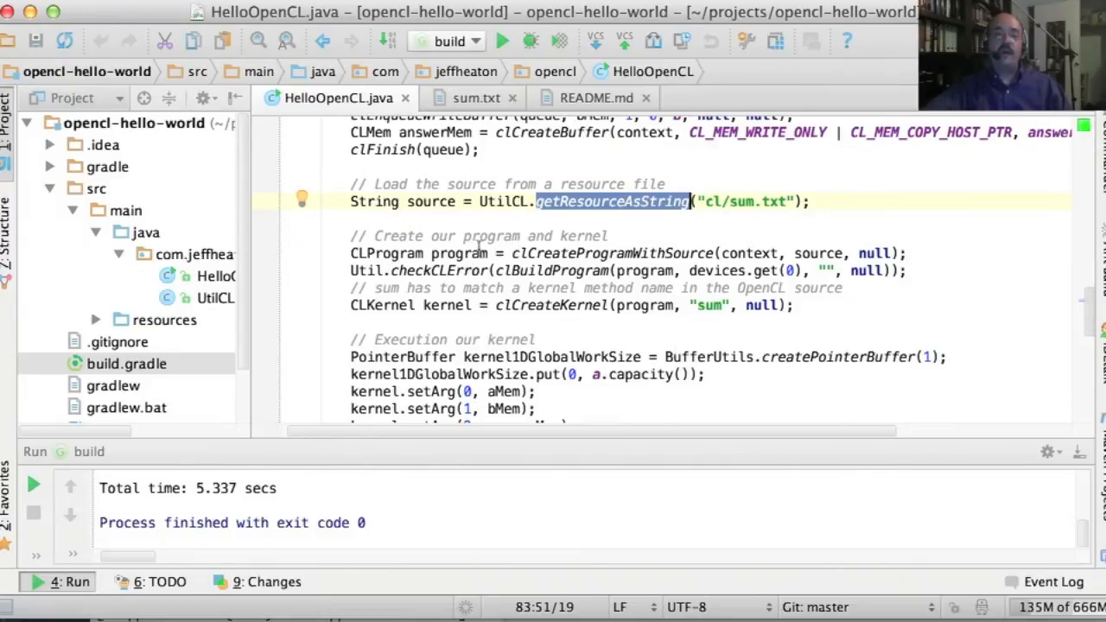
mouse_move(786, 250)
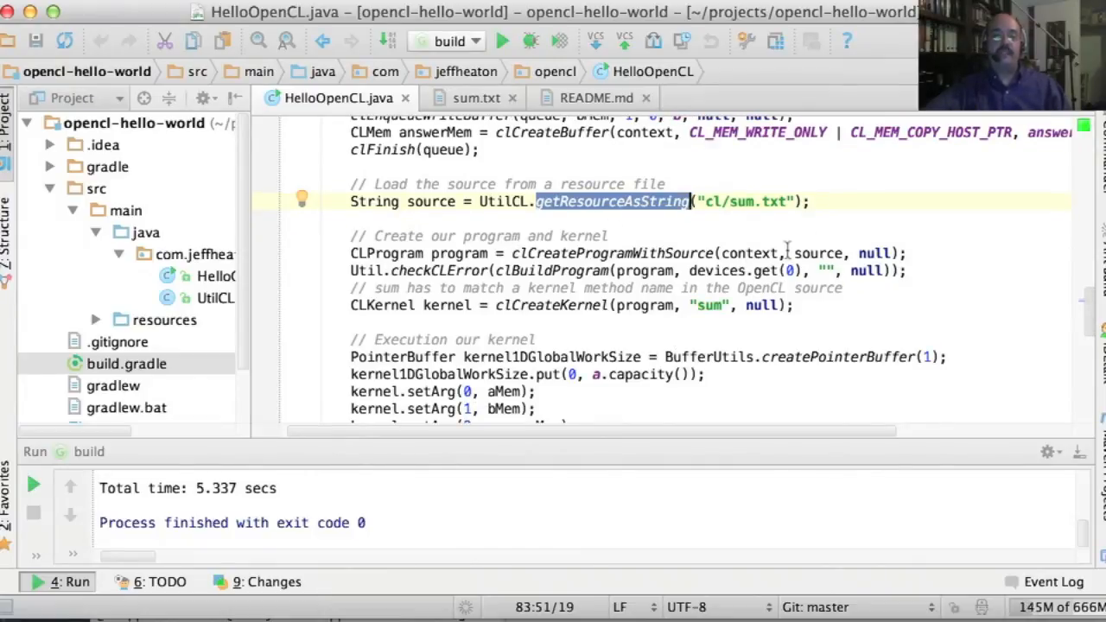
left_click(441, 254)
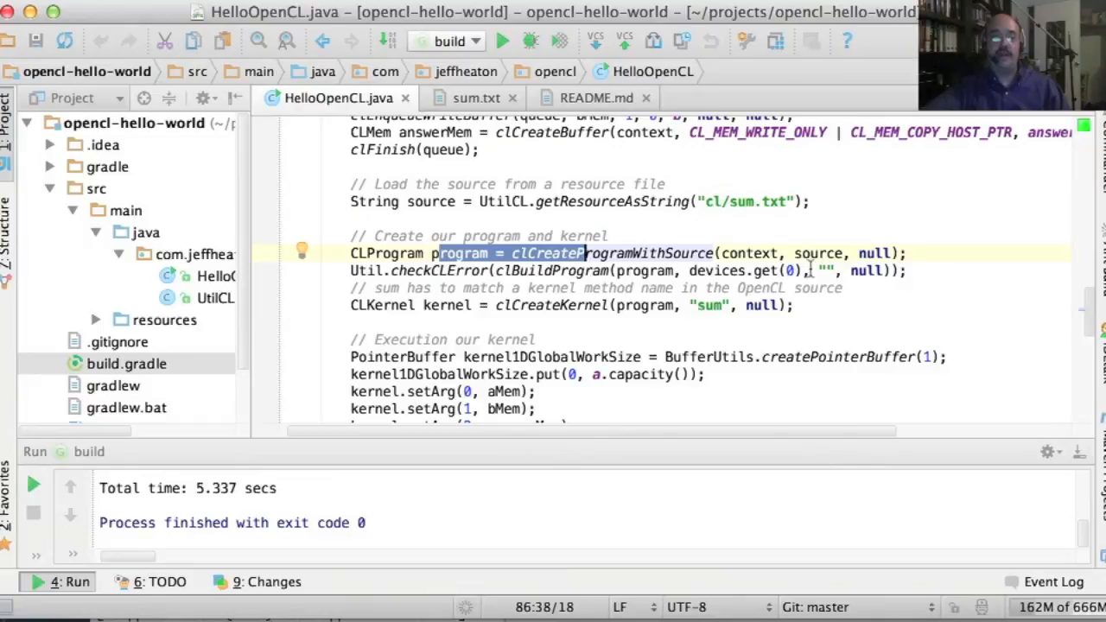
left_click(605, 271)
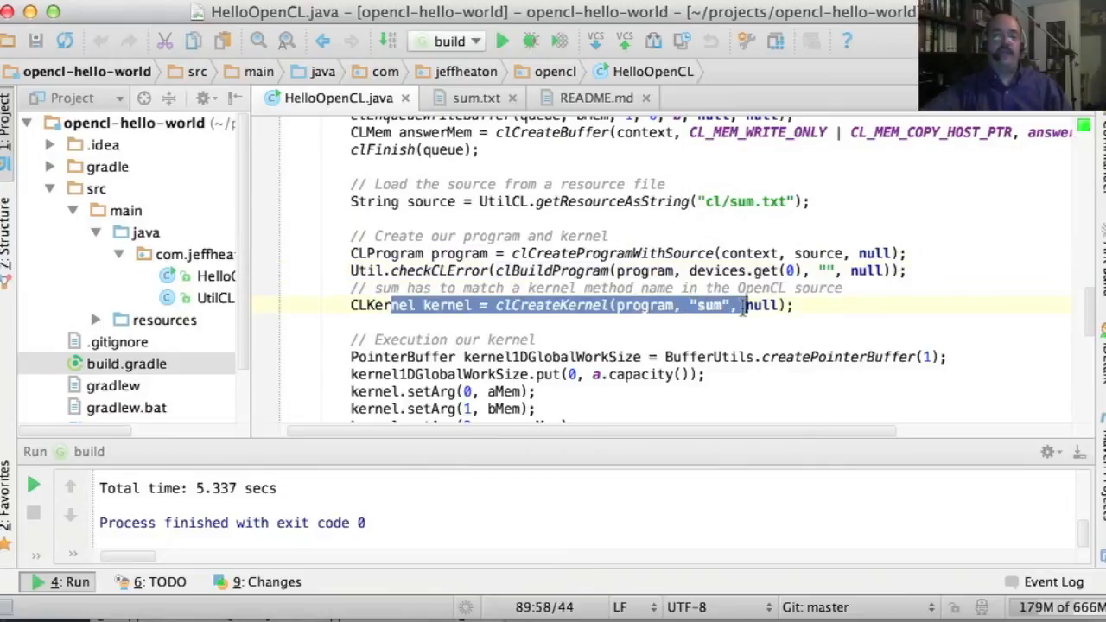
scroll("down", 3)
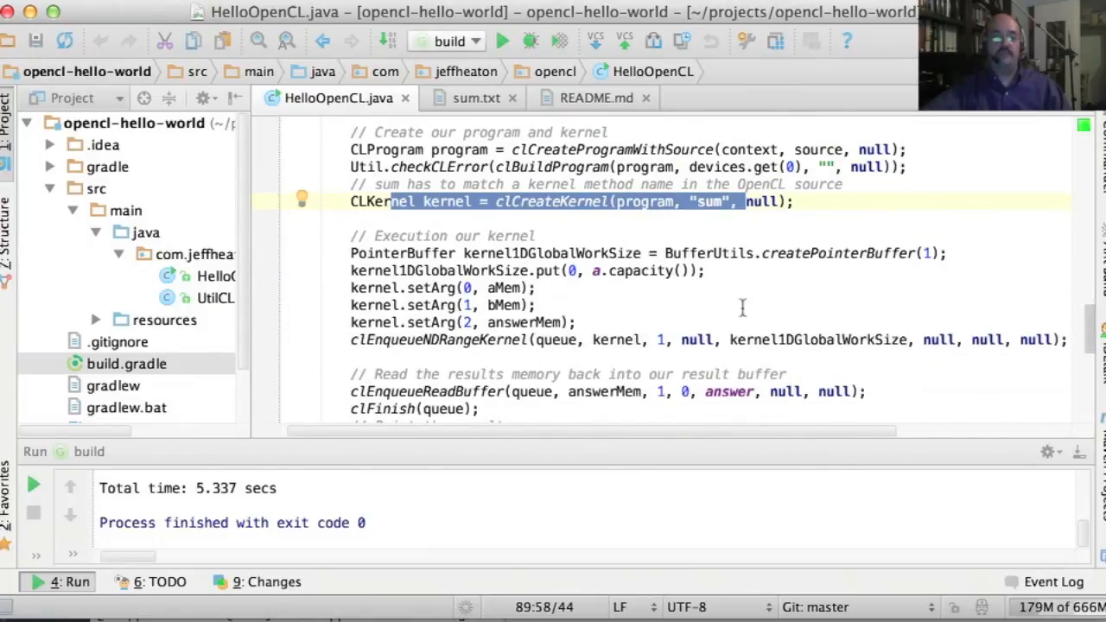
scroll("down", 3)
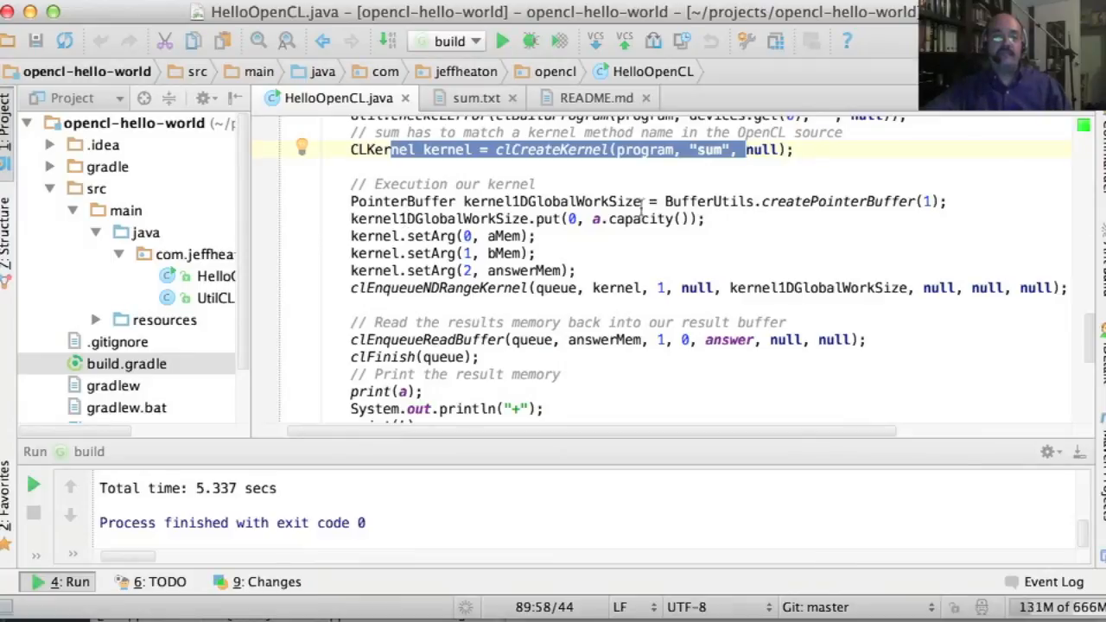
mouse_move(579, 219)
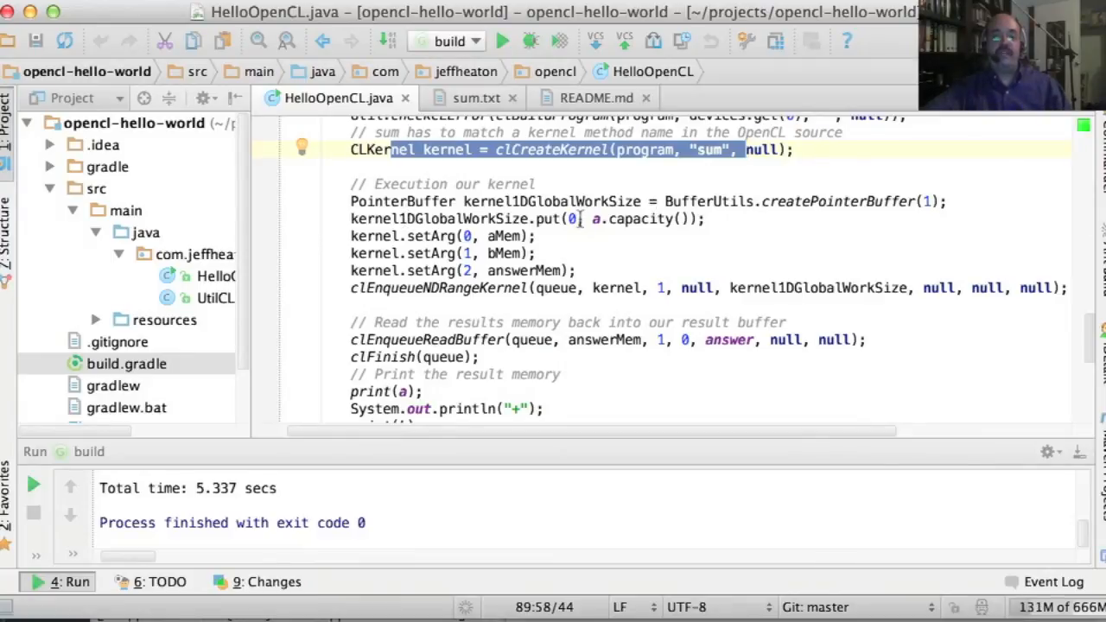